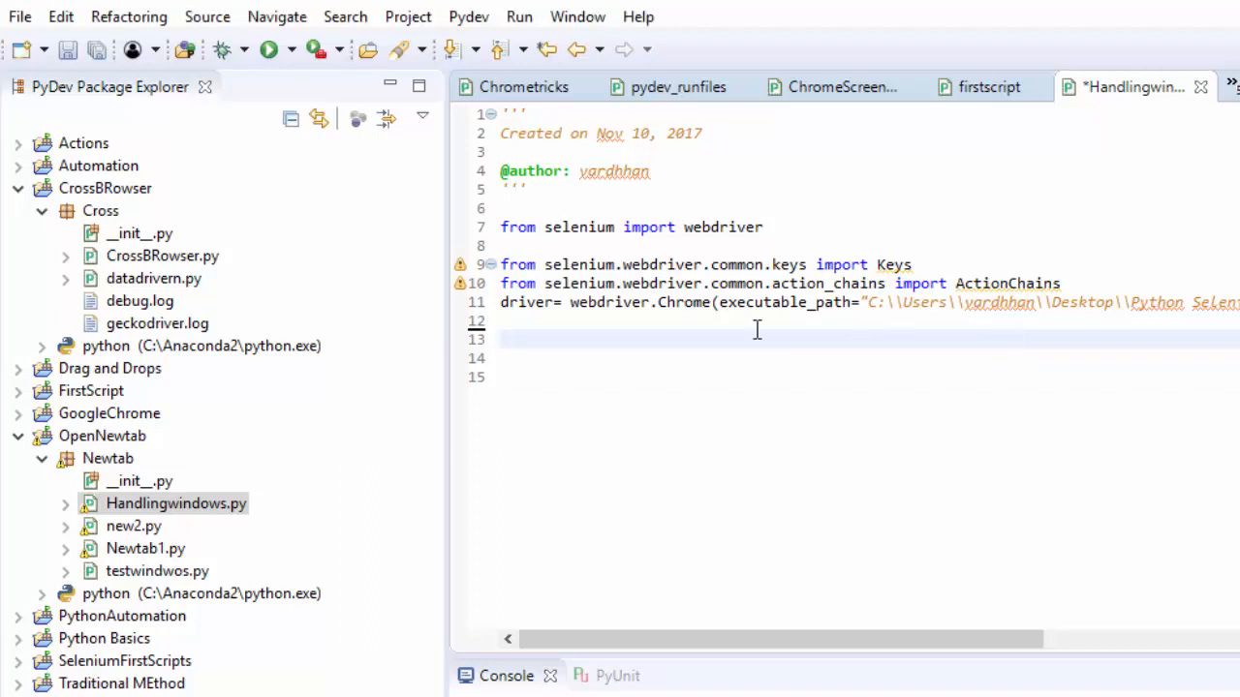
{"action": "left_click", "coordinate": [175, 504]}
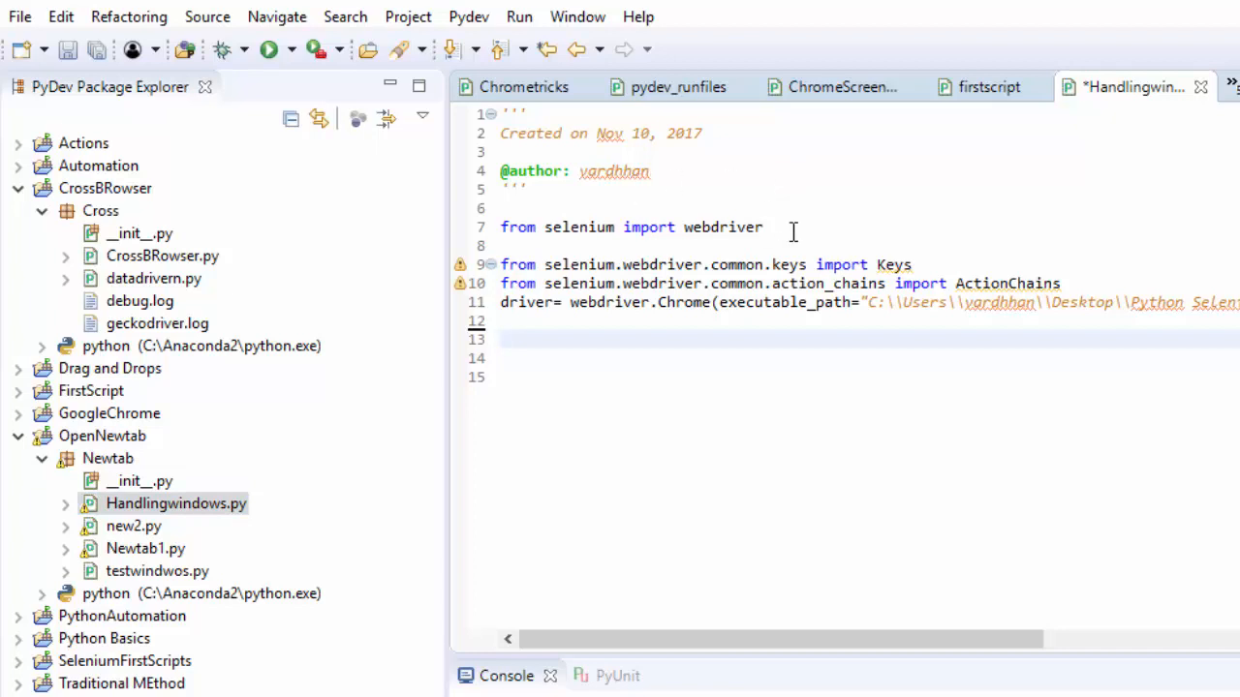
{"action": "mouse_move", "coordinate": [822, 302]}
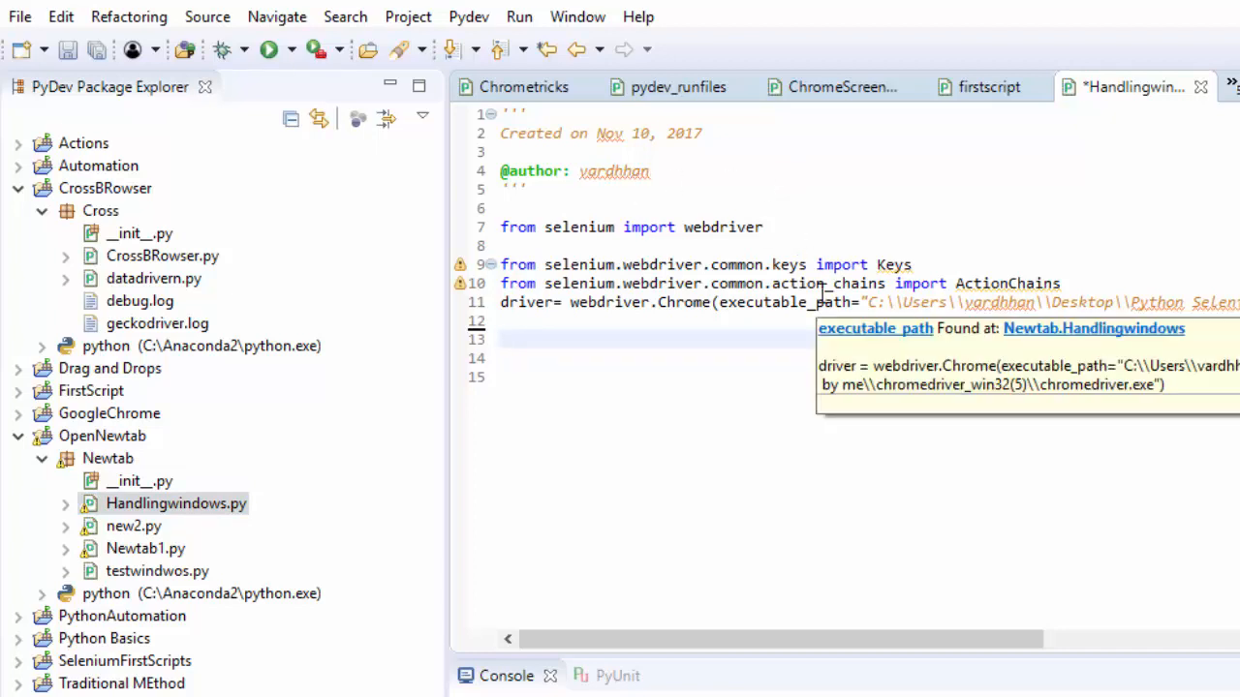
{"action": "left_click", "coordinate": [724, 339]}
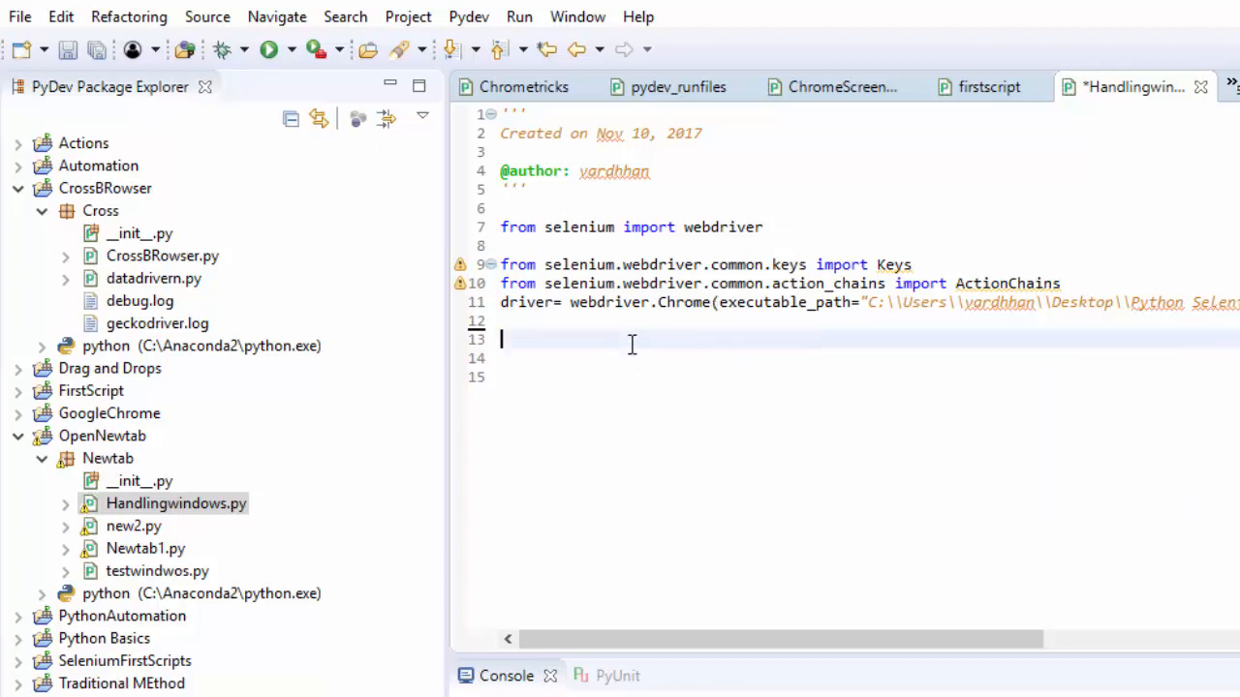
{"action": "type", "text": "driver.get(\""}
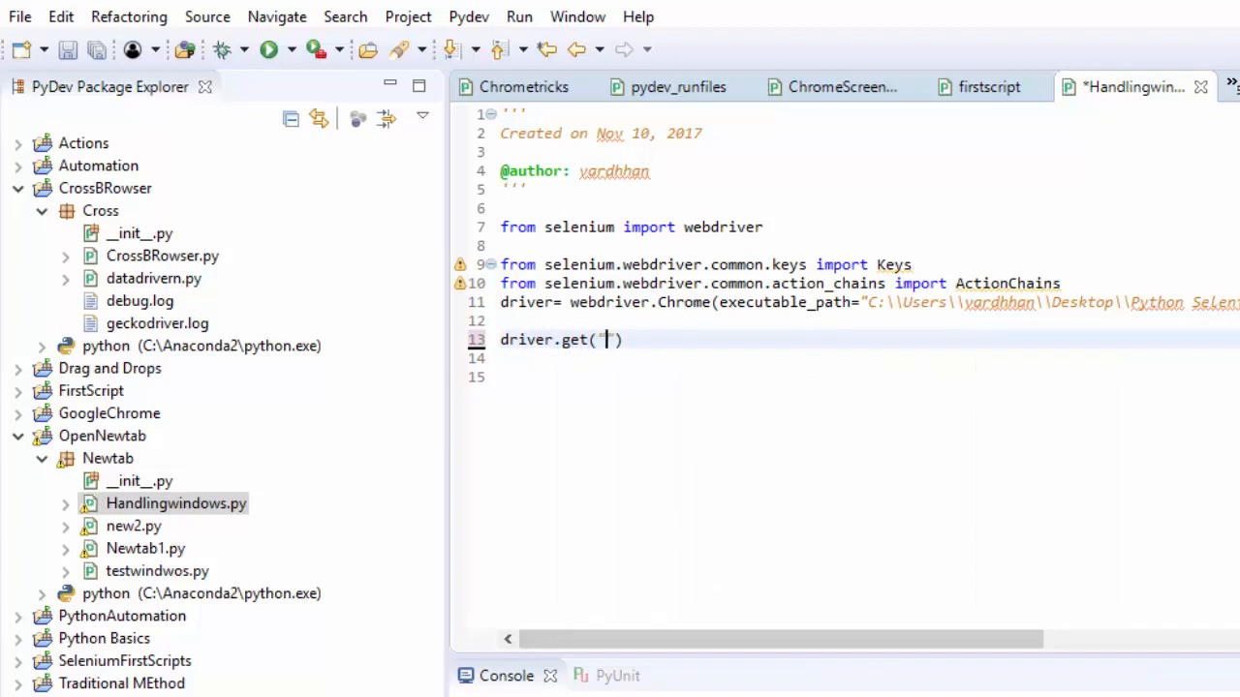
{"action": "type", "text": "http://www"}
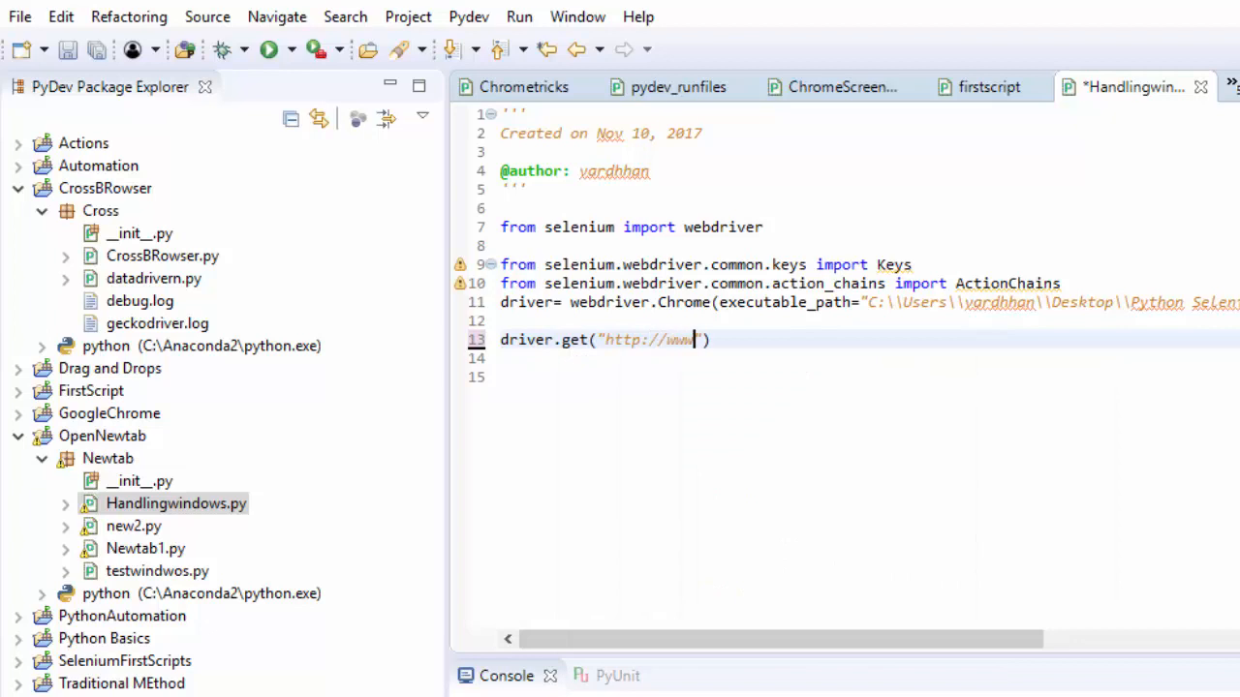
{"action": "type", "text": "facebook.com"}
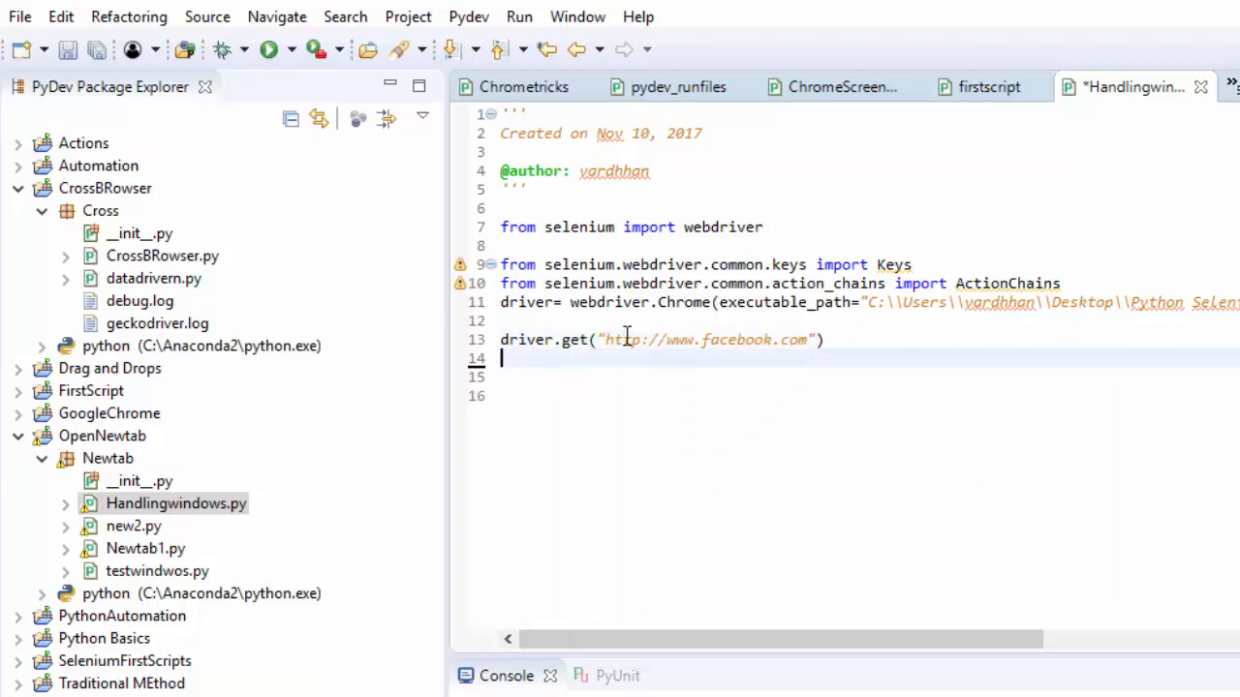
{"action": "type", "text": "driver.execute_script(\"window.open"}
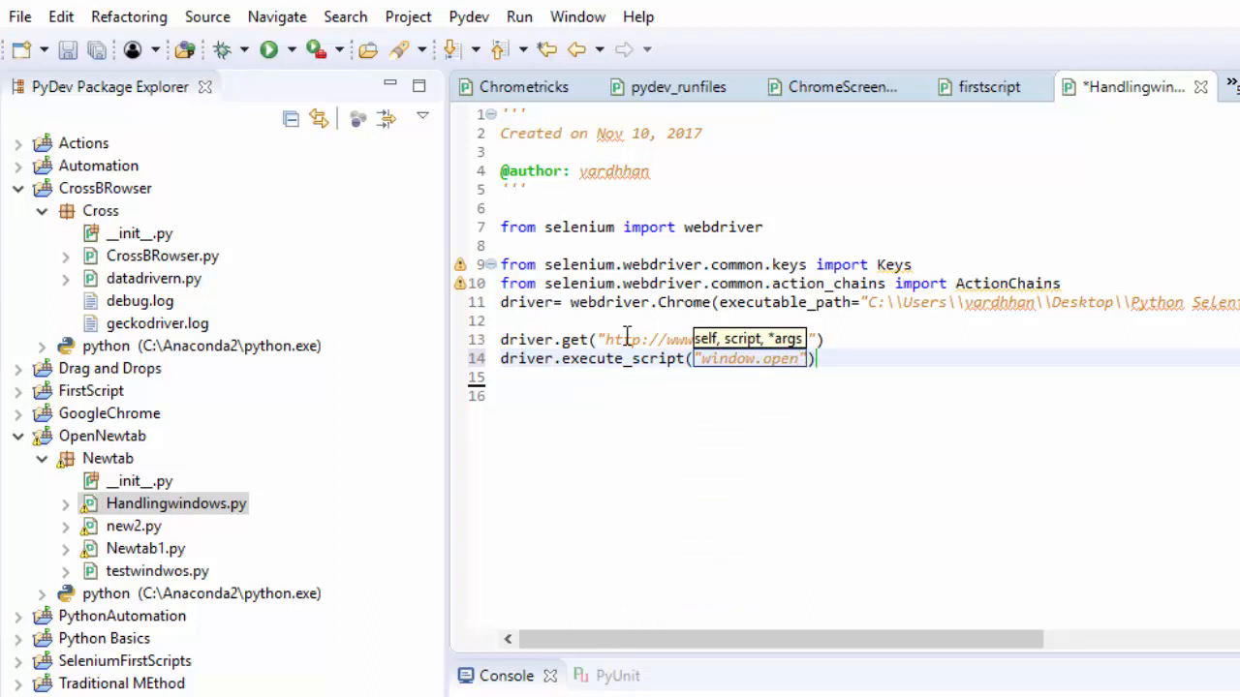
{"action": "type", "text": "htt"}
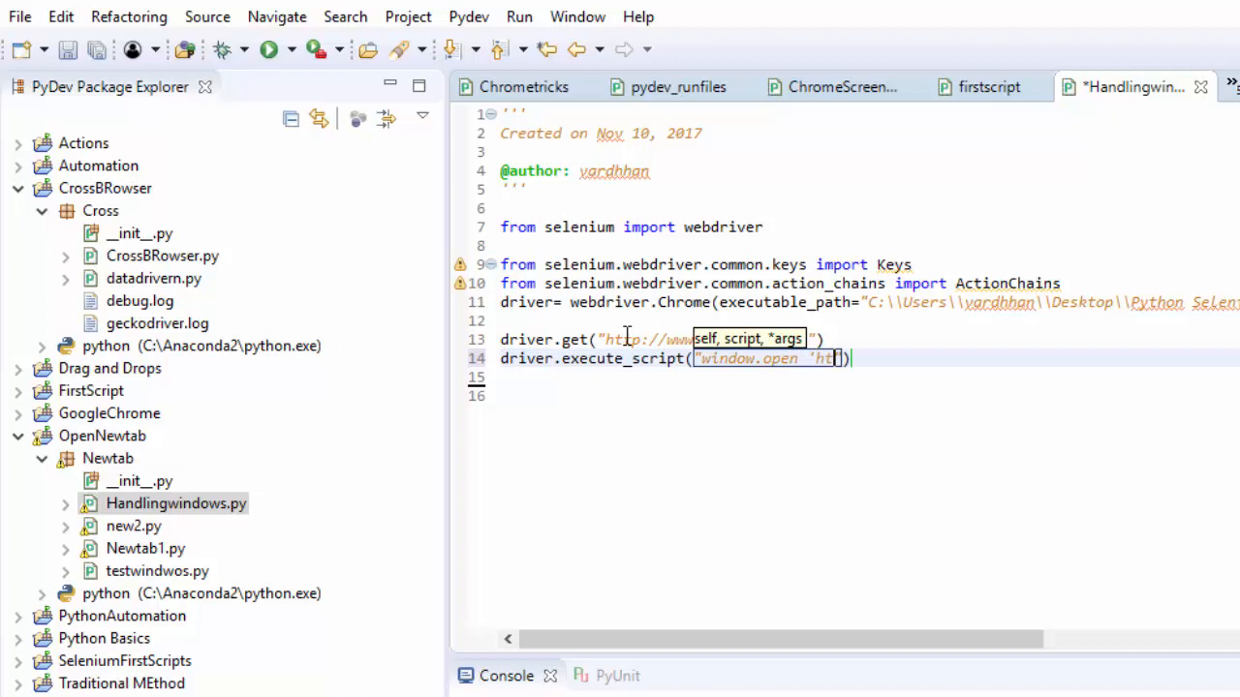
{"action": "type", "text": "http://ww"}
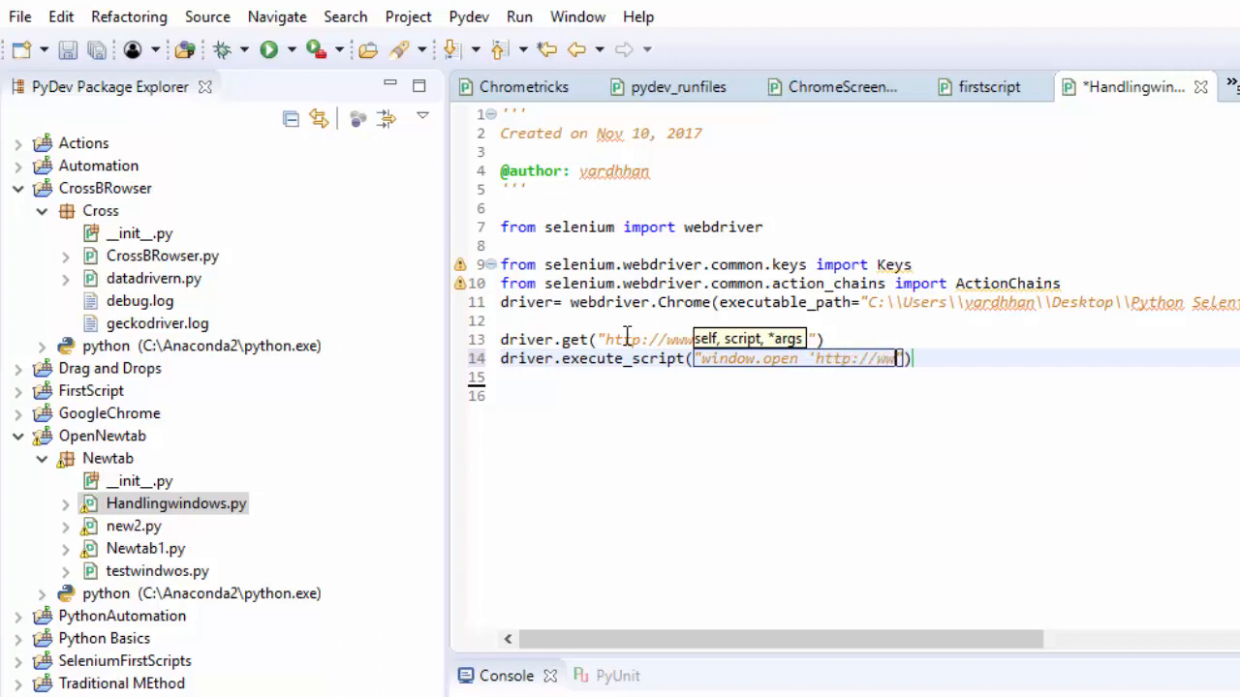
{"action": "type", "text": "twitter.com', 'm"}
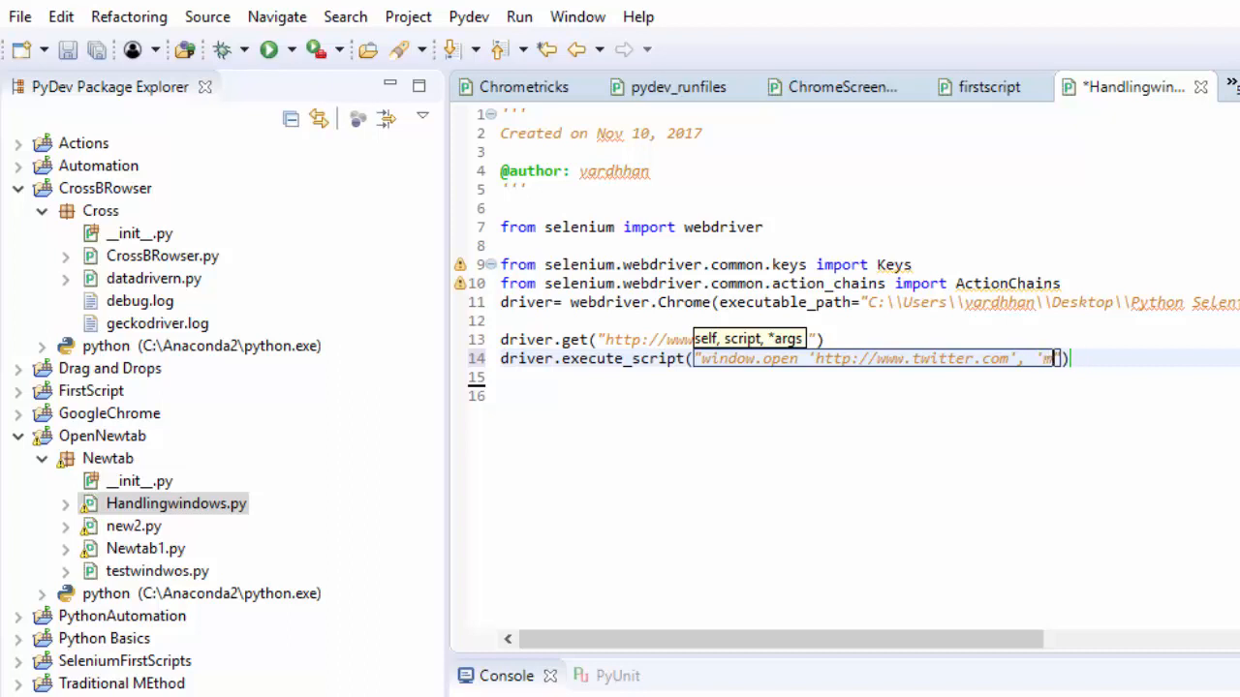
{"action": "type", "text": "new"}
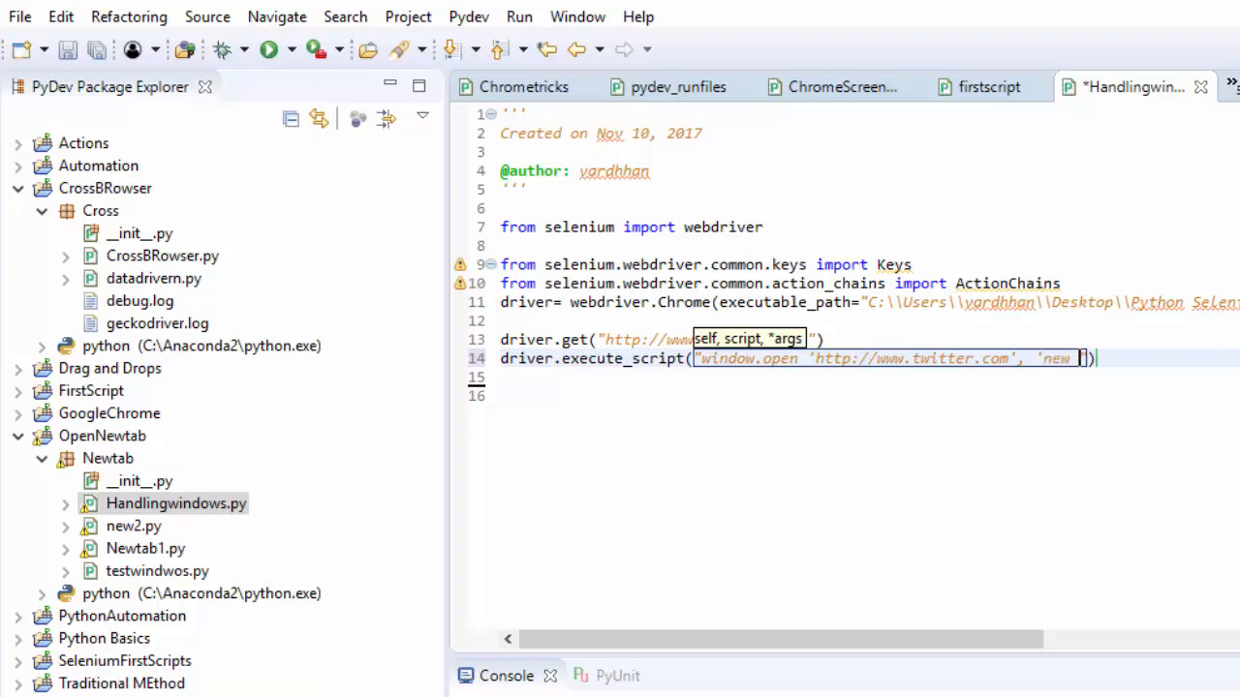
{"action": "type", "text": "window'"}
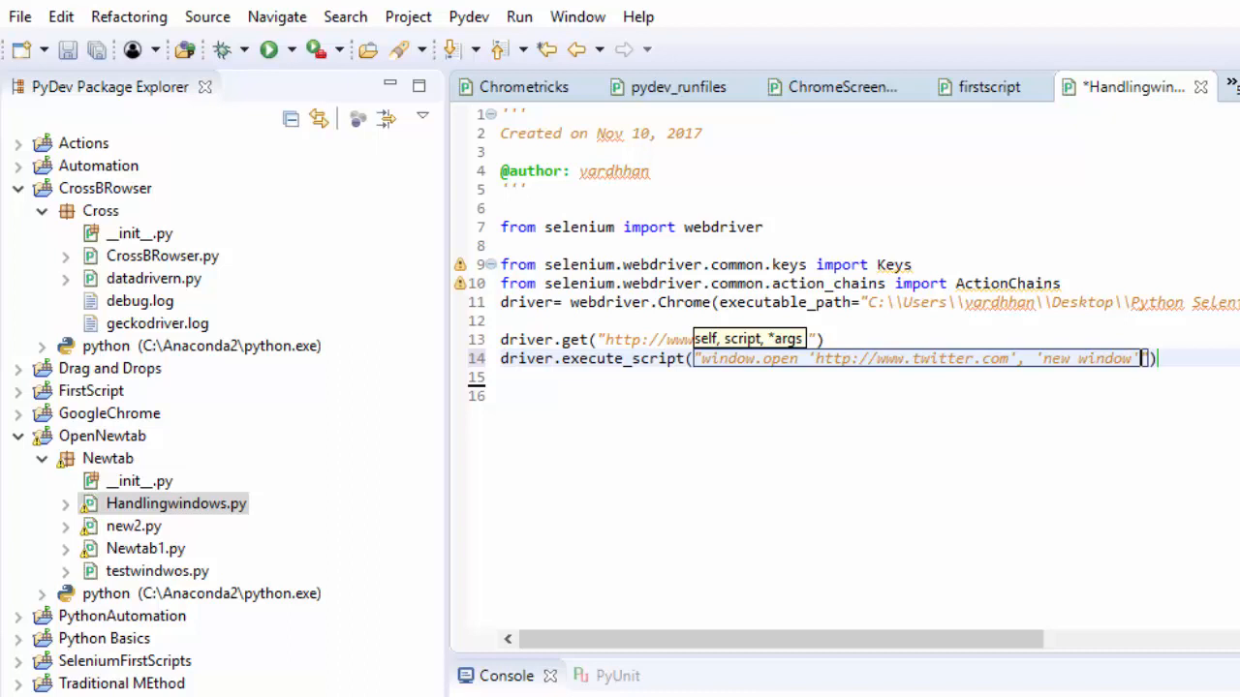
{"action": "type", "text": ")"}
{"action": "left_click", "coordinate": [866, 377]}
{"action": "type", "text": "driver."}
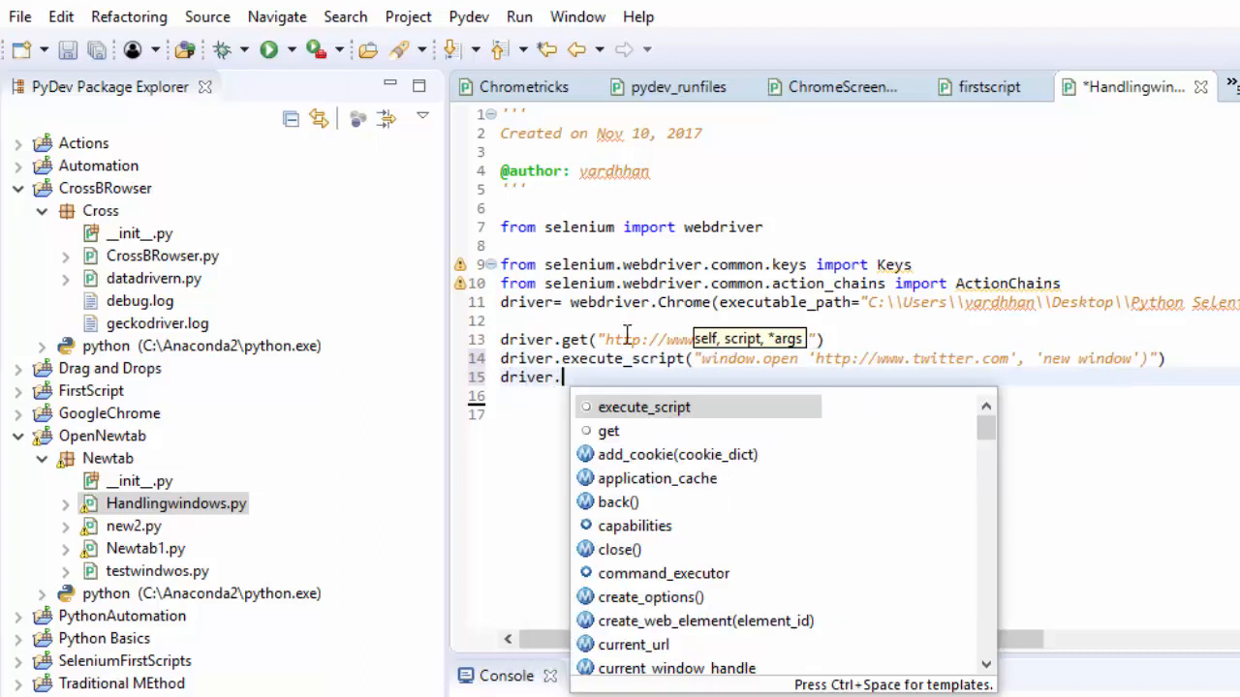
{"action": "double_click", "coordinate": [608, 430]}
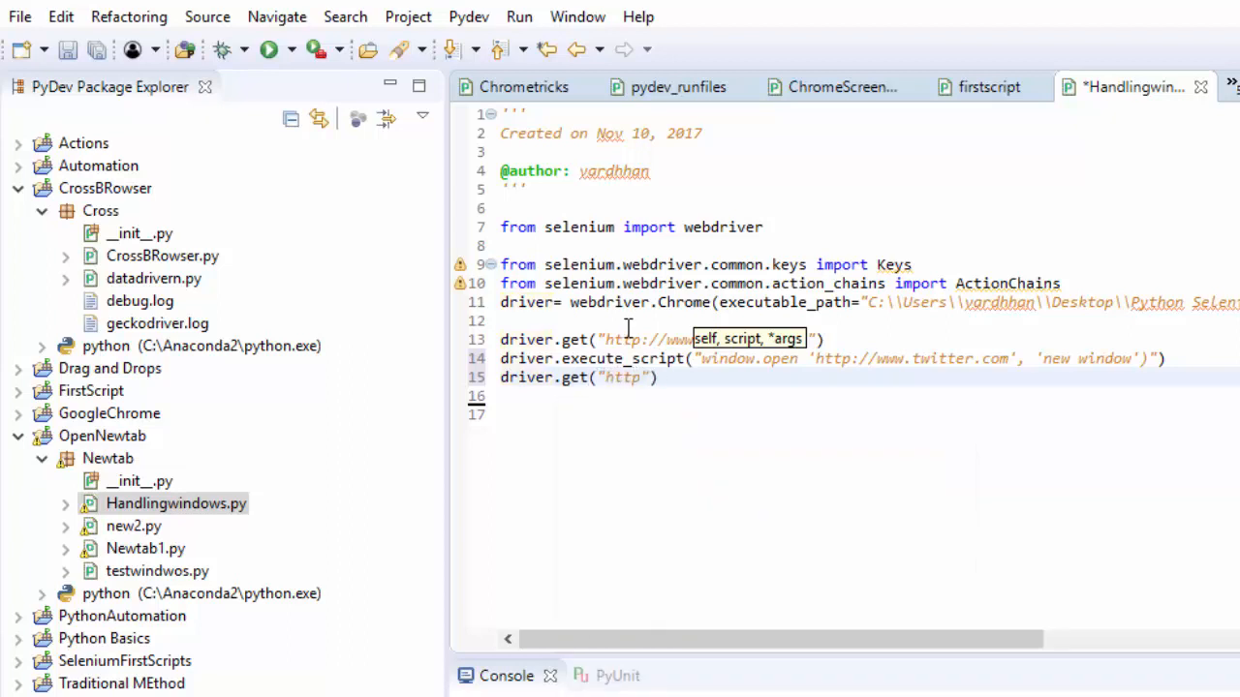
{"action": "type", "text": "www.g"}
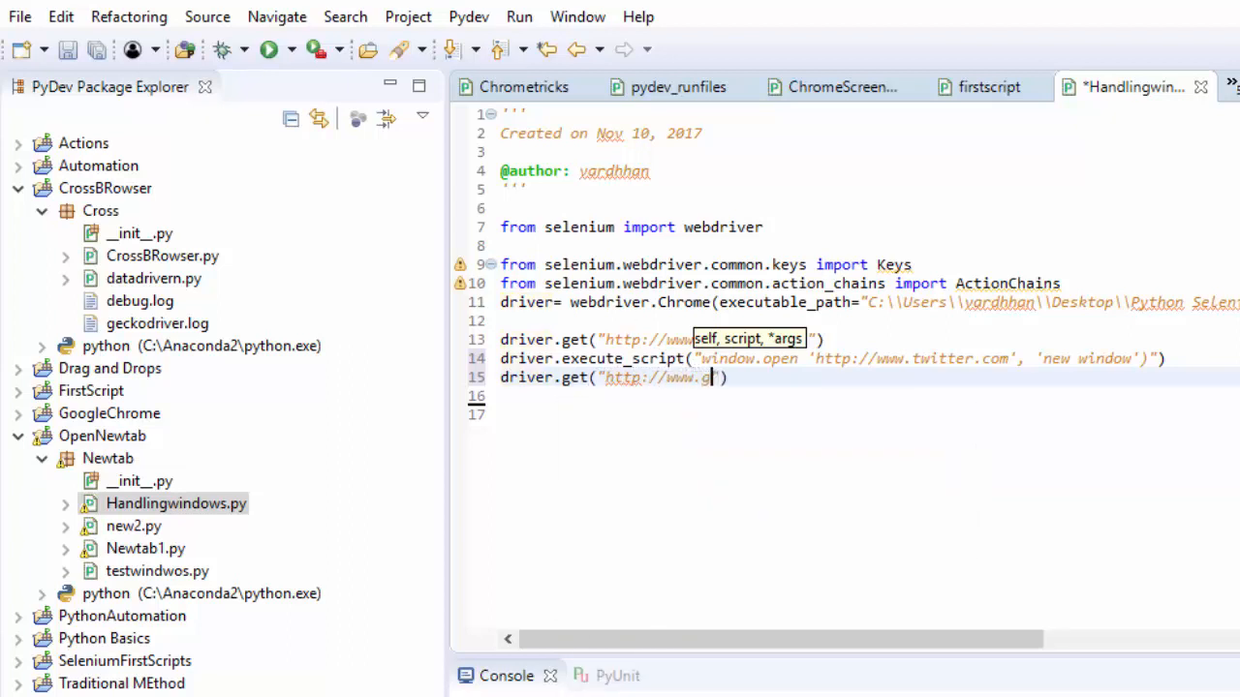
{"action": "type", "text": "oogle.com"}
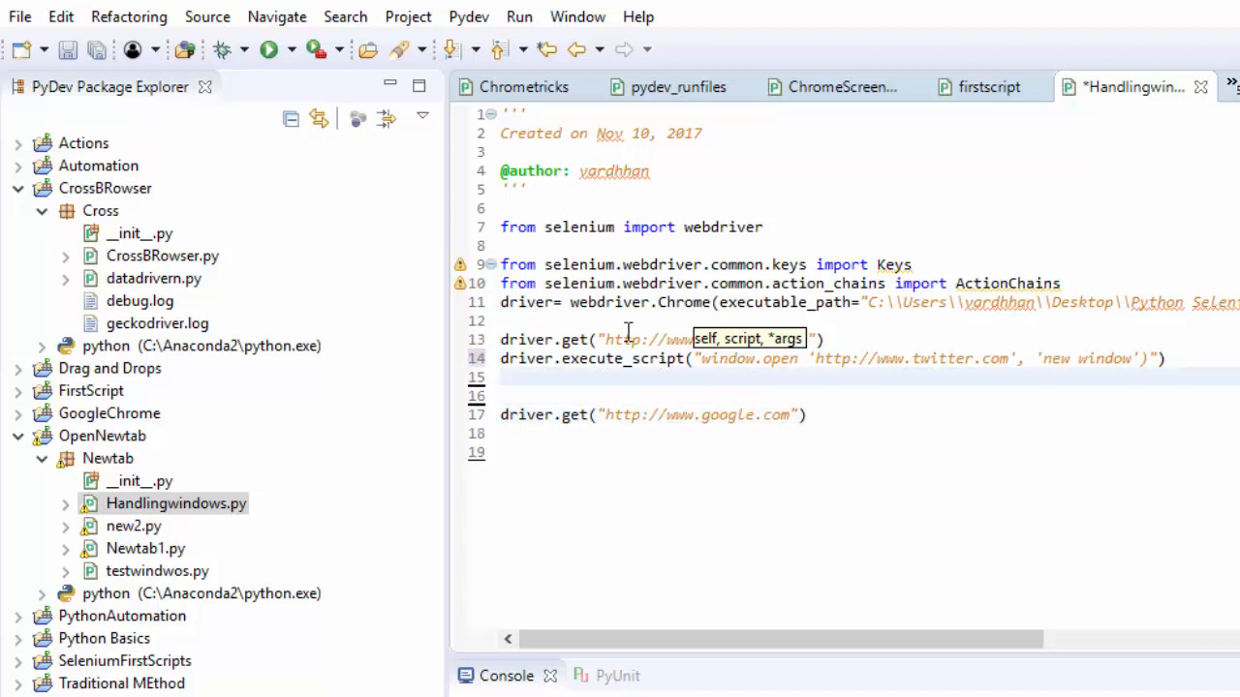
{"action": "type", "text": "driver."}
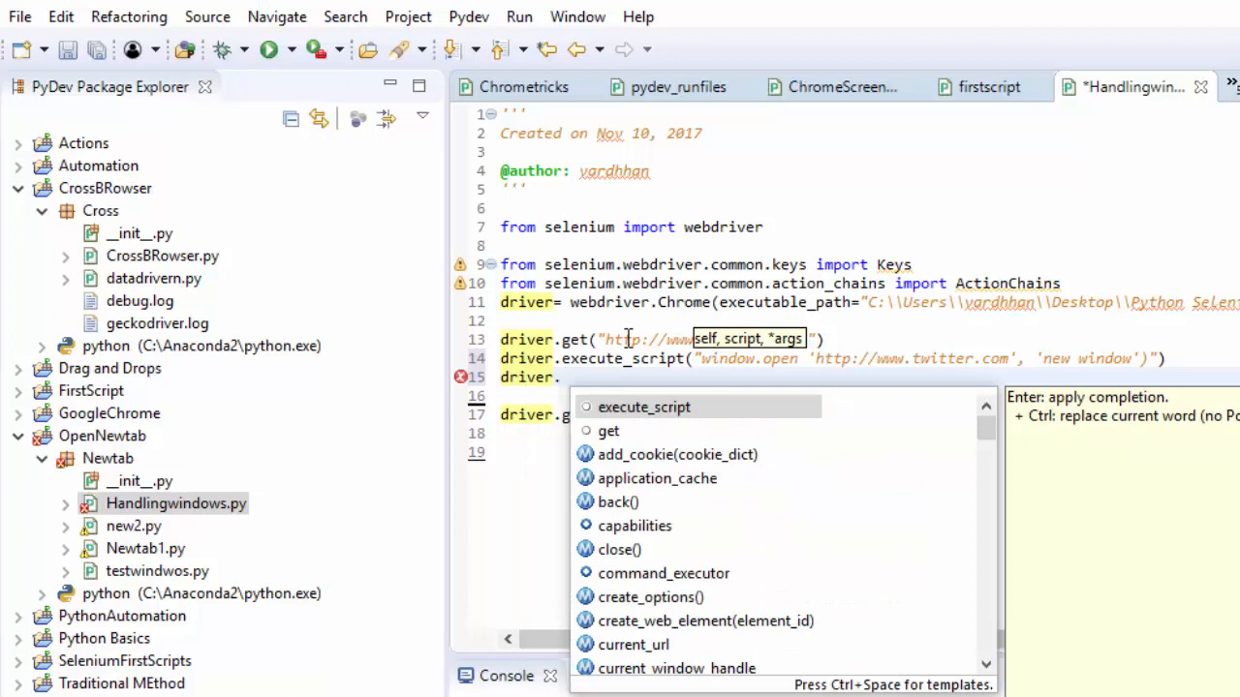
{"action": "type", "text": "switch_to_window(drv"}
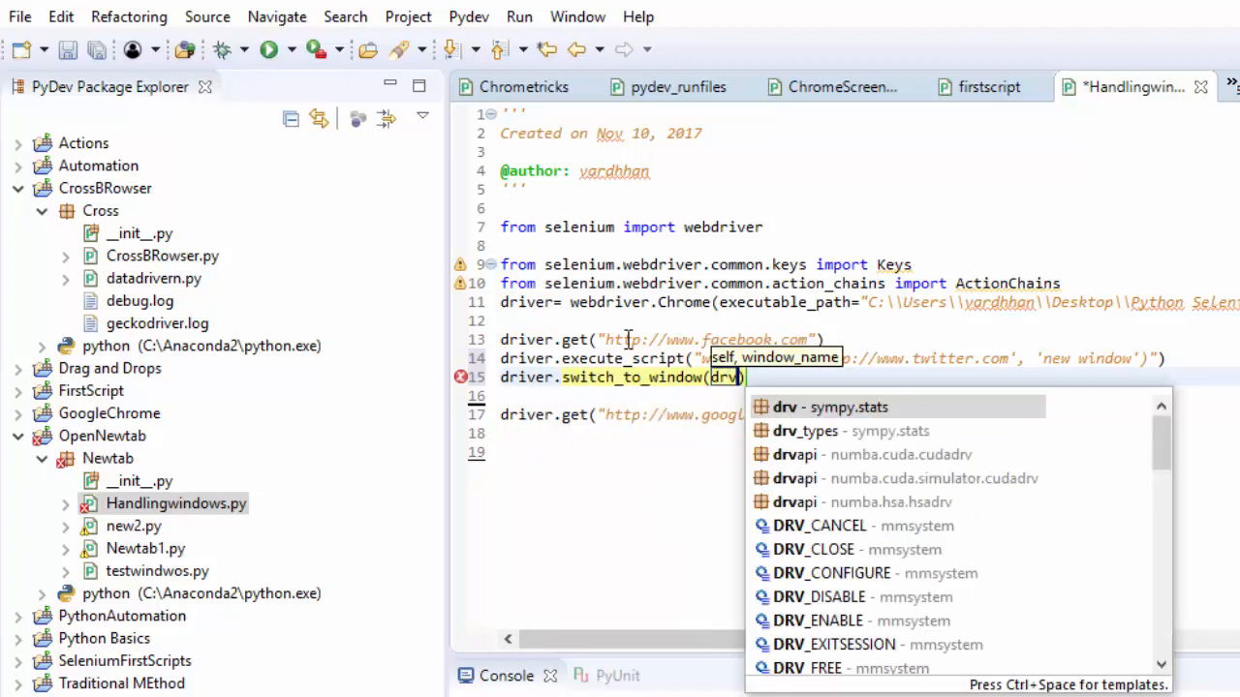
{"action": "type", "text": "iver.window_handles"}
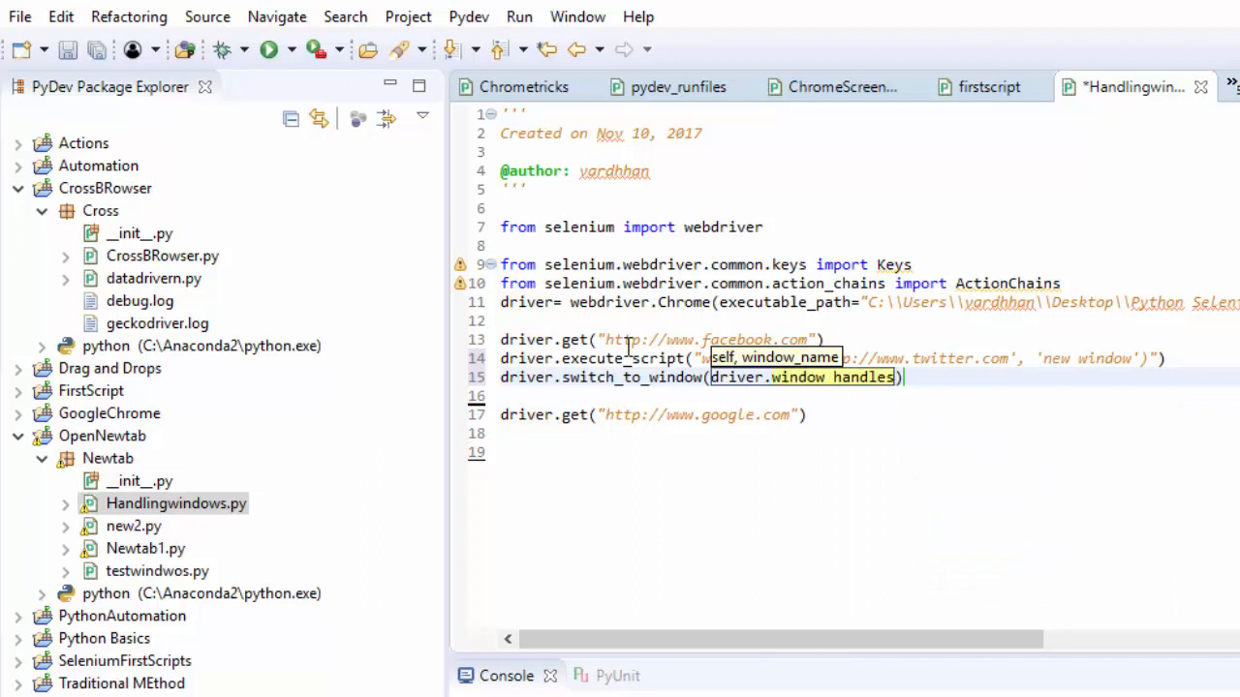
{"action": "type", "text": "[0]"}
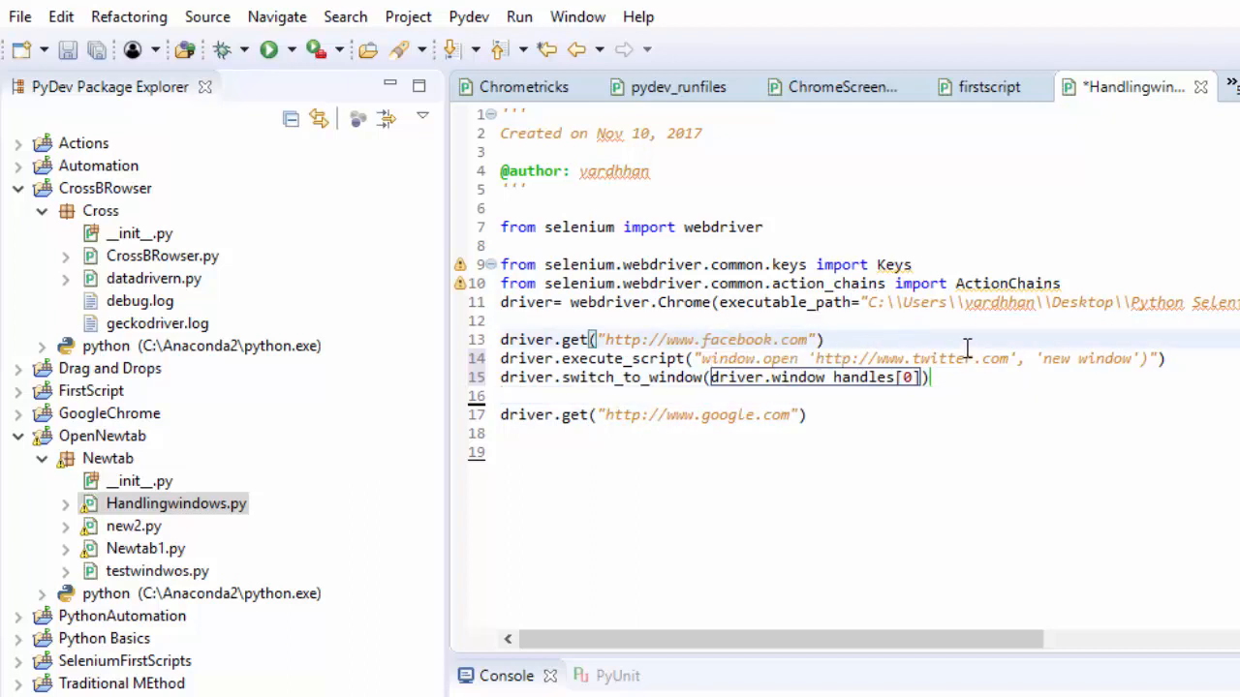
{"action": "mouse_move", "coordinate": [965, 359]}
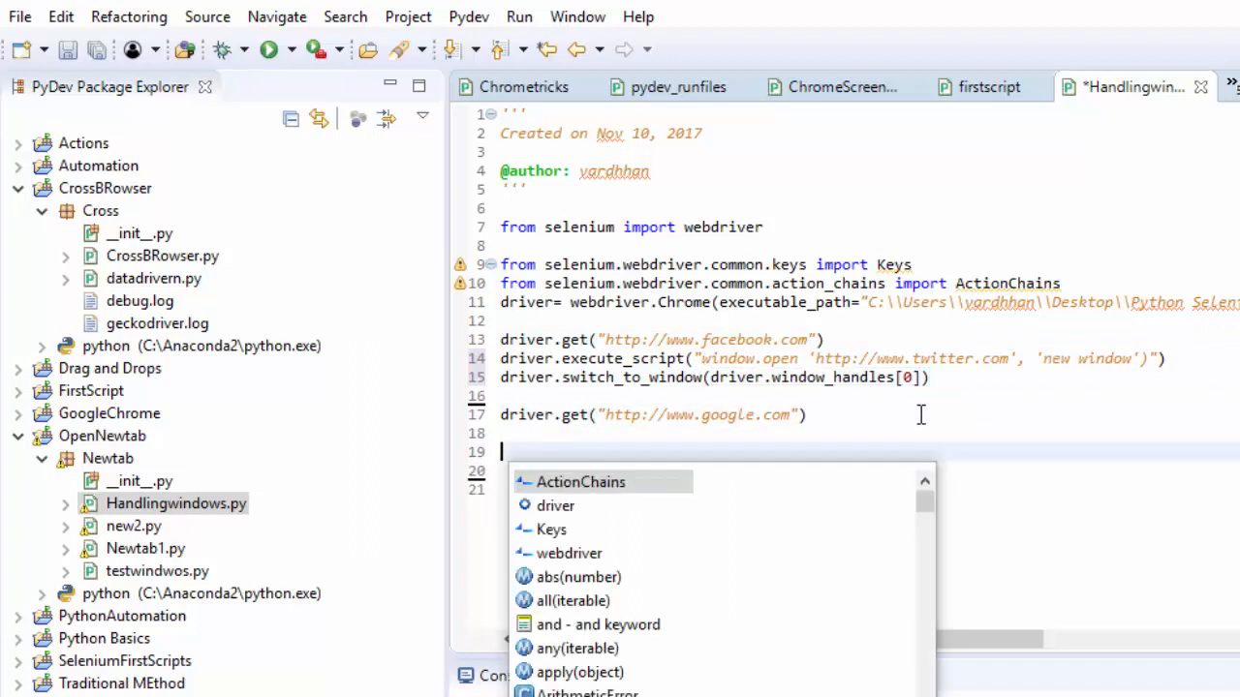
Step: Print 'Google is opened' and begin a driver.execute_script call
{"action": "type", "text": "print\" Gp"}
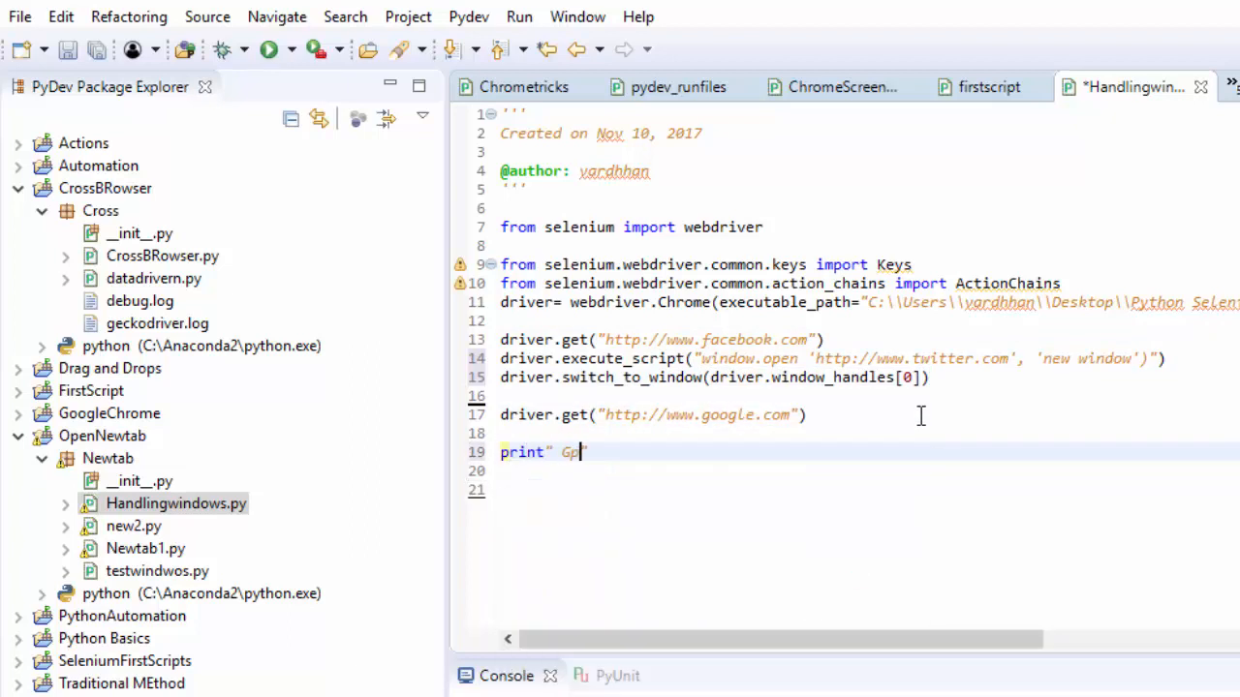
{"action": "type", "text": "oogle"}
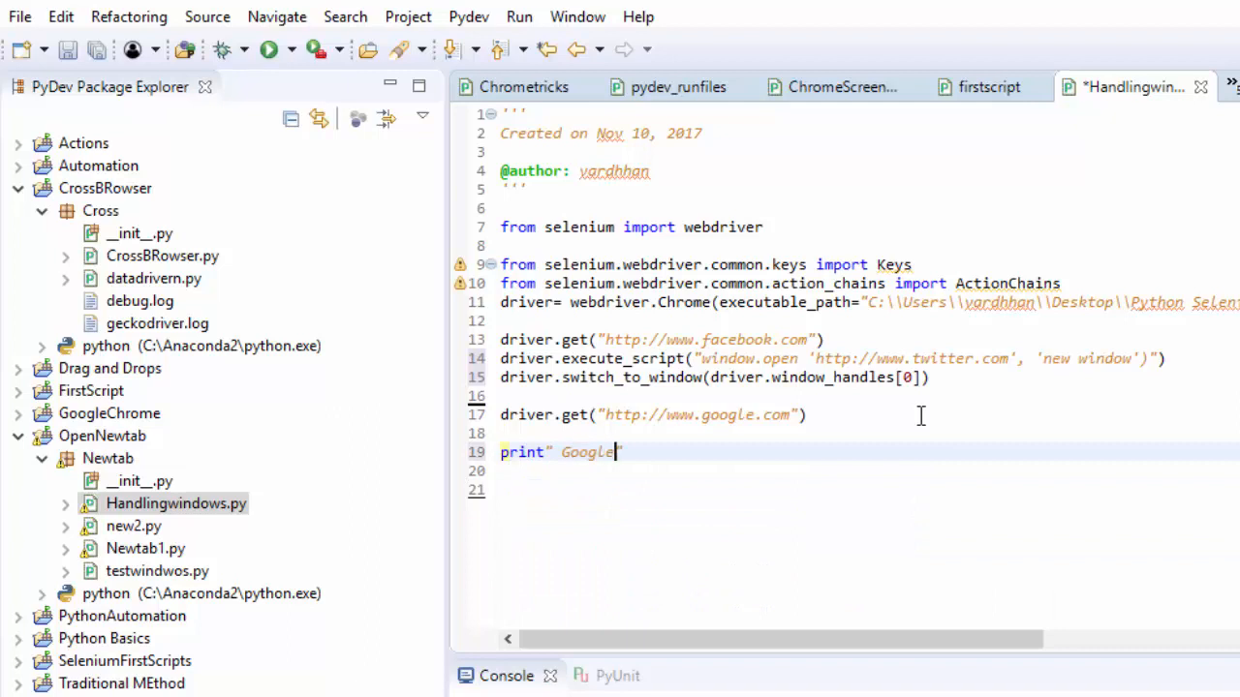
{"action": "type", "text": "is opend"}
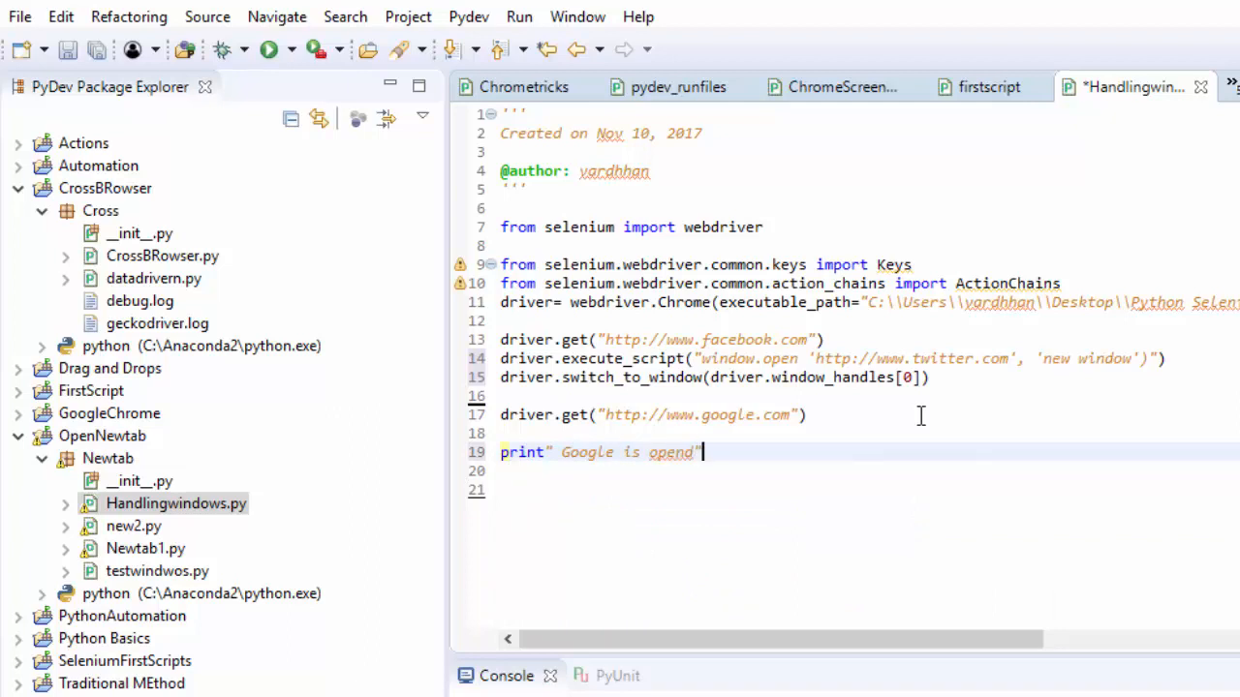
{"action": "type", "text": "d"}
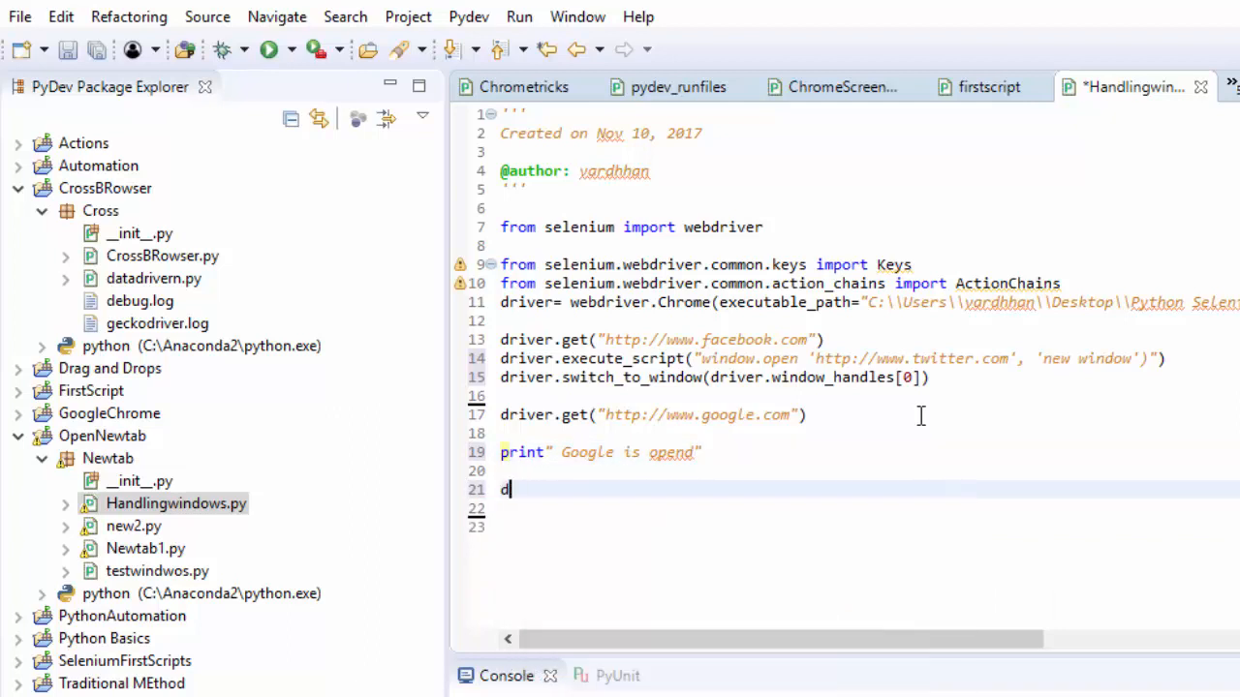
{"action": "type", "text": "river."}
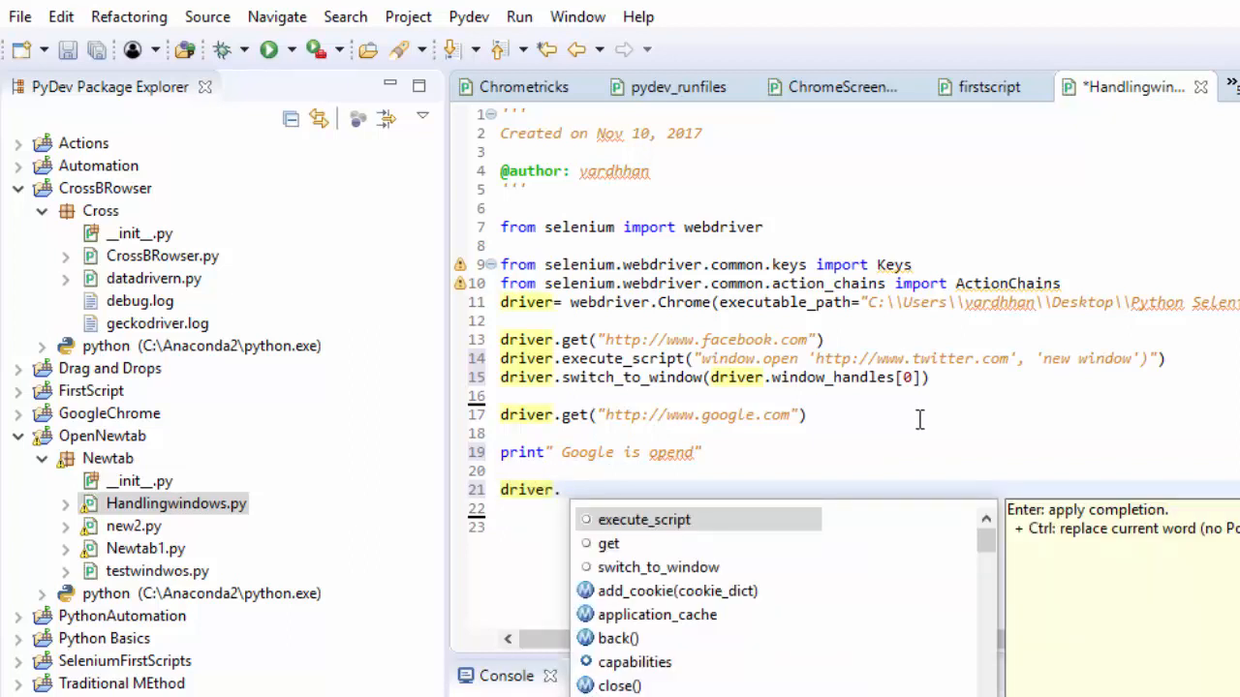
{"action": "left_click", "coordinate": [644, 519]}
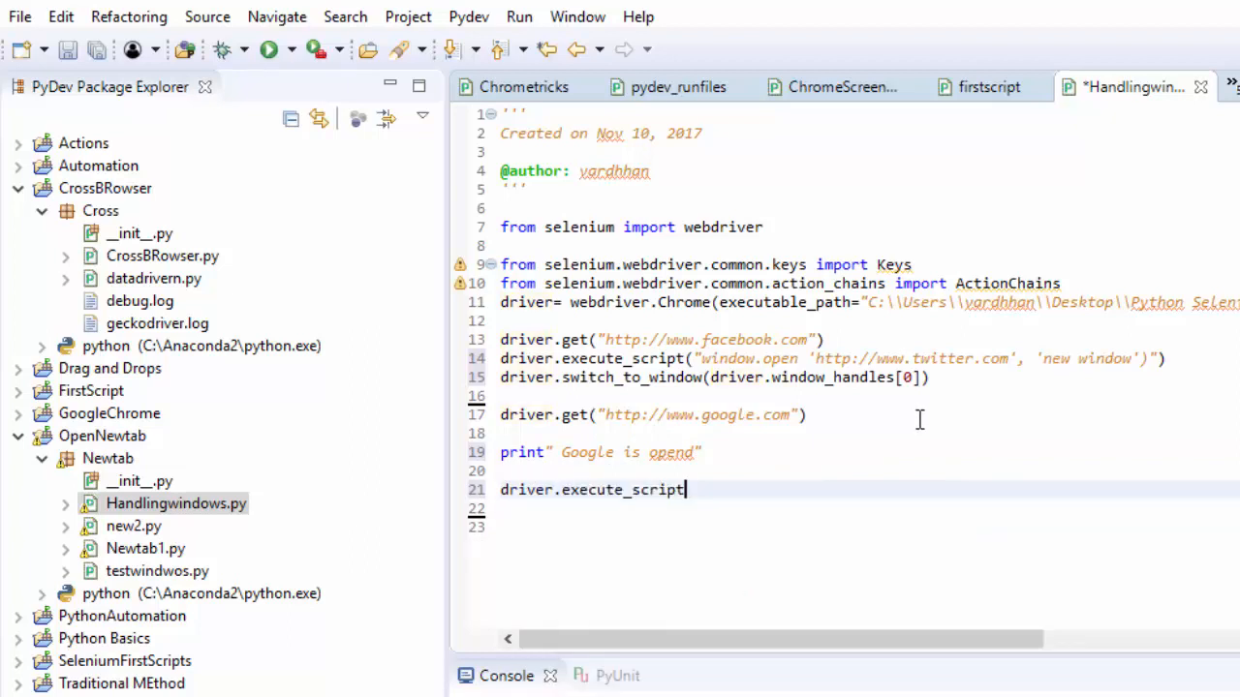
{"action": "type", "text": "(\"w\""}
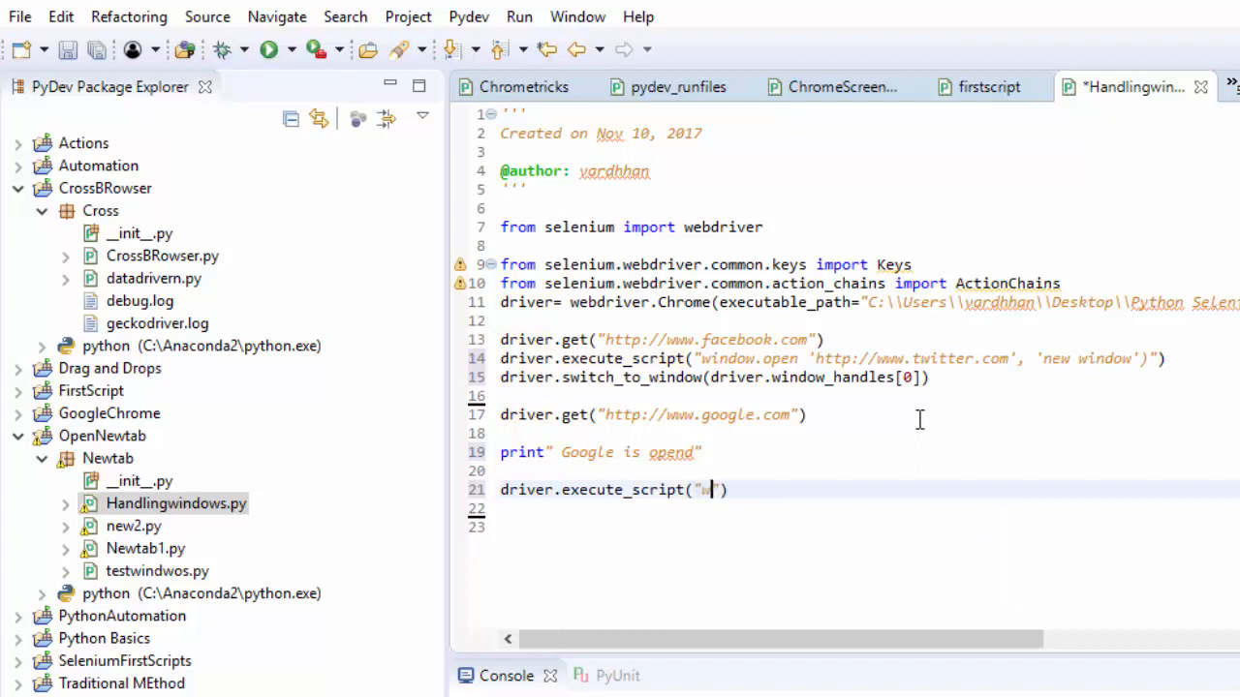
{"action": "type", "text": "indow."}
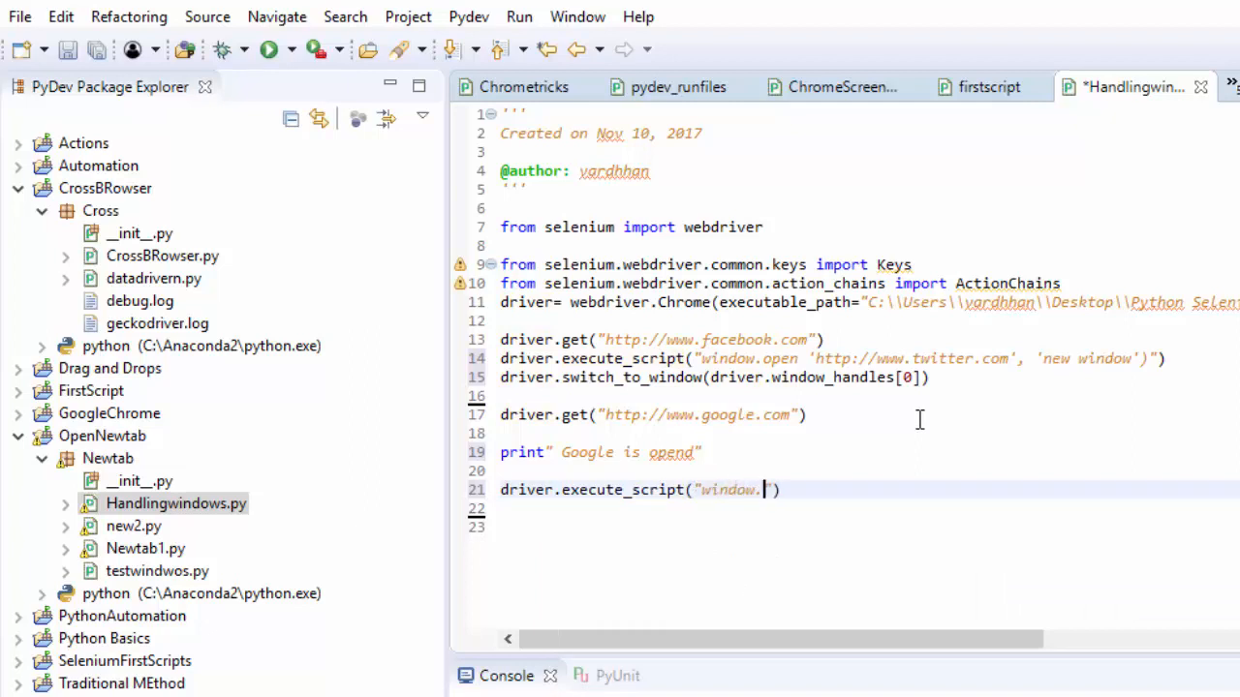
{"action": "type", "text": "open '"}
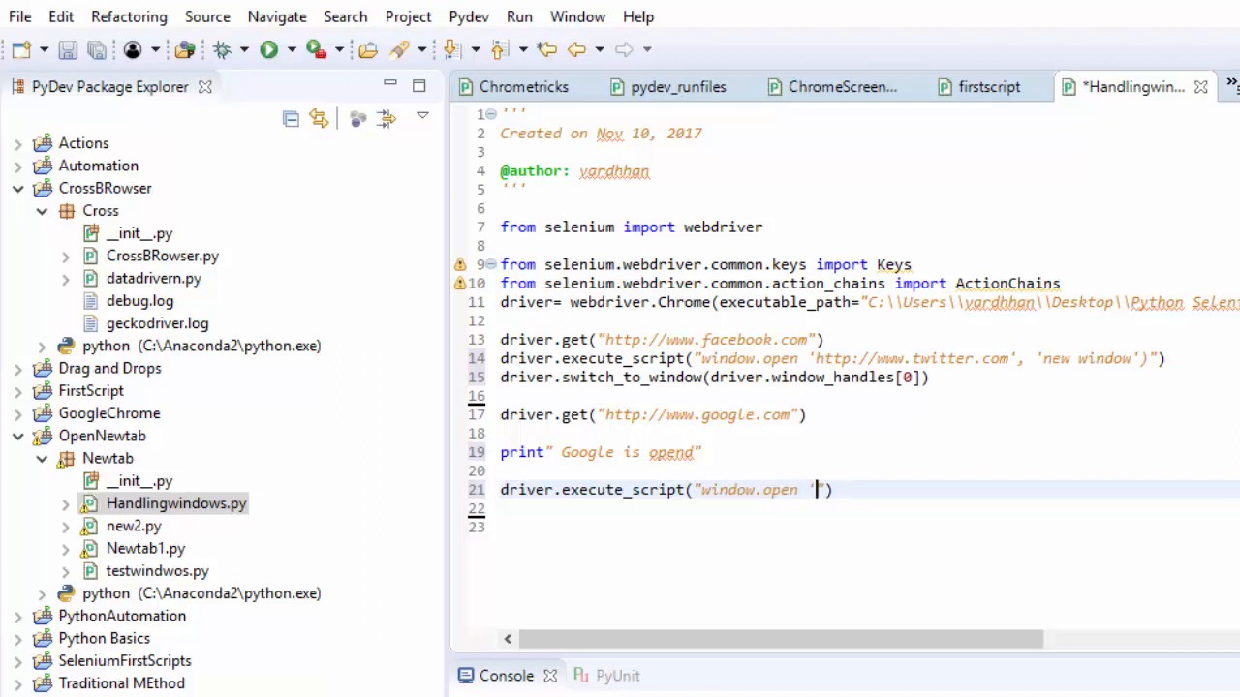
{"action": "type", "text": "http://"}
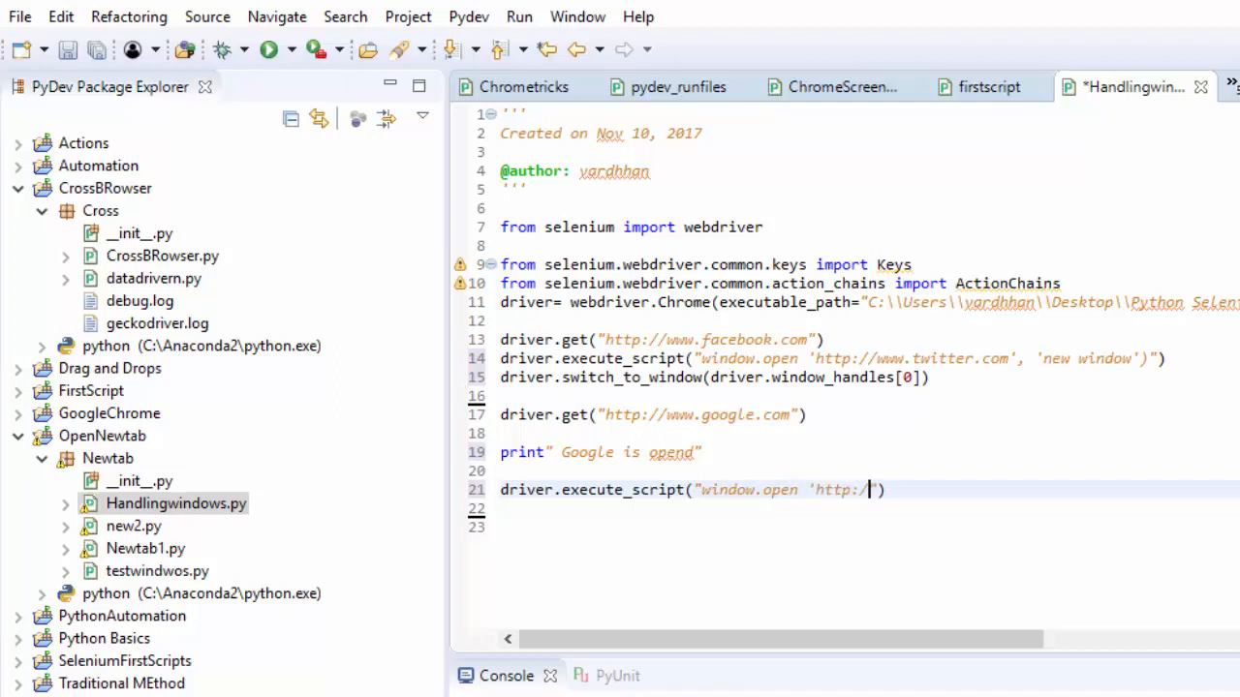
{"action": "type", "text": "/www."}
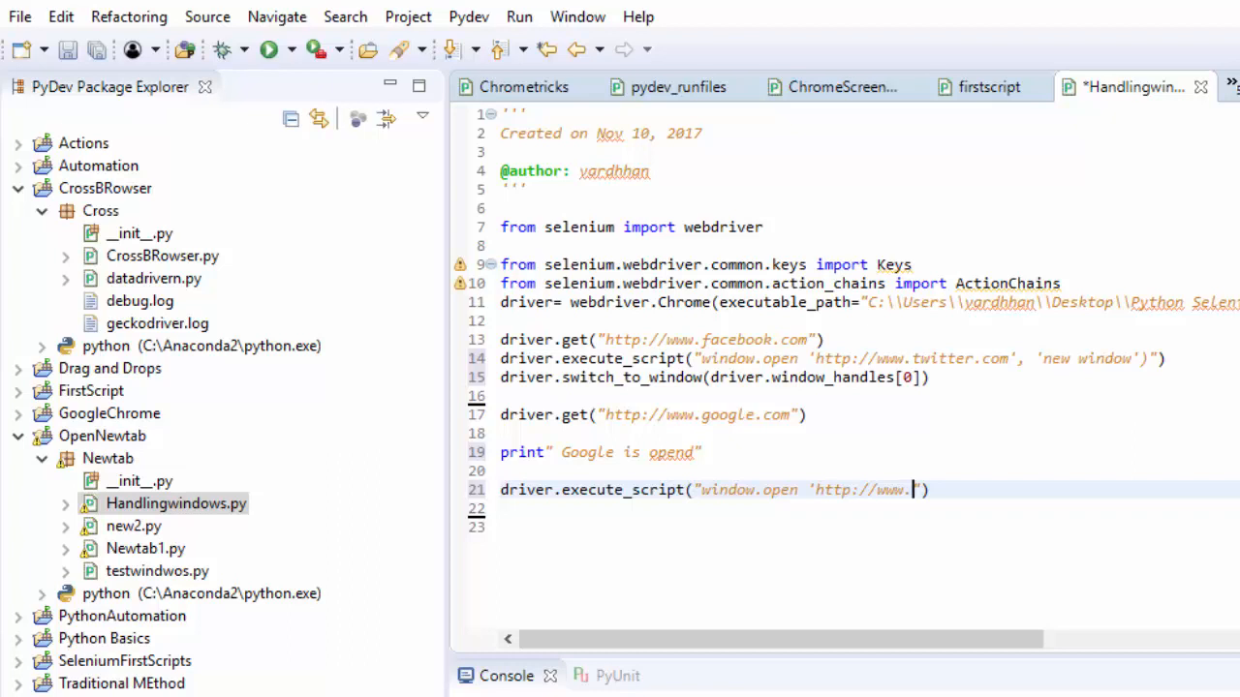
{"action": "type", "text": "y"}
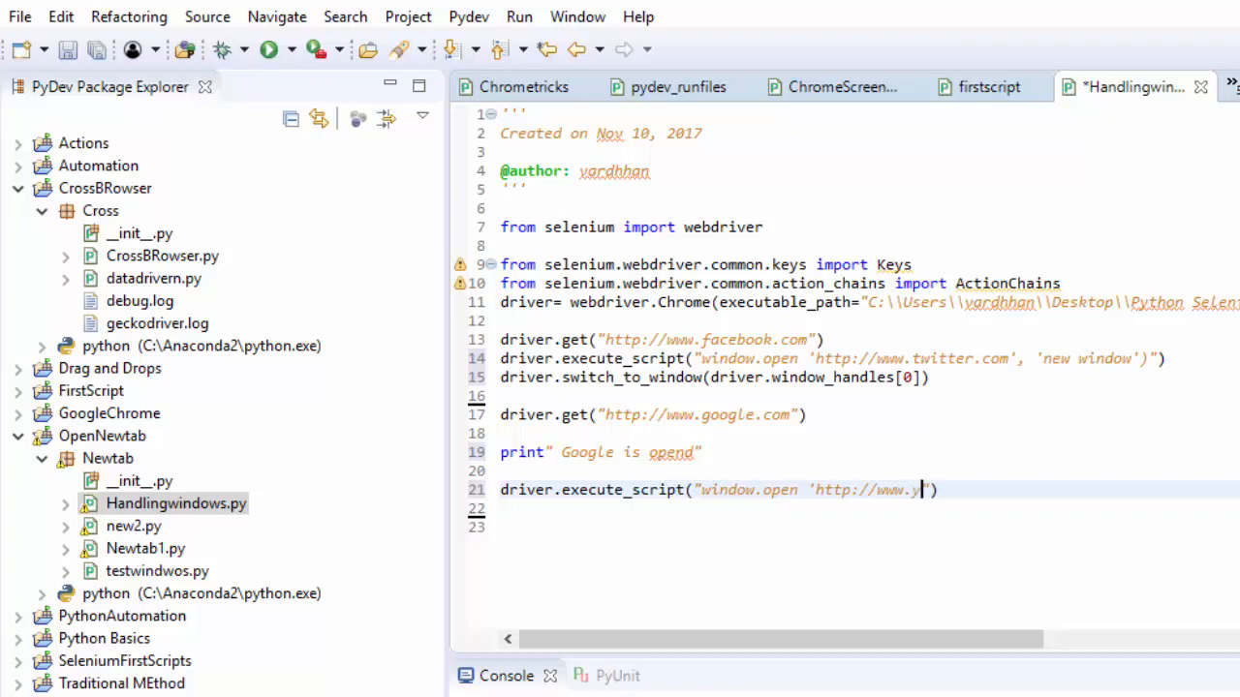
{"action": "type", "text": "ahoo.com"}
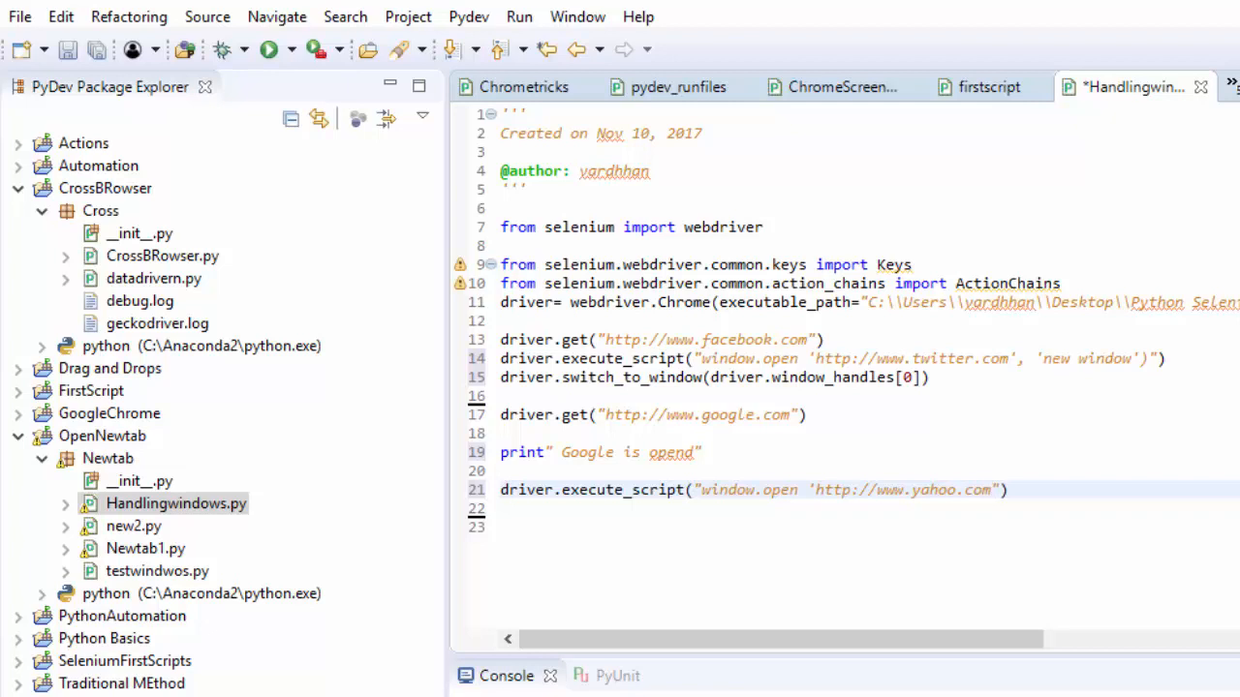
{"action": "type", "text": ", '"}
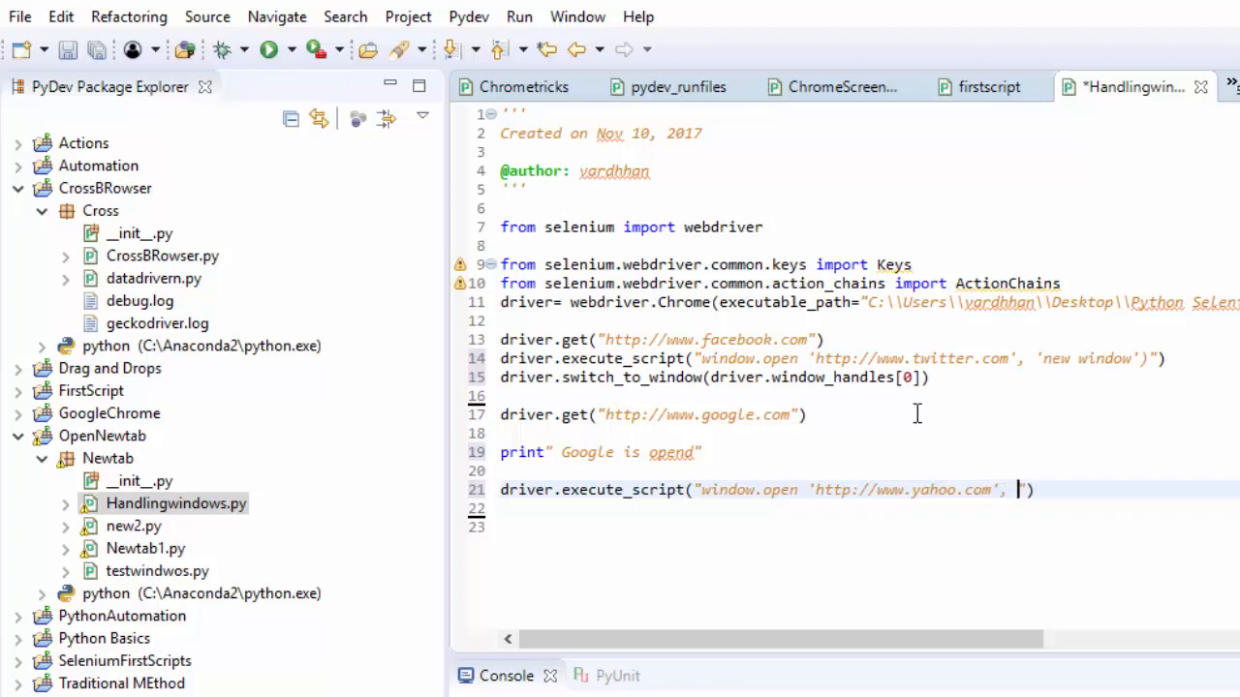
{"action": "type", "text": "new window"}
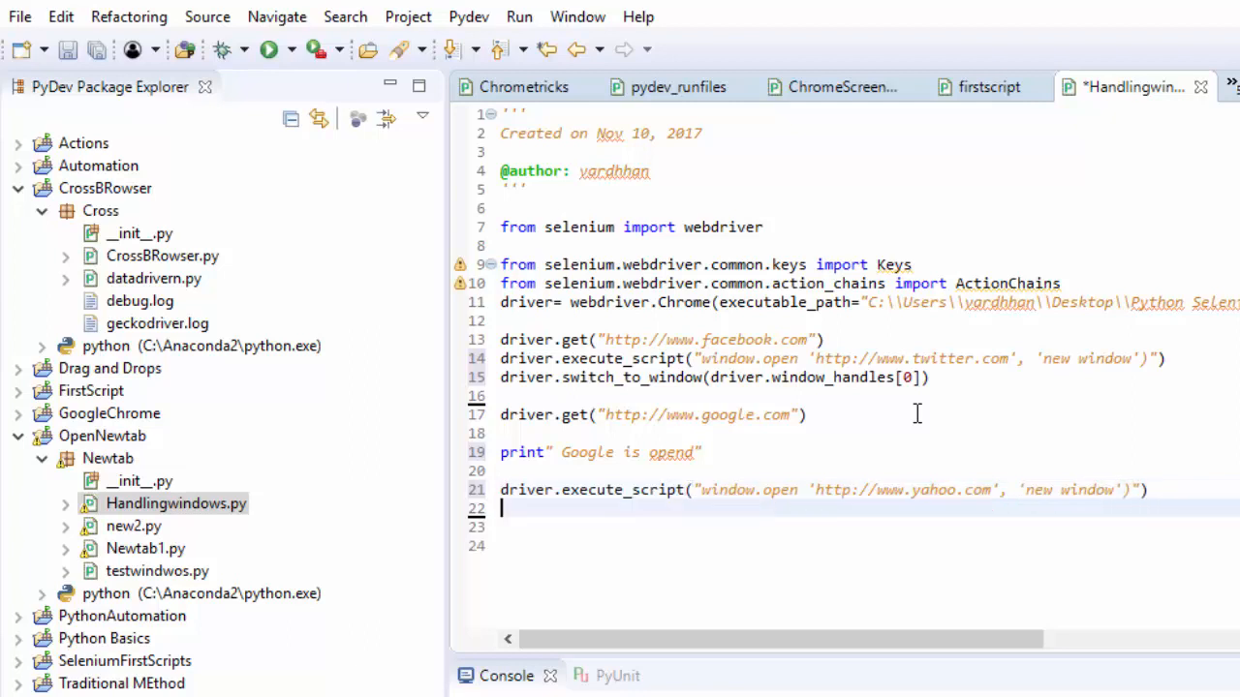
{"action": "type", "text": "driver"}
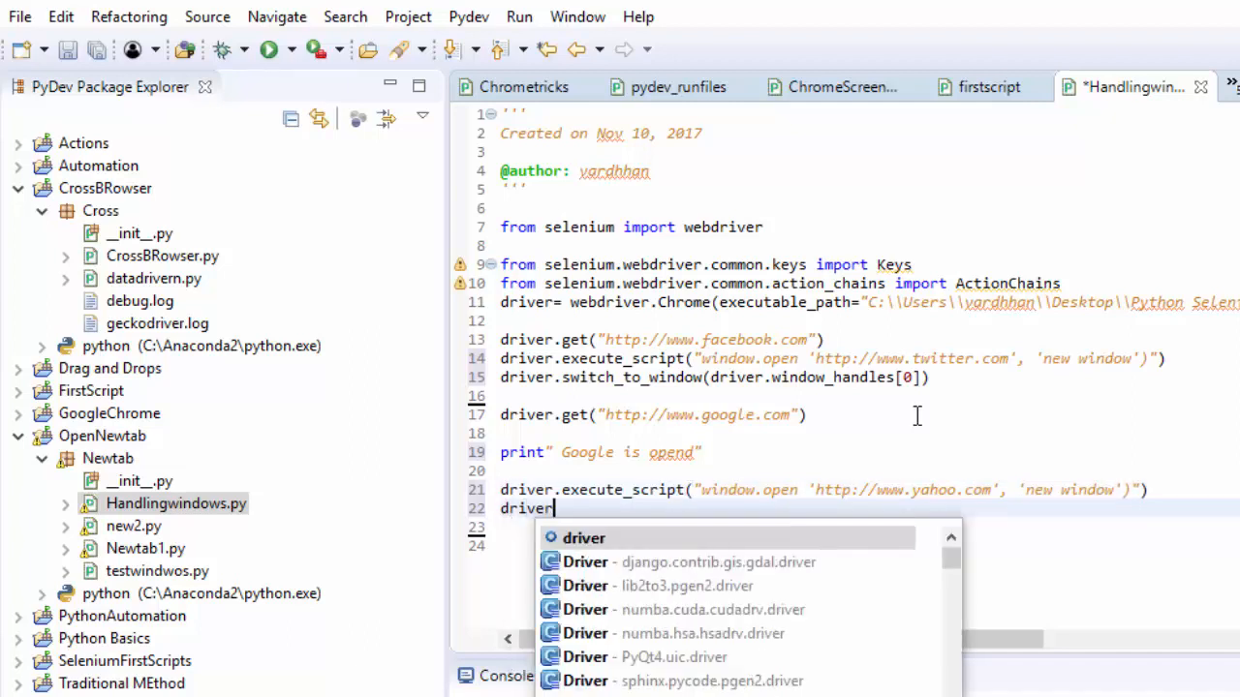
{"action": "type", "text": ".switch_to_window"}
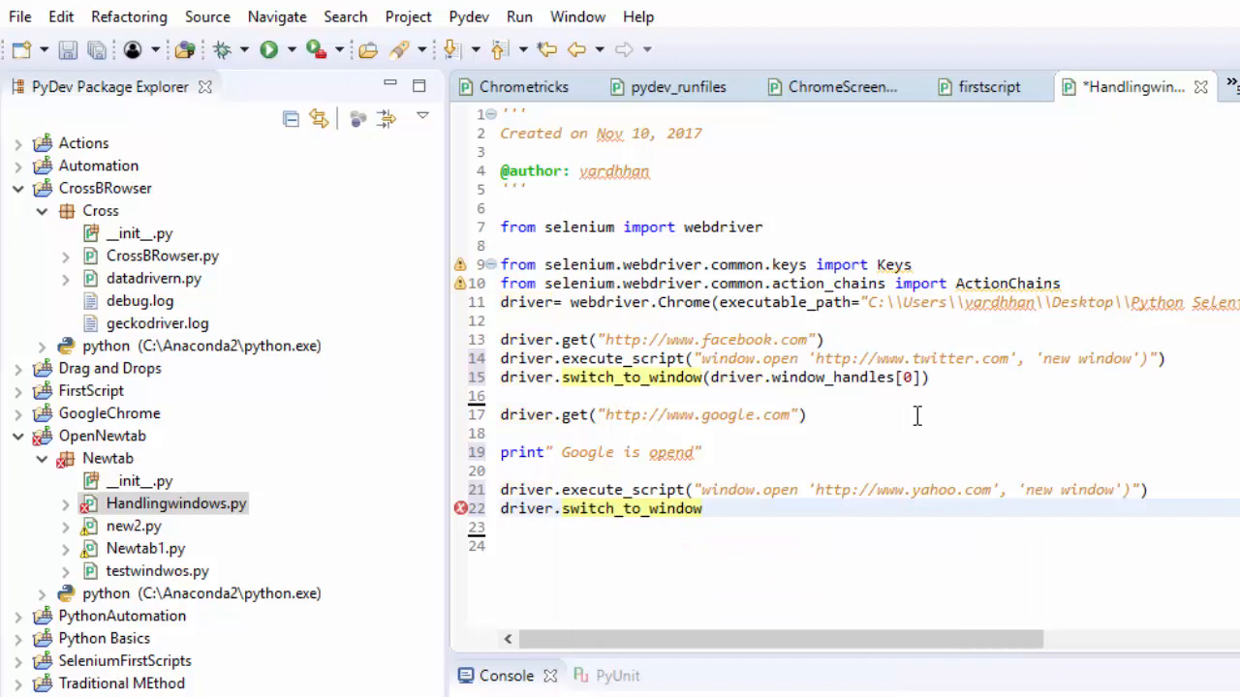
{"action": "type", "text": "(dri"}
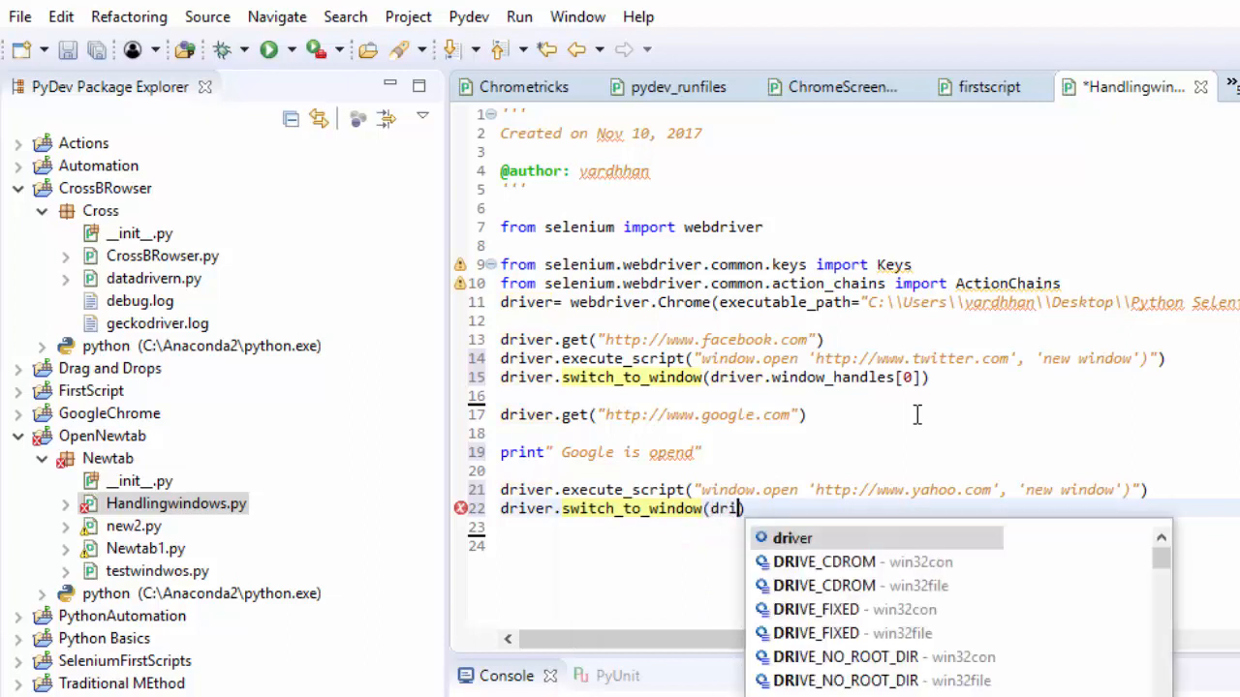
{"action": "type", "text": "window_handles[1"}
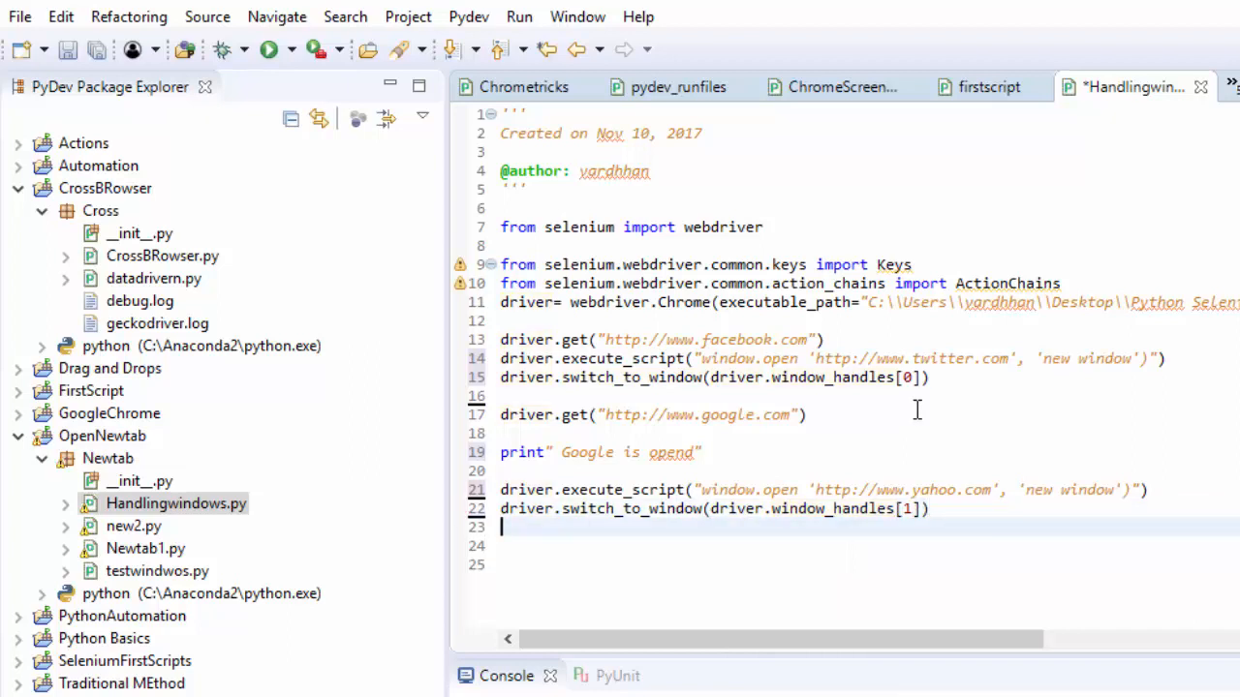
{"action": "type", "text": "driver.get(\""}
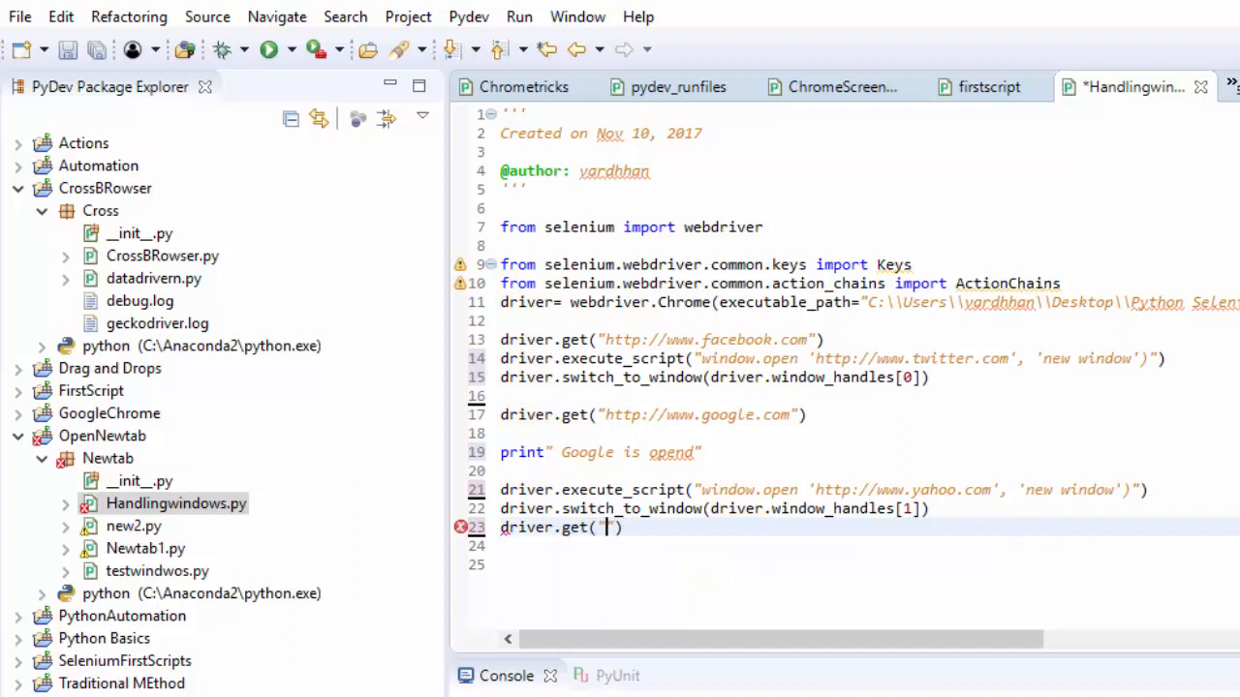
{"action": "type", "text": "http://w"}
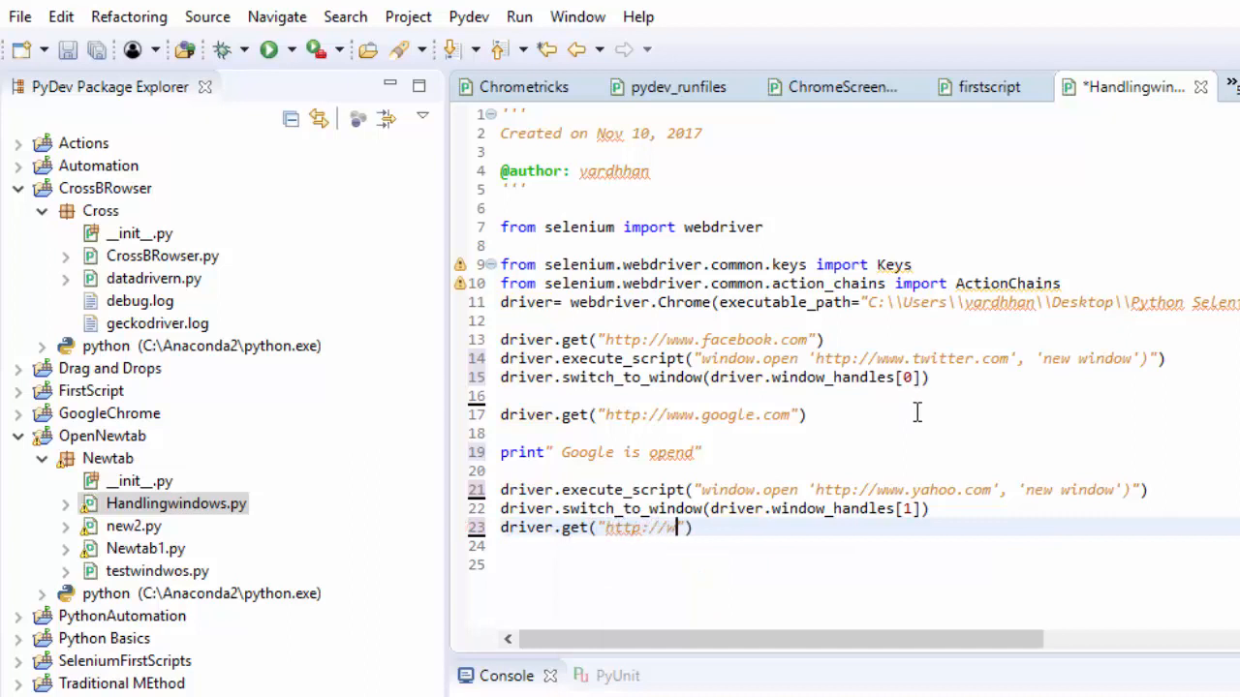
{"action": "type", "text": "ask.com"}
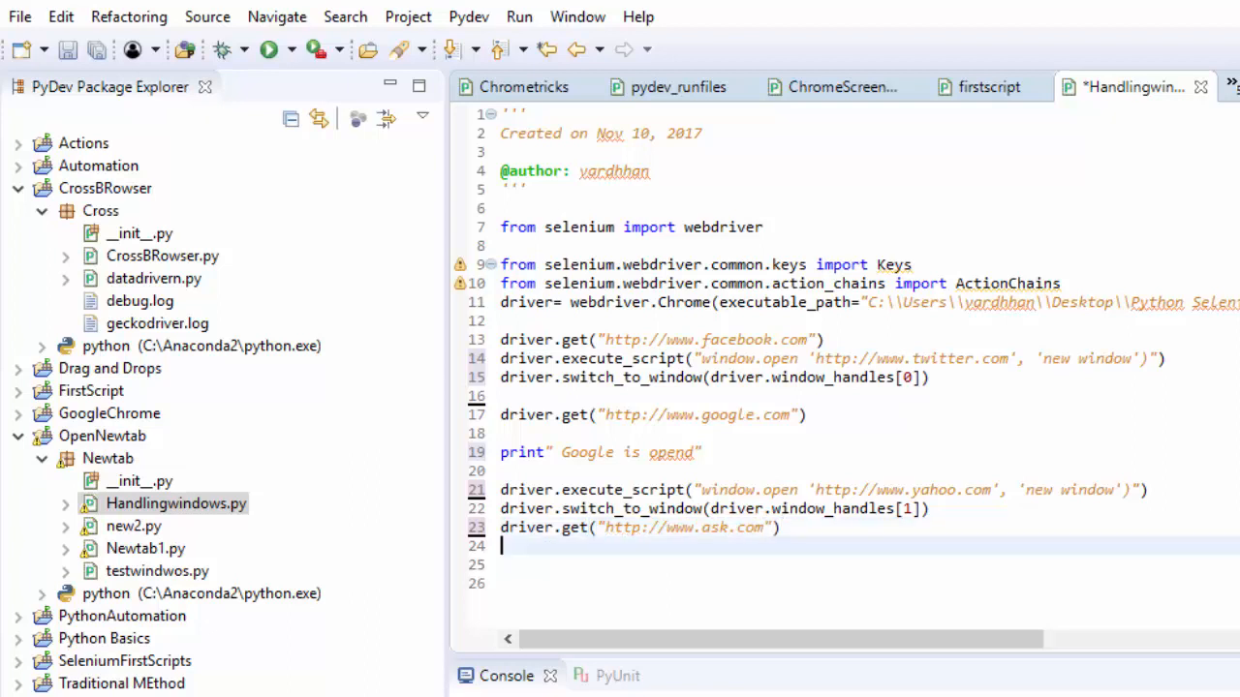
Step: Print 'Ask.com is opened'
{"action": "type", "text": "print \" A"}
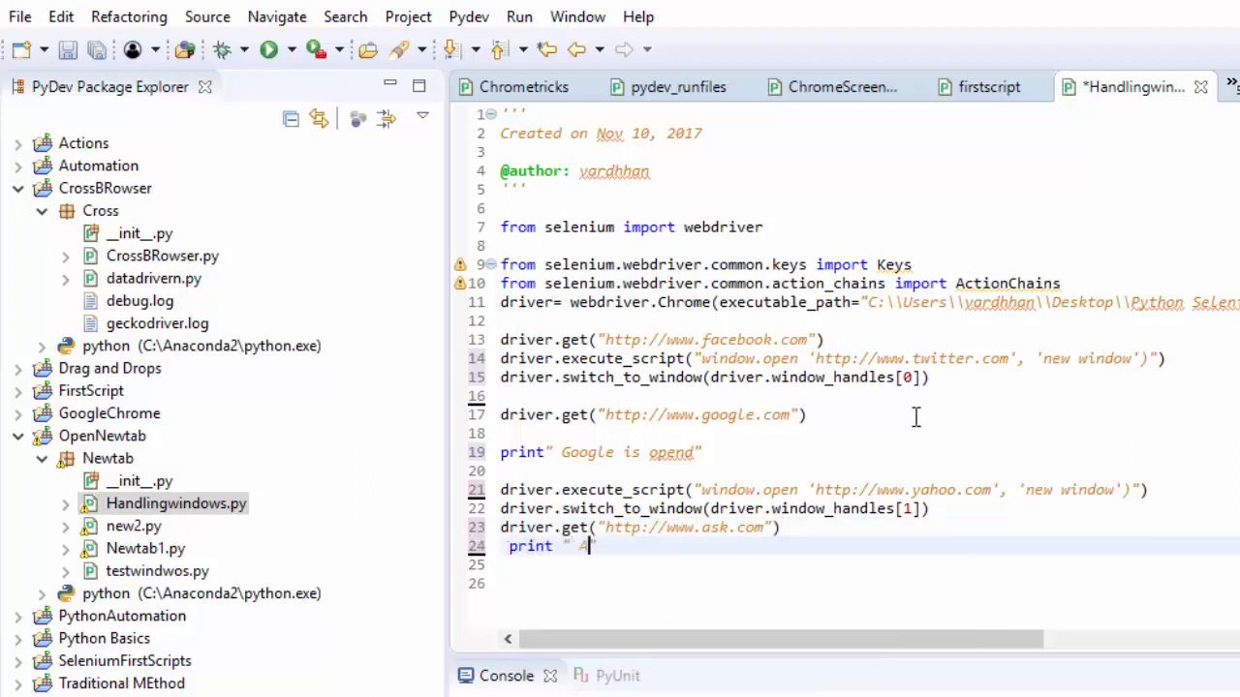
{"action": "type", "text": "Ask"}
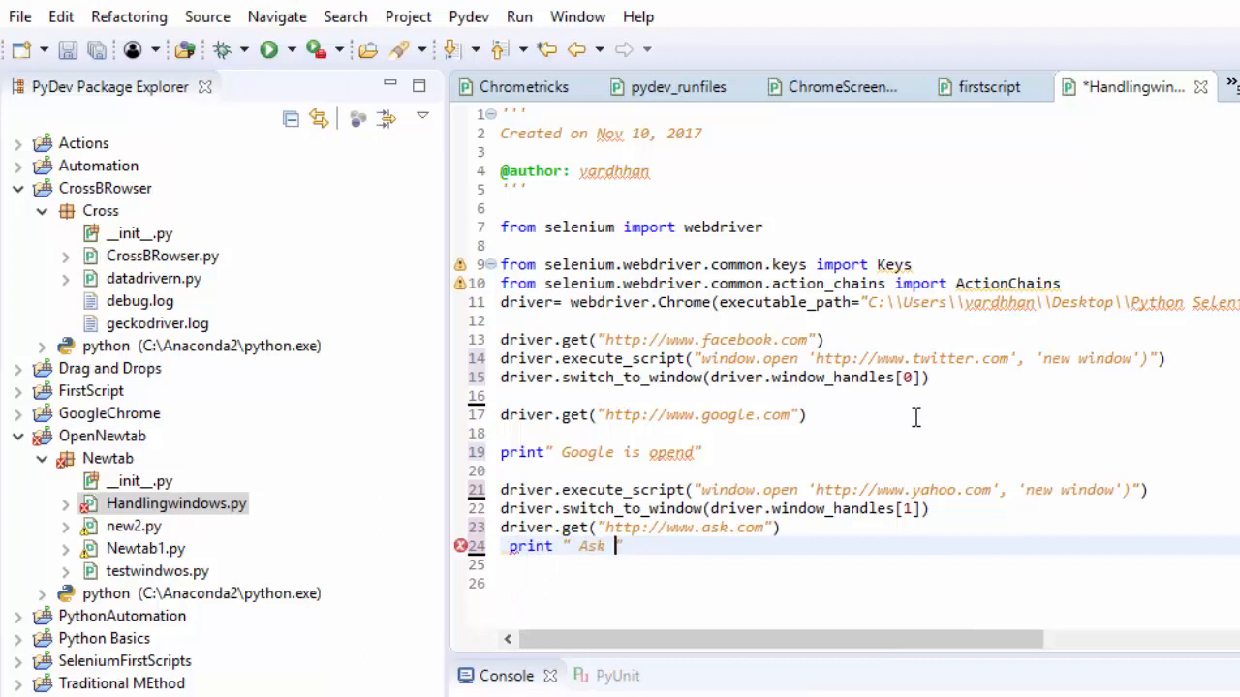
{"action": "type", "text": ".com is"}
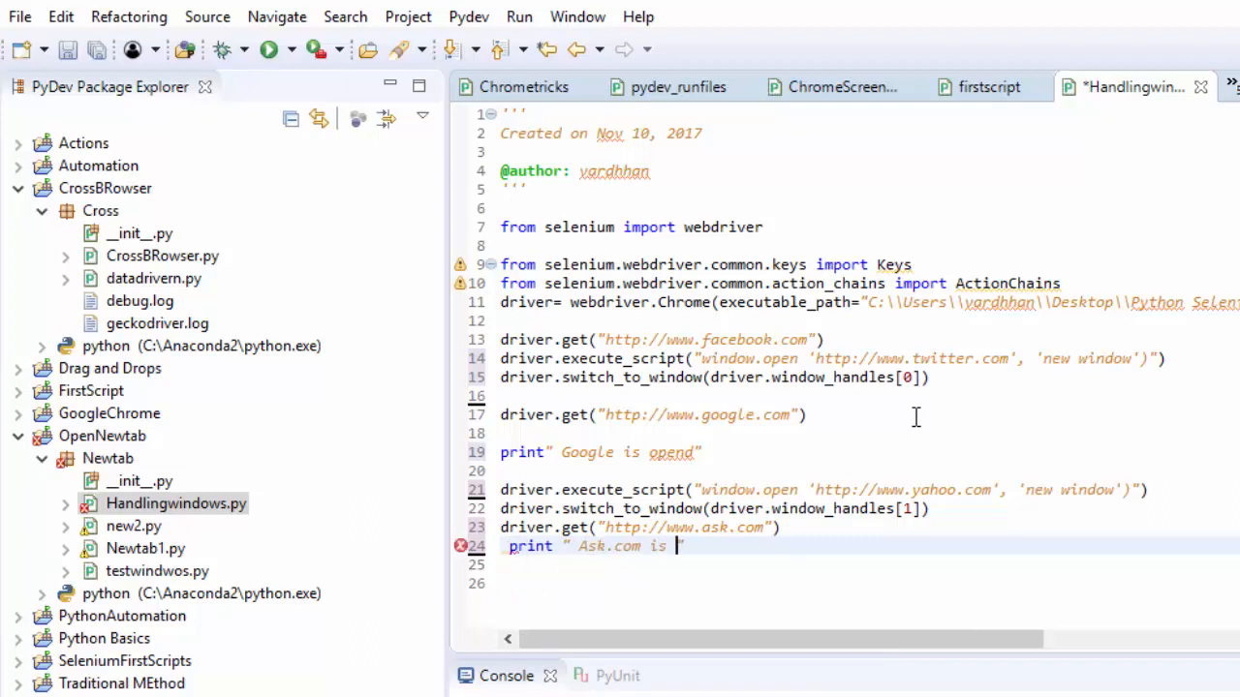
{"action": "type", "text": "pened\""}
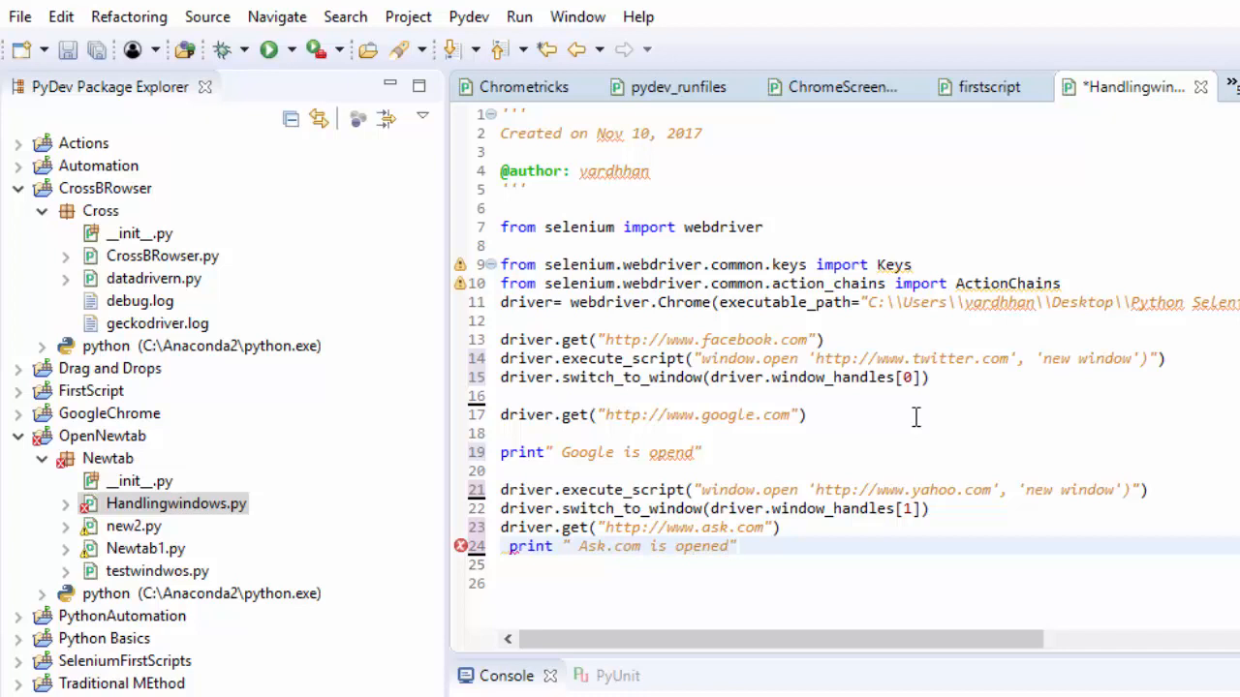
{"action": "type", "text": "driver."}
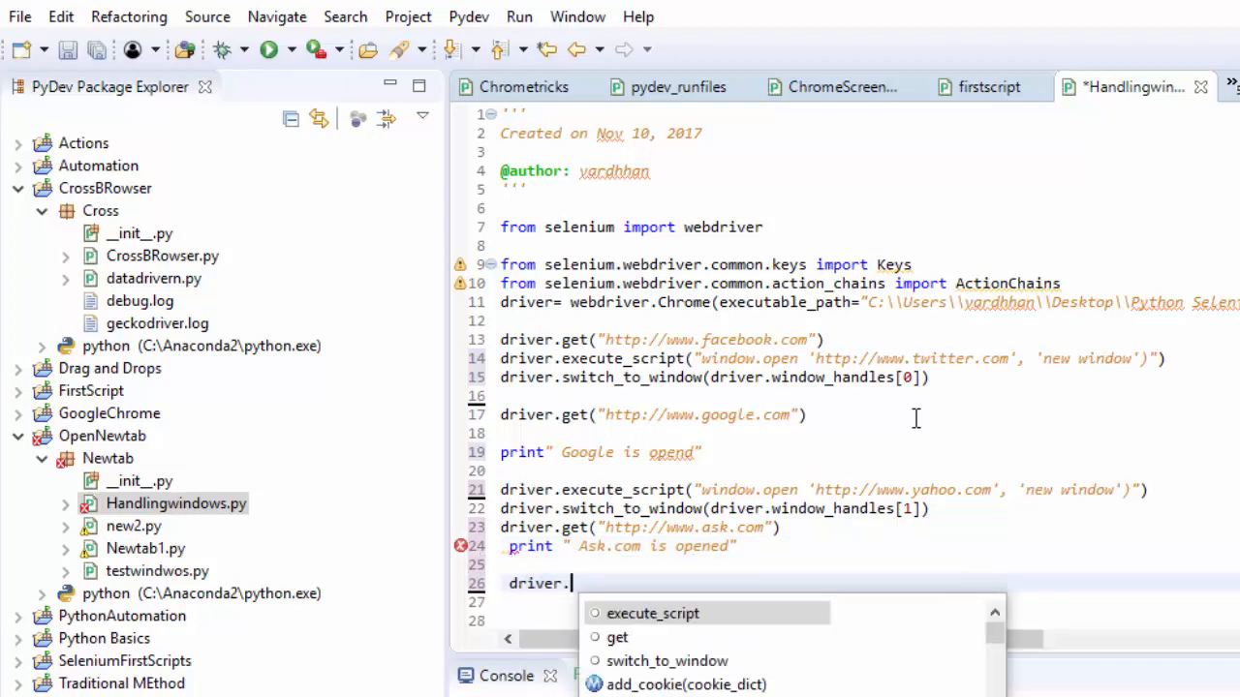
{"action": "left_click", "coordinate": [651, 613]}
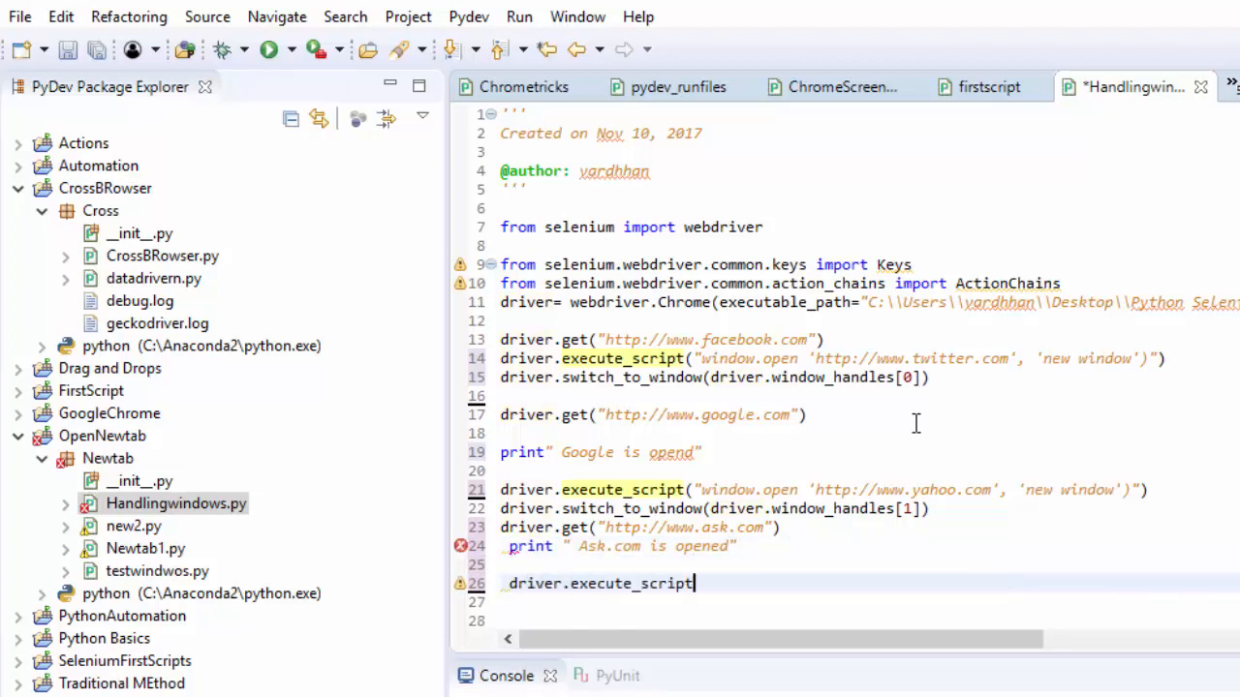
{"action": "type", "text": "(\"window\""}
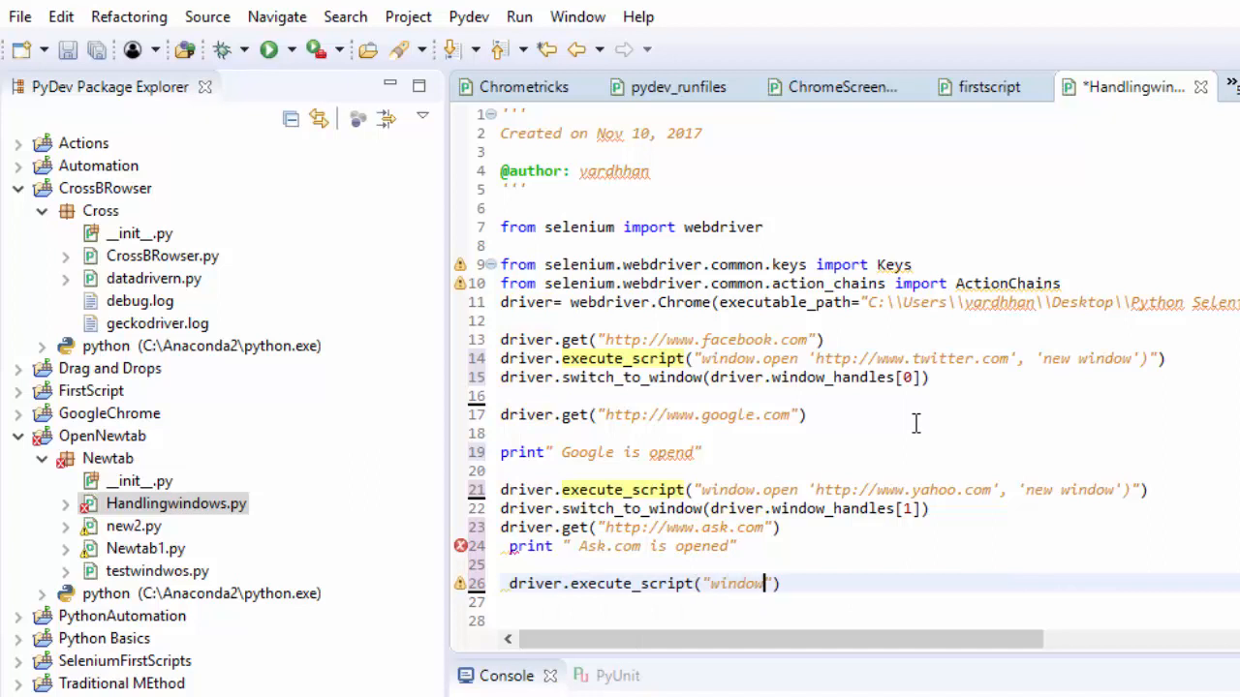
{"action": "type", "text": ".open 'htt"}
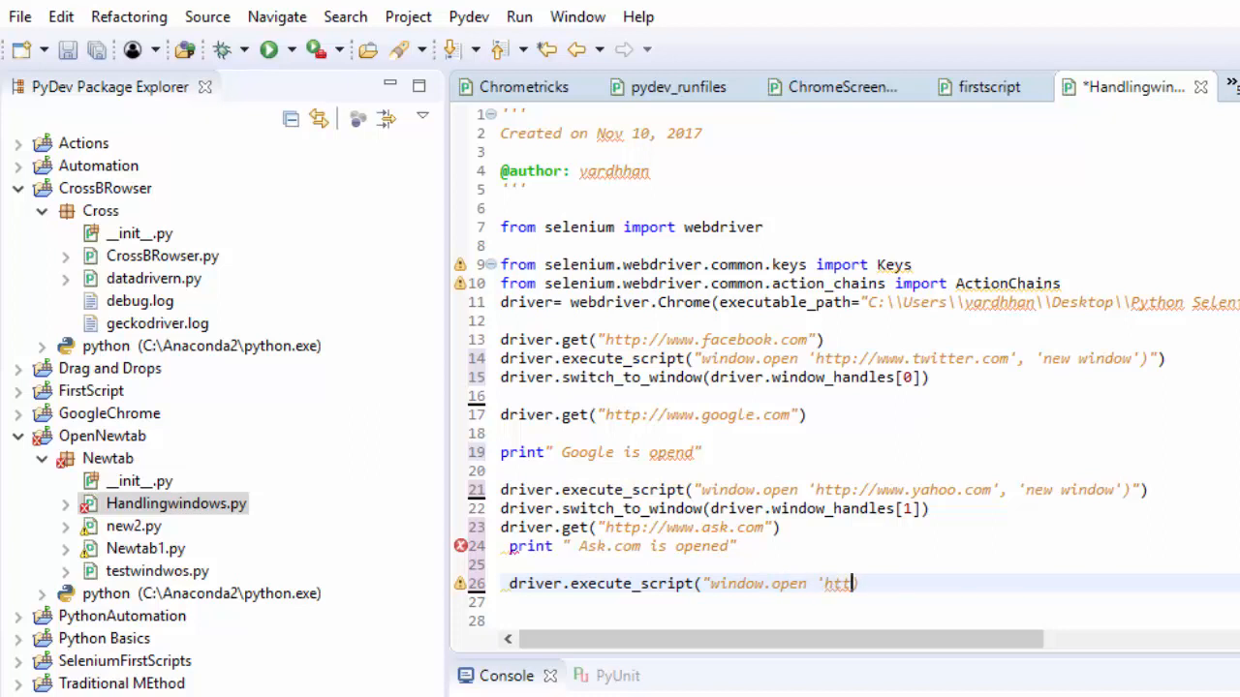
{"action": "type", "text": "p"}
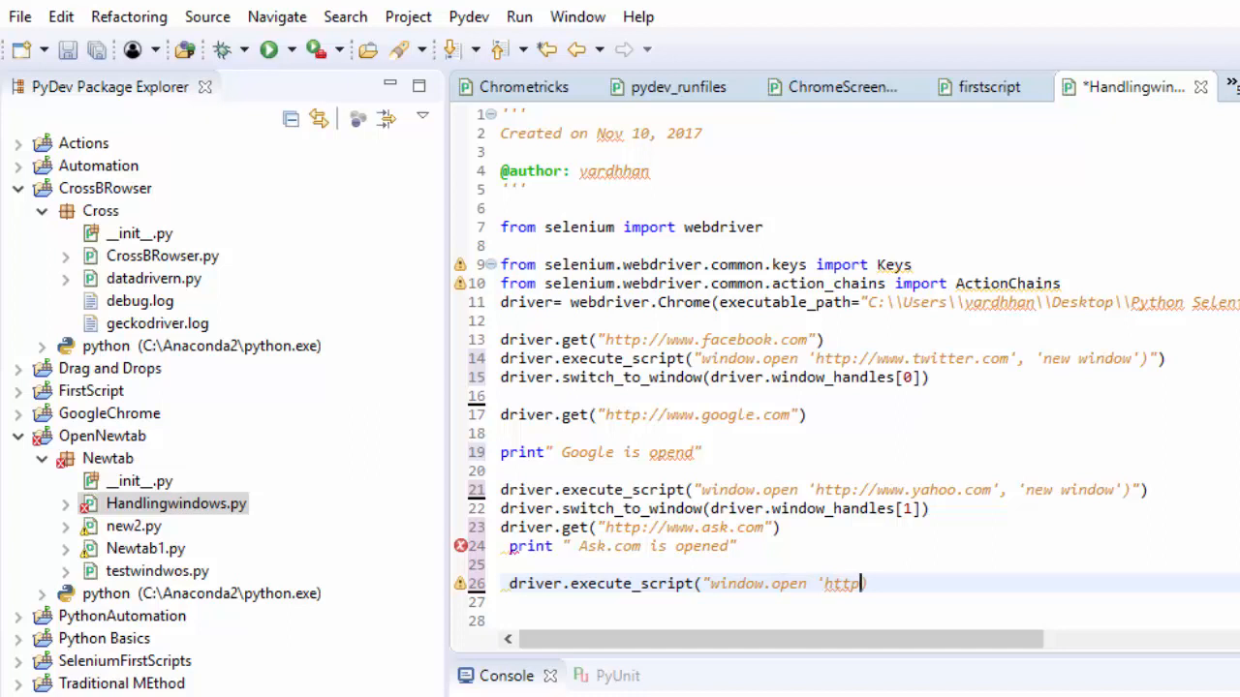
{"action": "type", "text": "://www"}
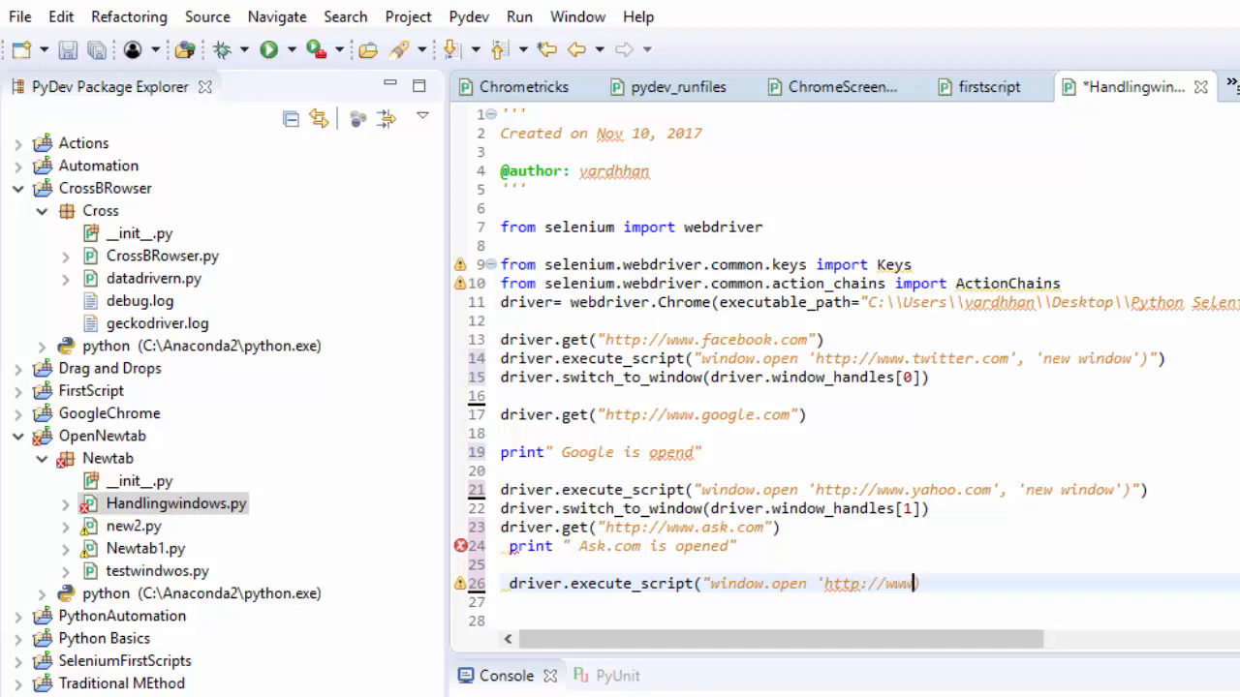
{"action": "type", "text": "bing.com"}
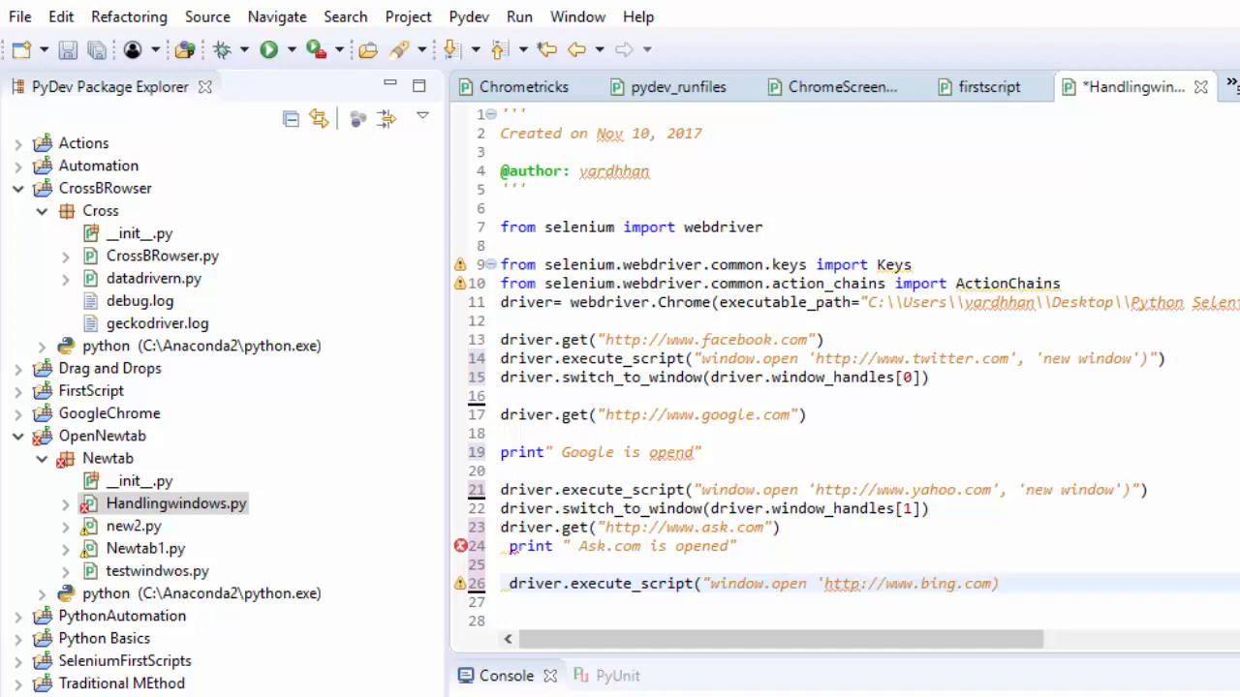
{"action": "type", "text": ","}
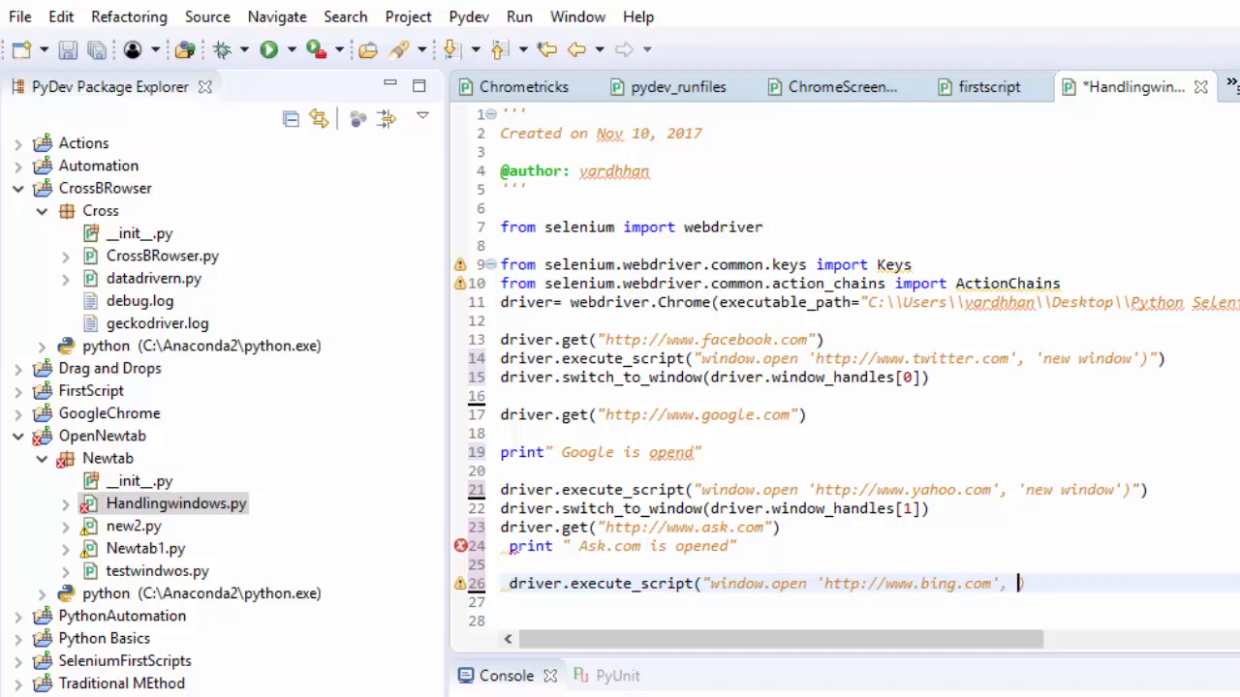
{"action": "type", "text": "'new window"}
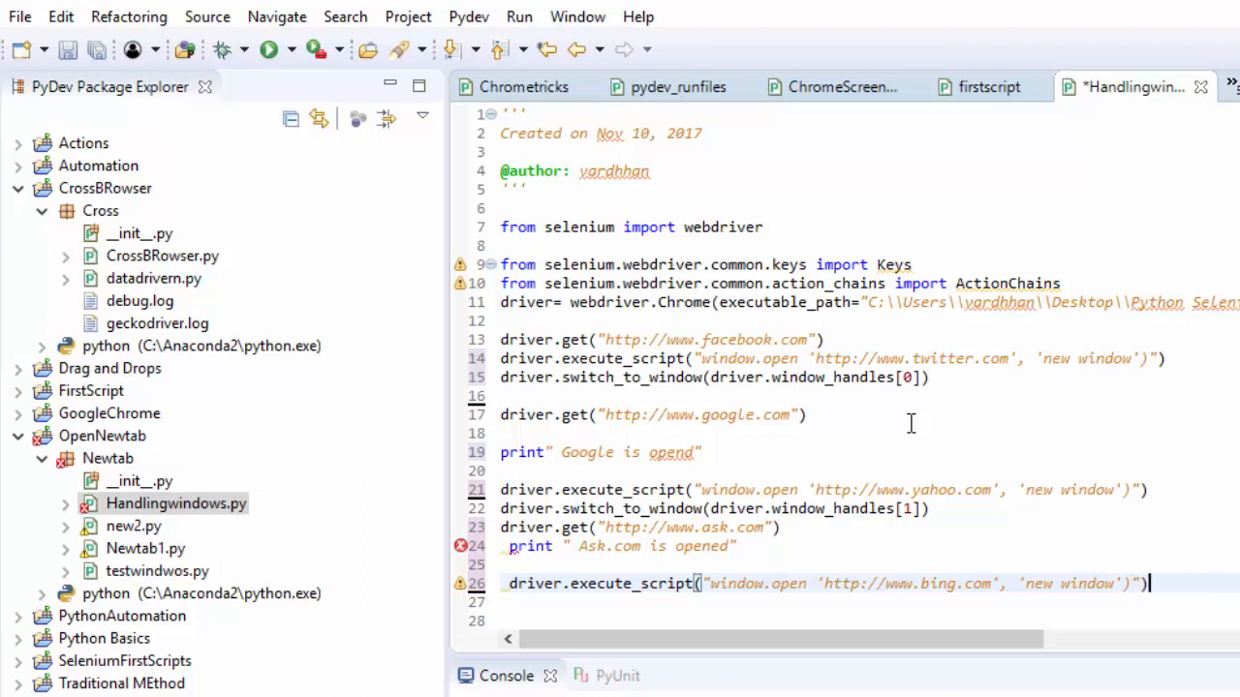
Step: Add driver.switch_to_window(driver.window_handles[2])
{"action": "type", "text": "driver."}
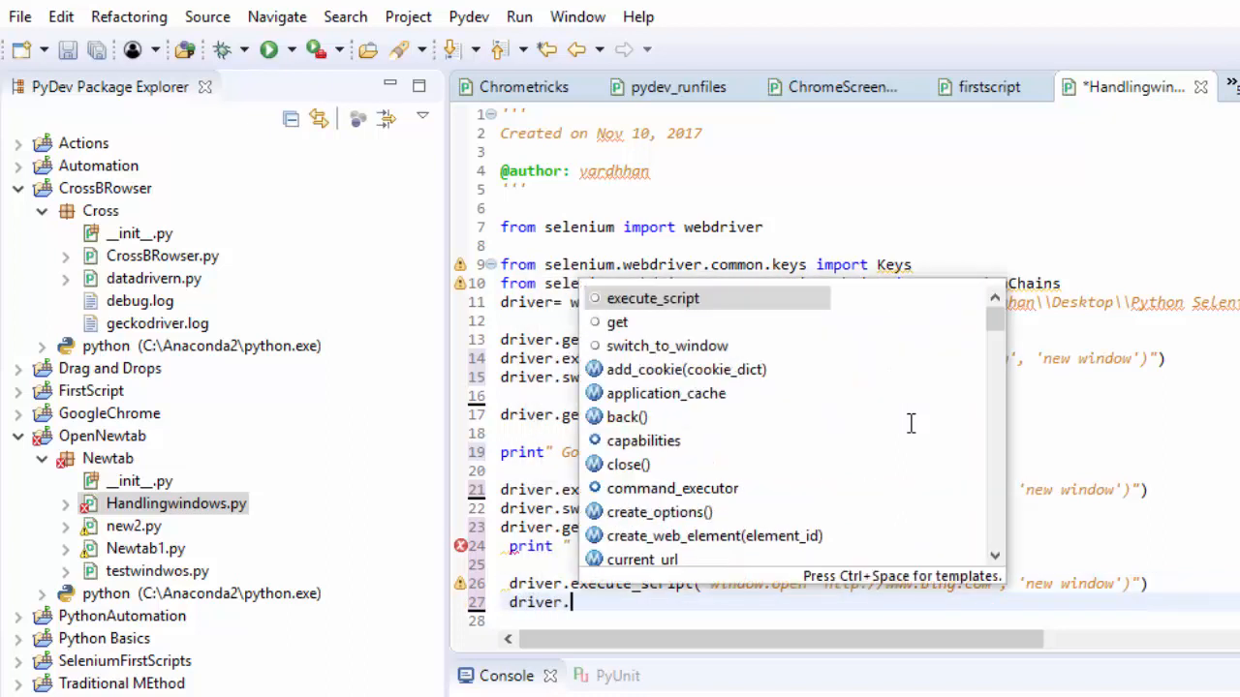
{"action": "type", "text": "switch_to_window"}
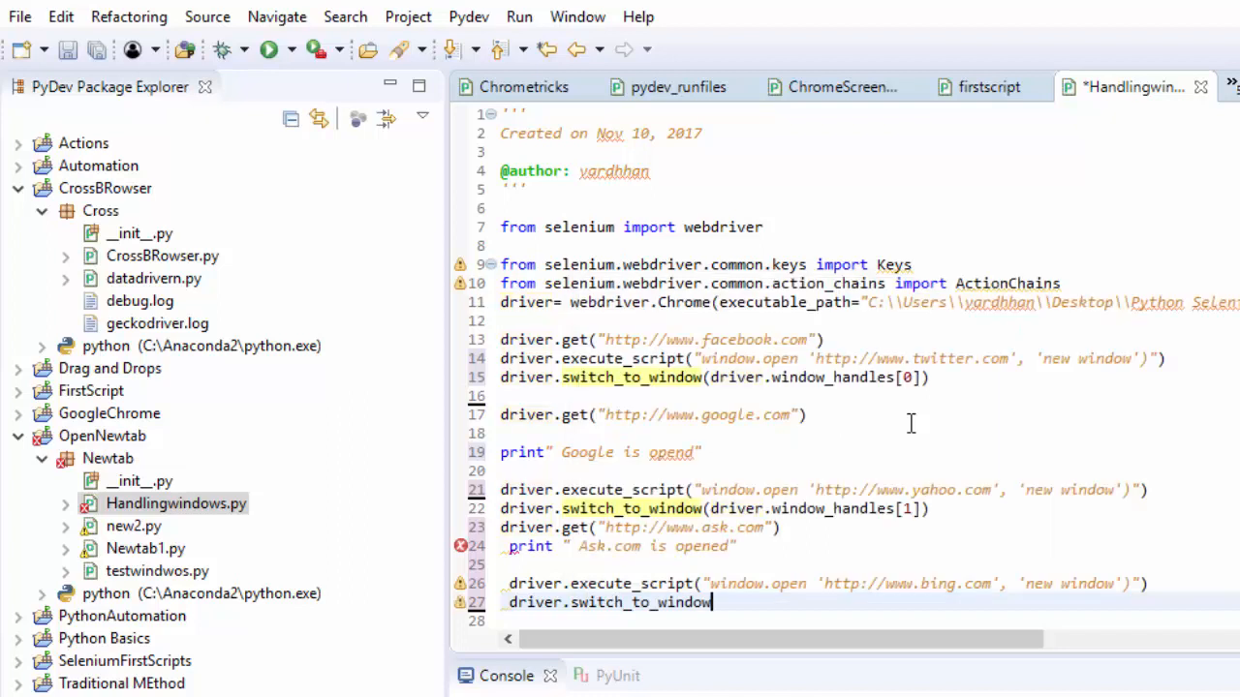
{"action": "type", "text": "(drive"}
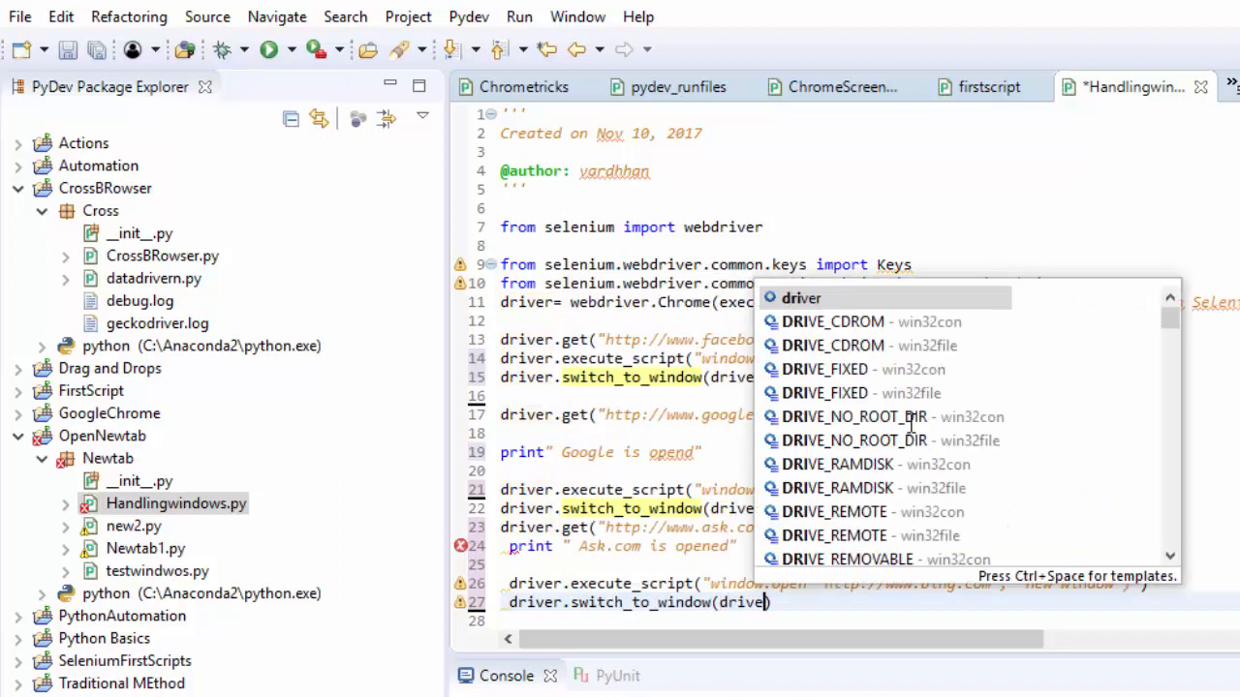
{"action": "type", "text": "."}
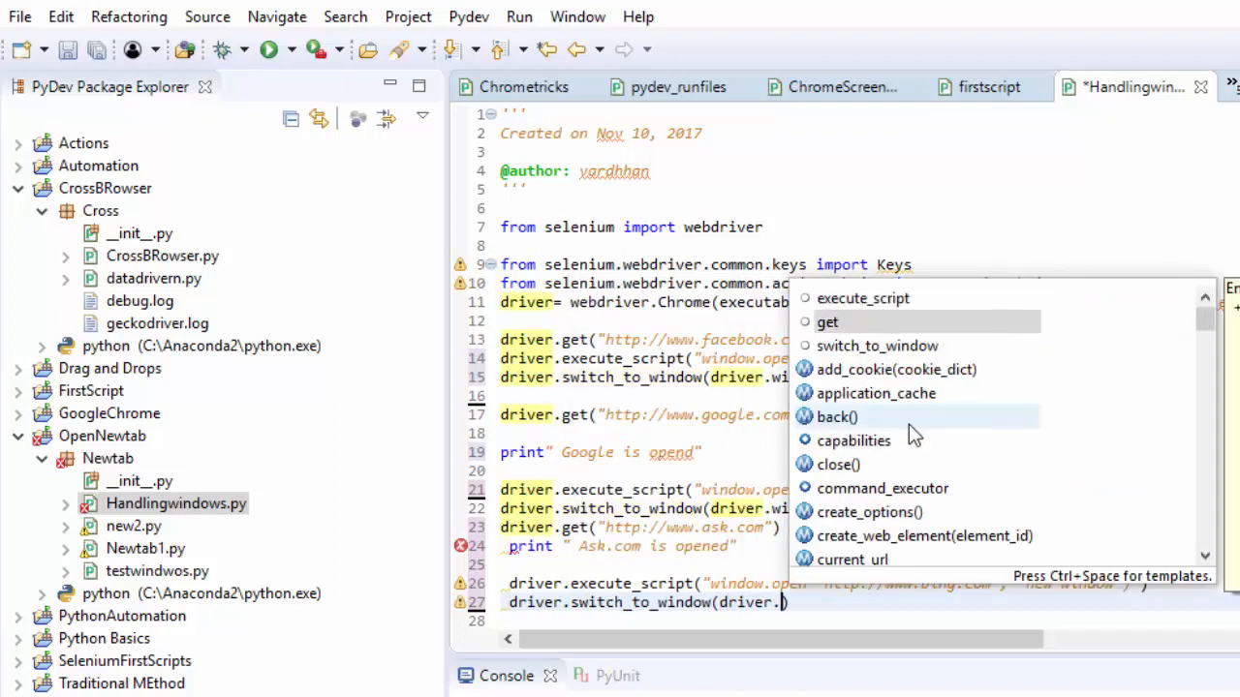
{"action": "type", "text": "window_handles"}
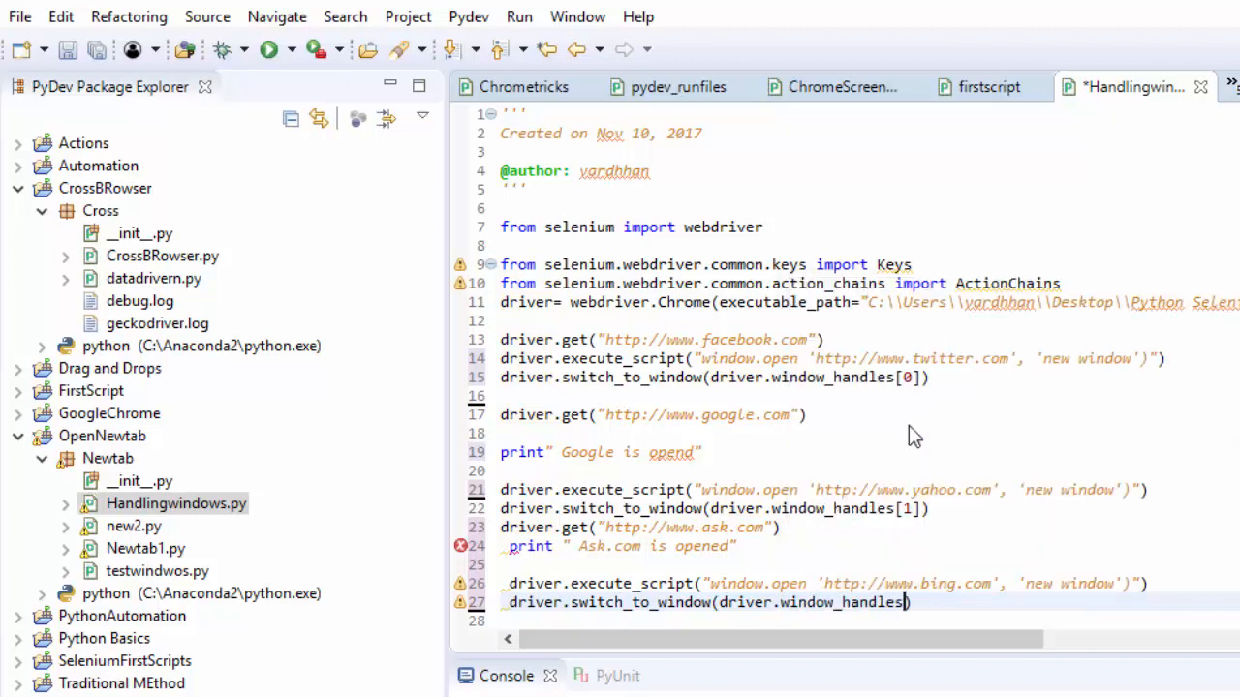
{"action": "type", "text": "[2]"}
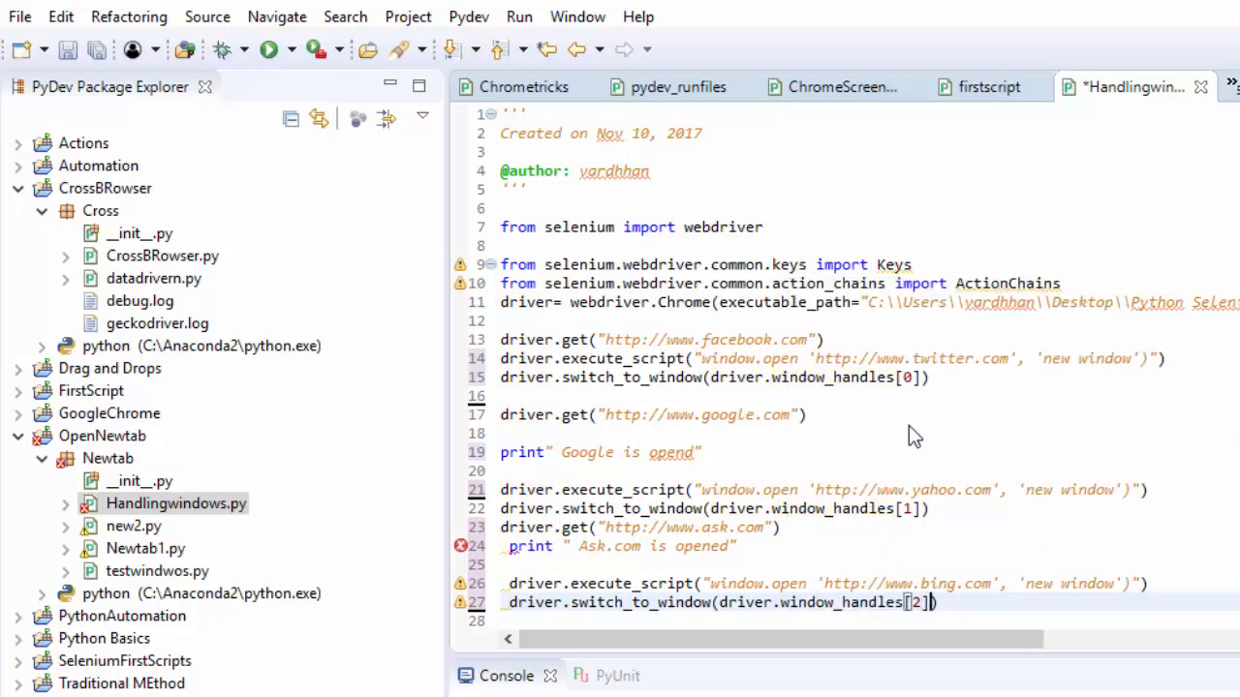
{"action": "type", "text": "driver."}
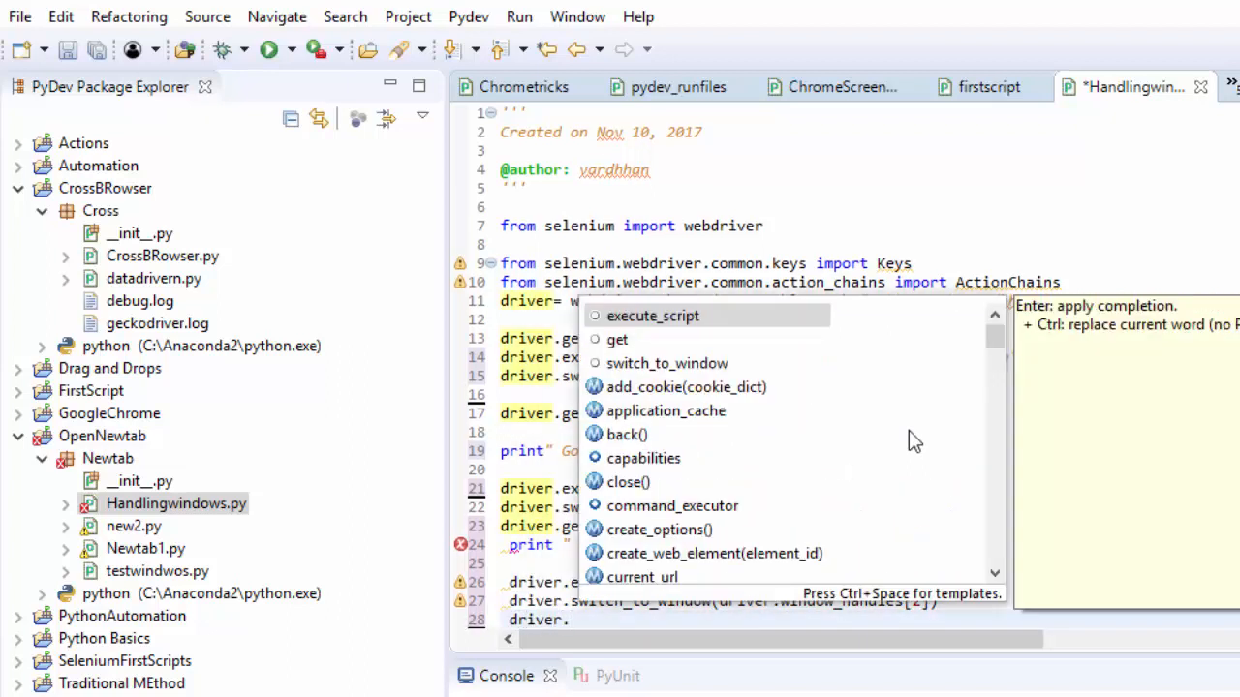
{"action": "type", "text": "get(\"http:"}
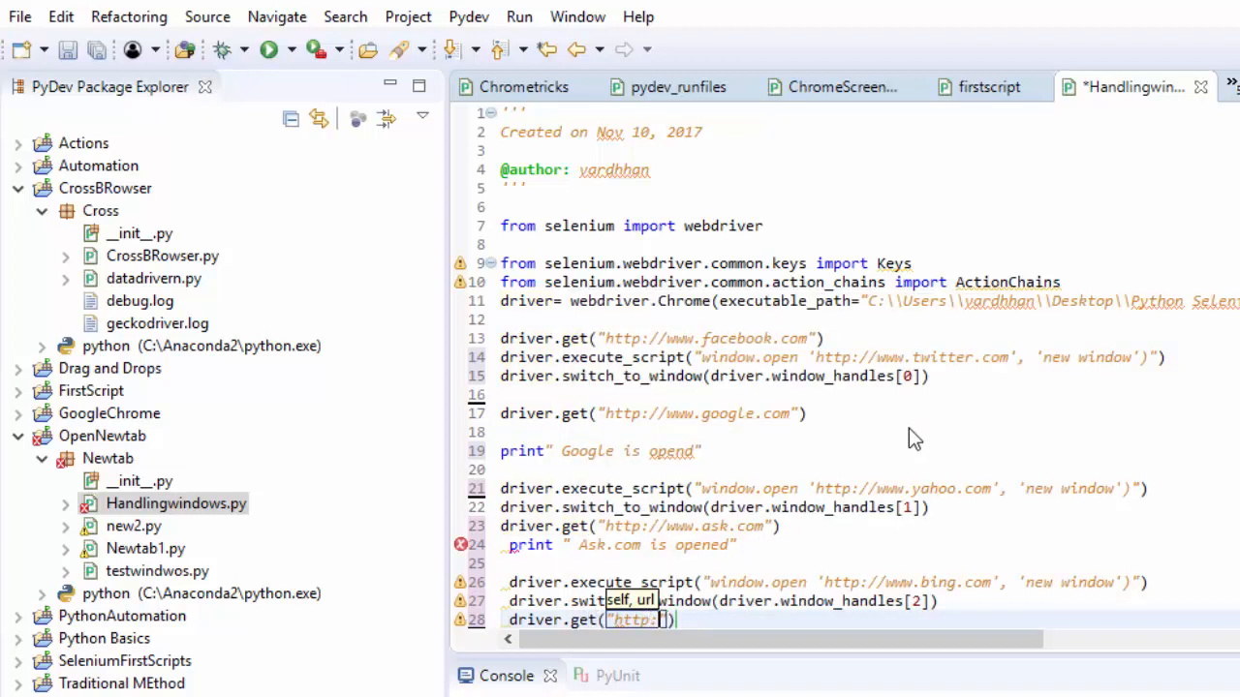
{"action": "type", "text": "www."}
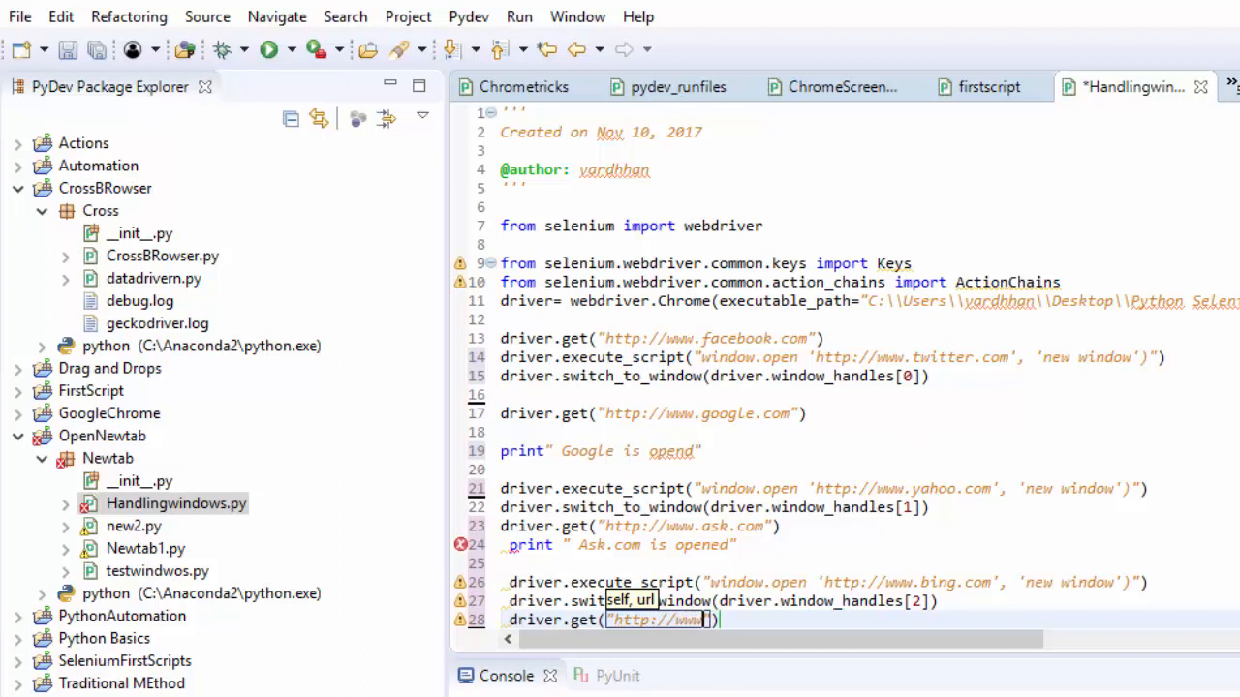
{"action": "type", "text": "gmail.com"}
{"action": "type", "text": "print"}
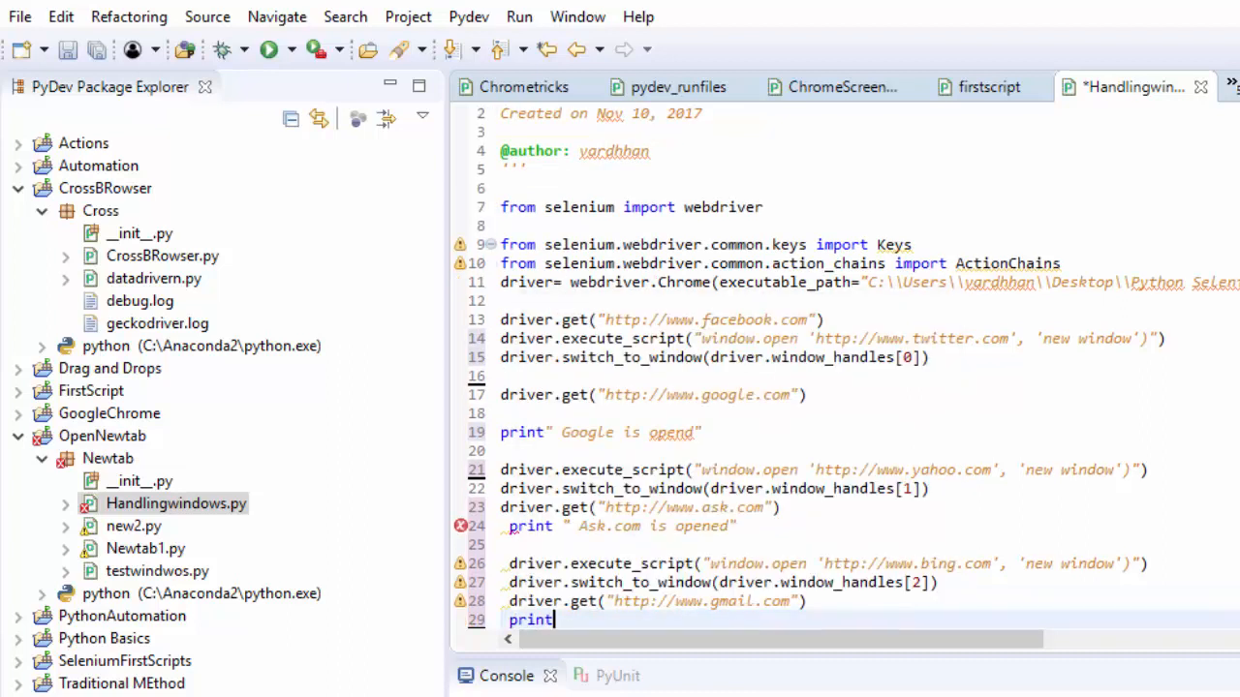
{"action": "type", "text": "\" gmail is opend"}
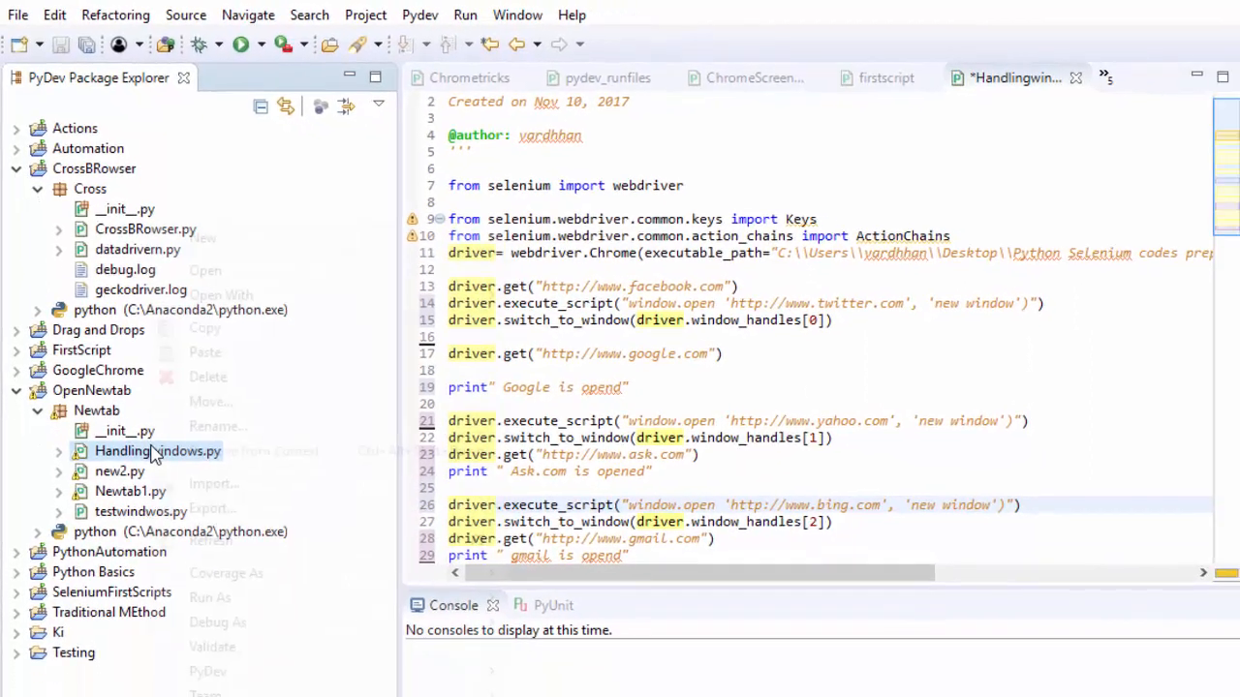
Step: Run Handlingwindows.py from Package Explorer, saving and launching it
{"action": "right_click", "coordinate": [159, 449]}
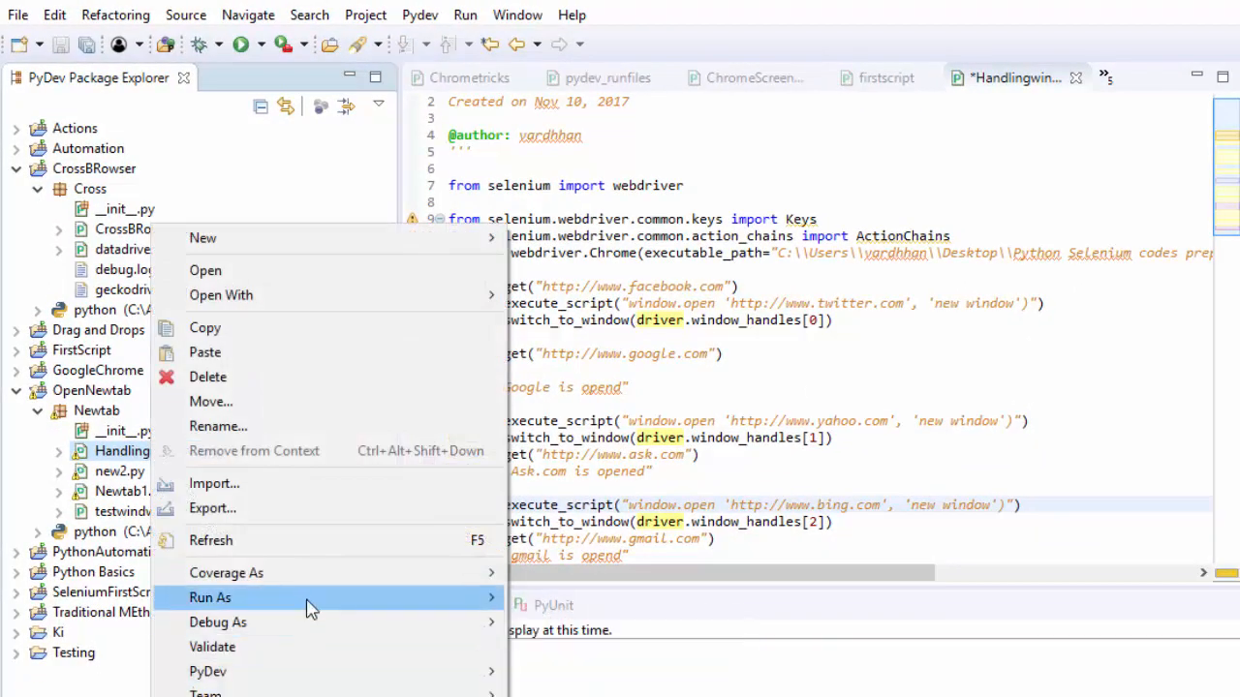
{"action": "left_click", "coordinate": [209, 597]}
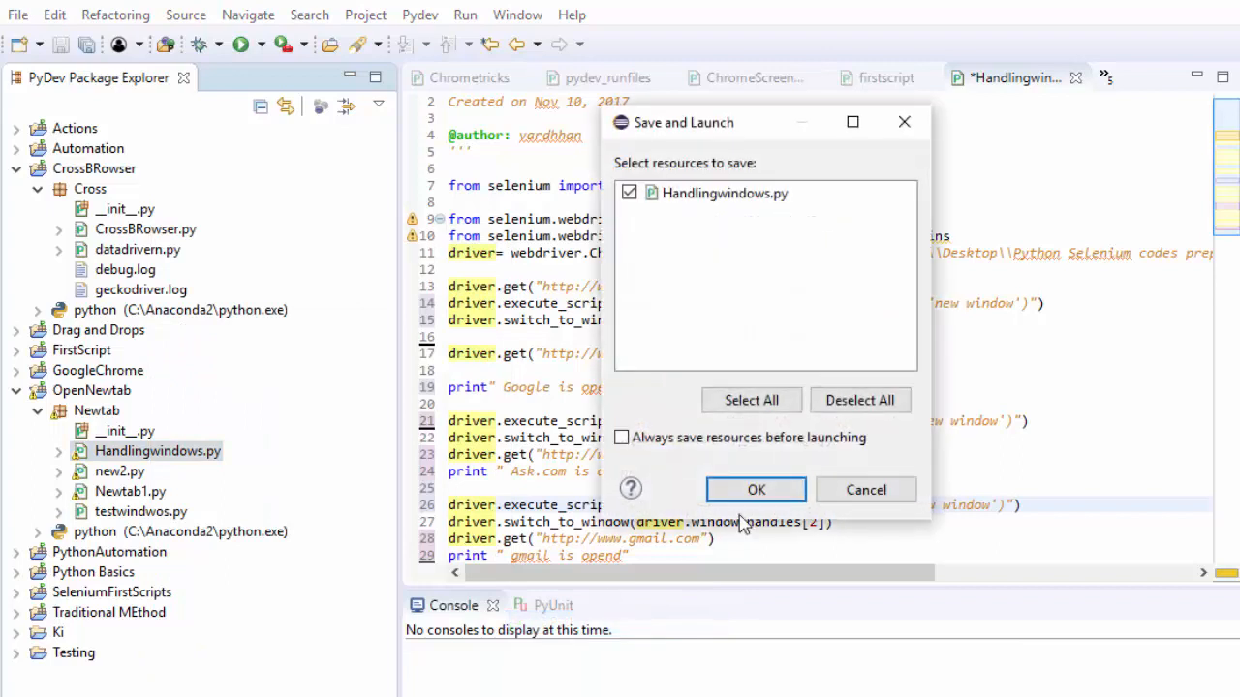
{"action": "left_click", "coordinate": [756, 488]}
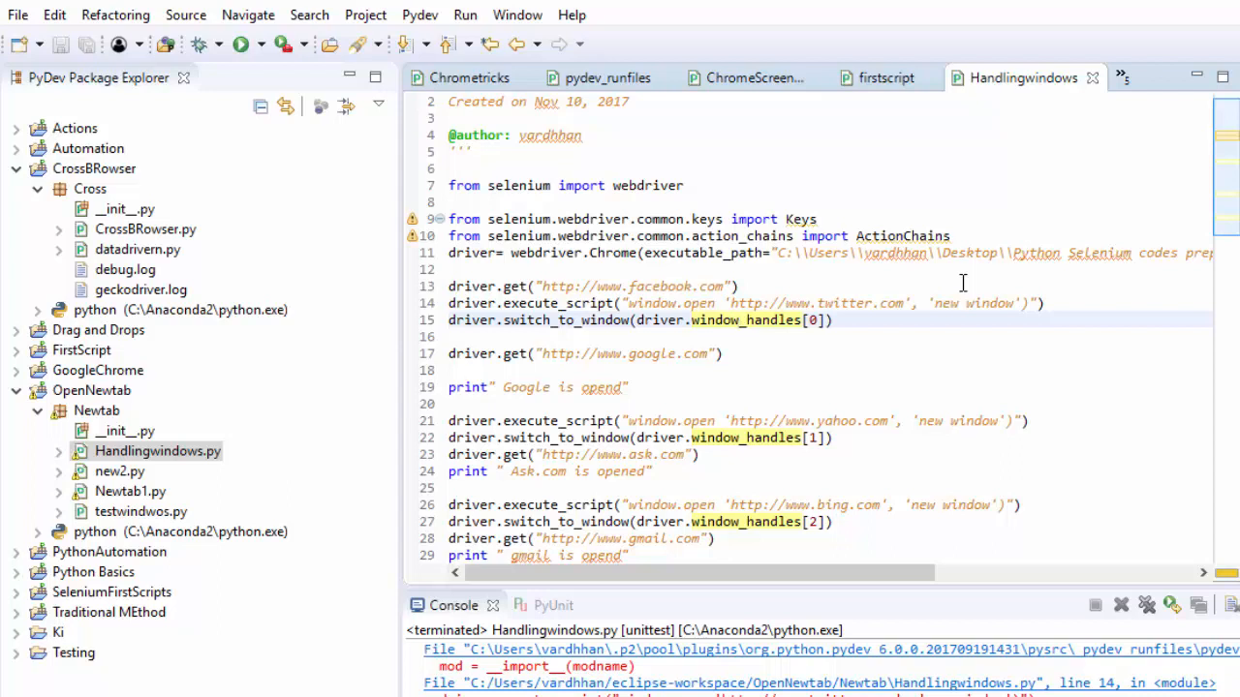
{"action": "mouse_move", "coordinate": [765, 294]}
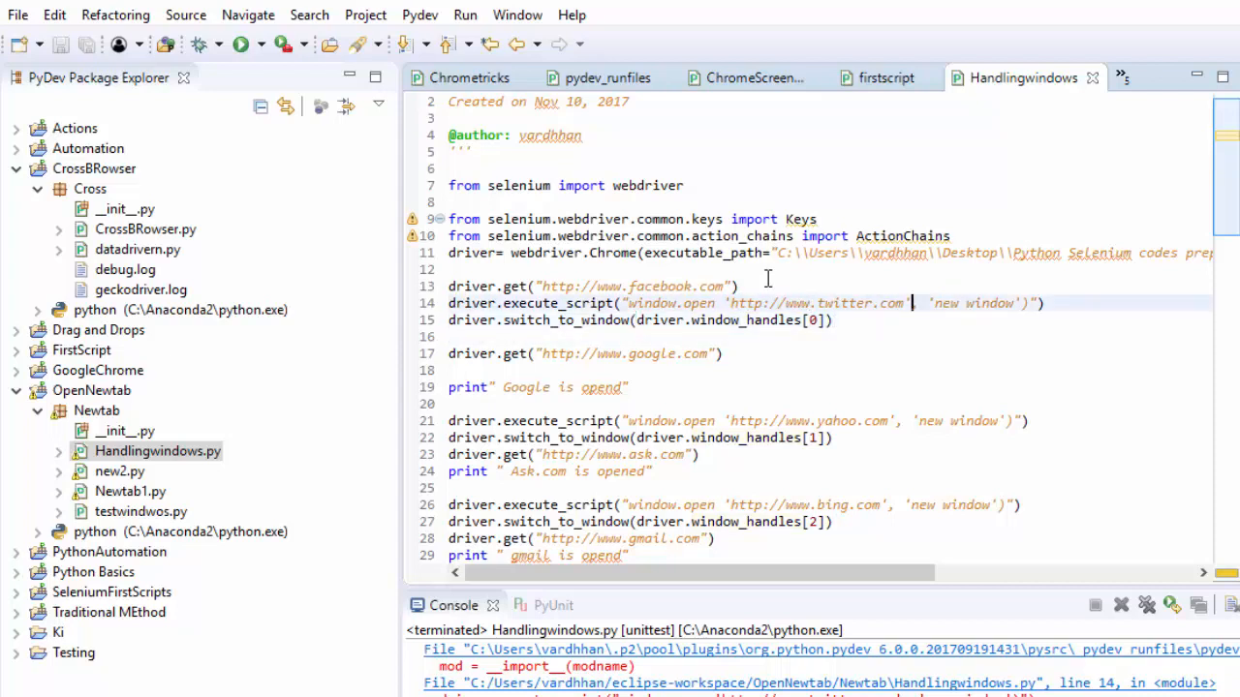
Step: Wrap the Yahoo-through-Gmail lines in triple quotes and bring up the file's run actions
{"action": "left_click", "coordinate": [526, 287]}
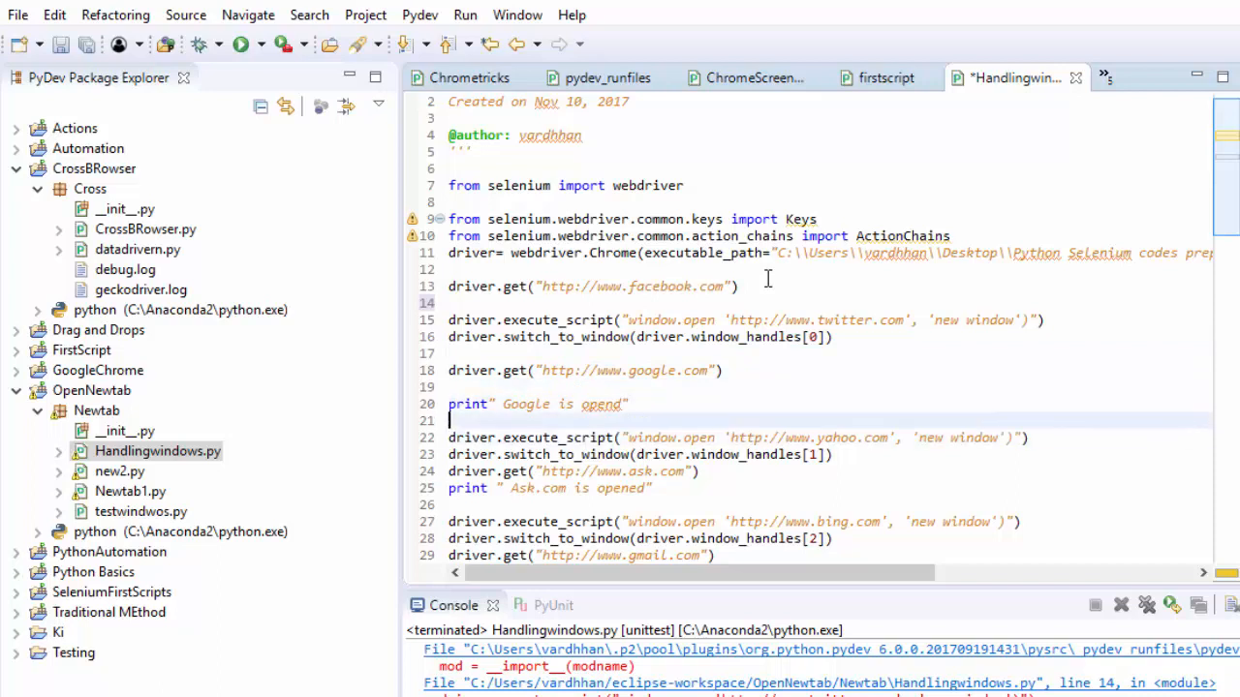
{"action": "type", "text": "'''"}
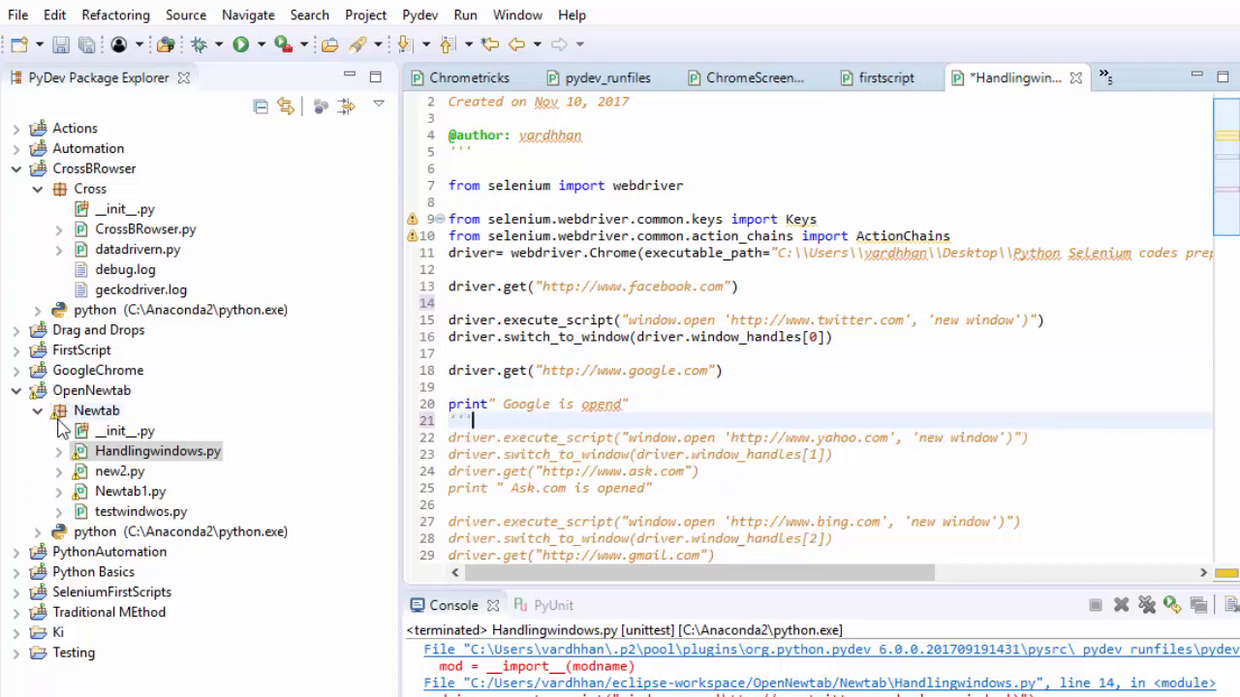
{"action": "right_click", "coordinate": [157, 449]}
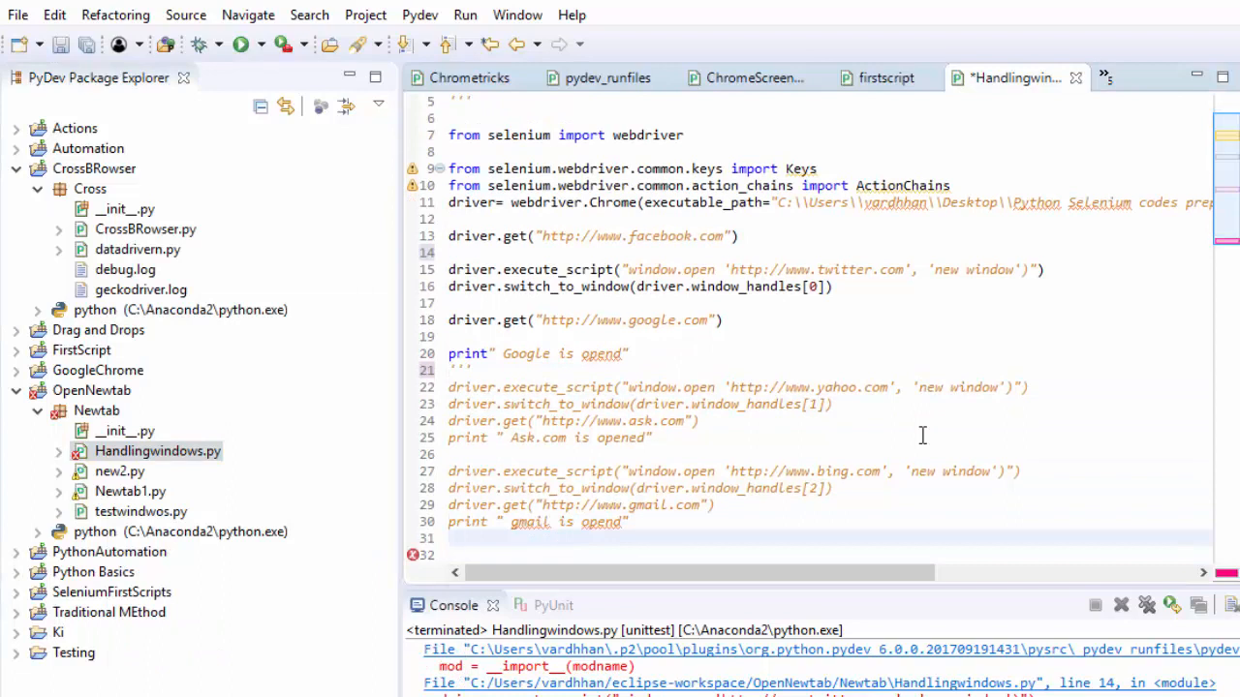
{"action": "left_click", "coordinate": [156, 449]}
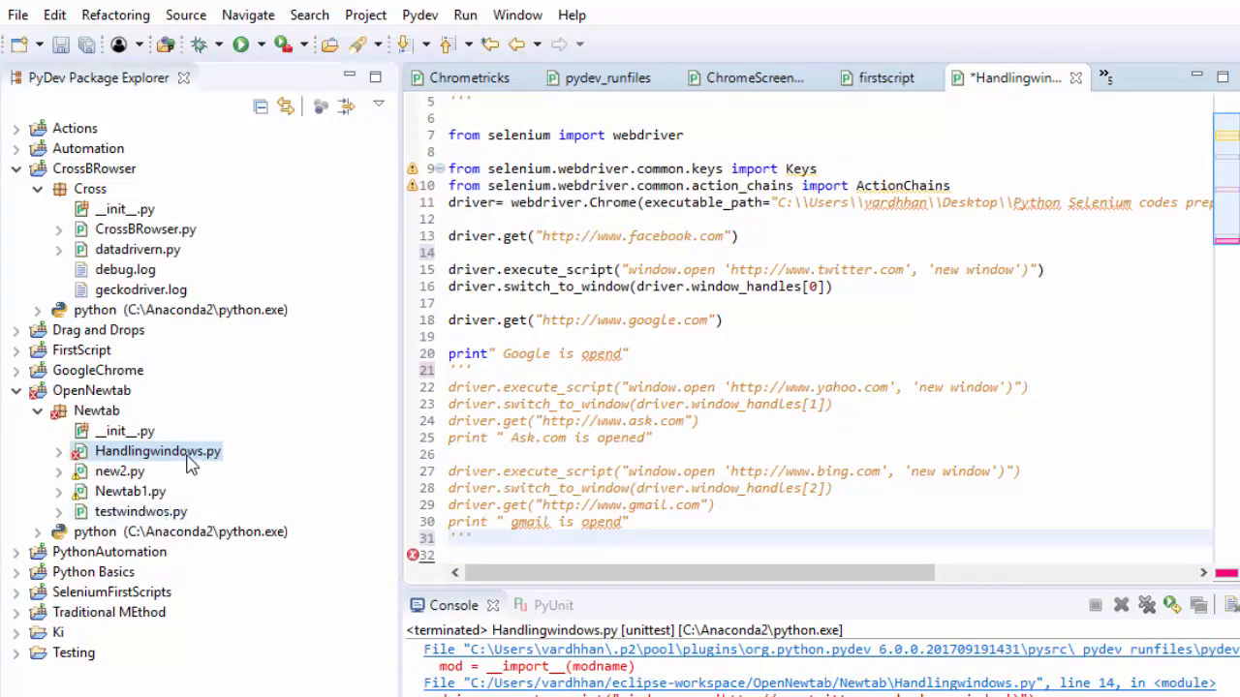
{"action": "right_click", "coordinate": [157, 449]}
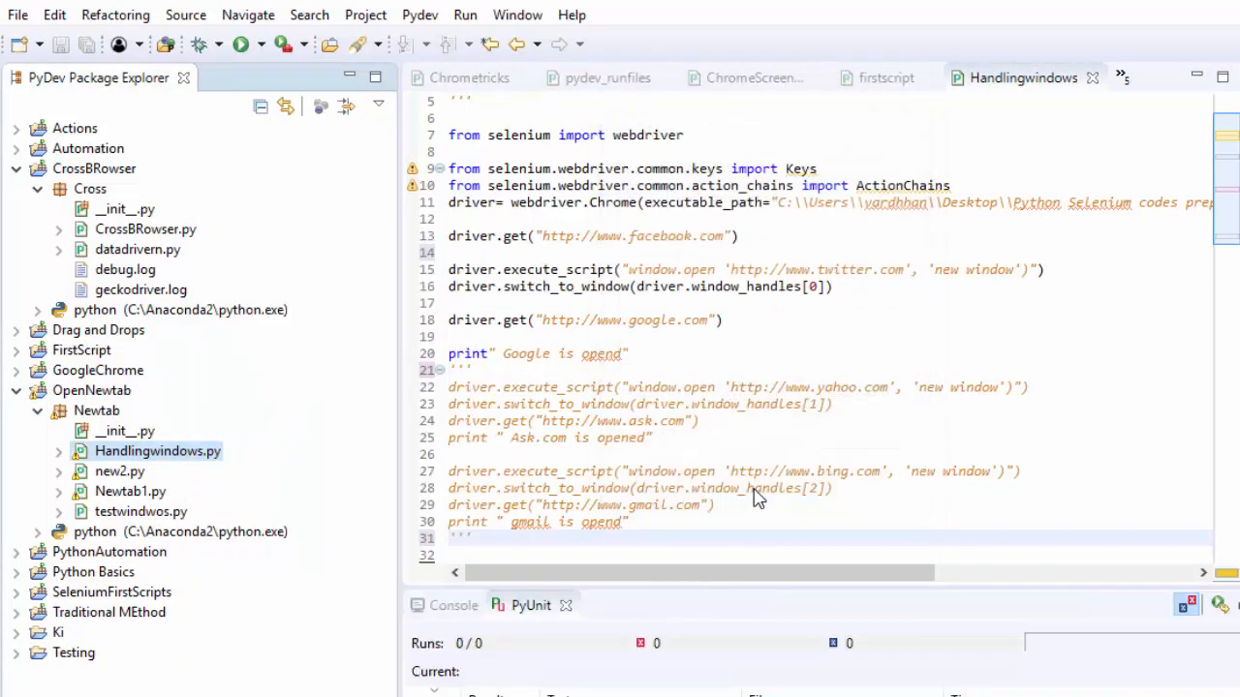
Step: Launch the script as a test run so Chrome opens facebook.com
{"action": "left_click", "coordinate": [246, 45]}
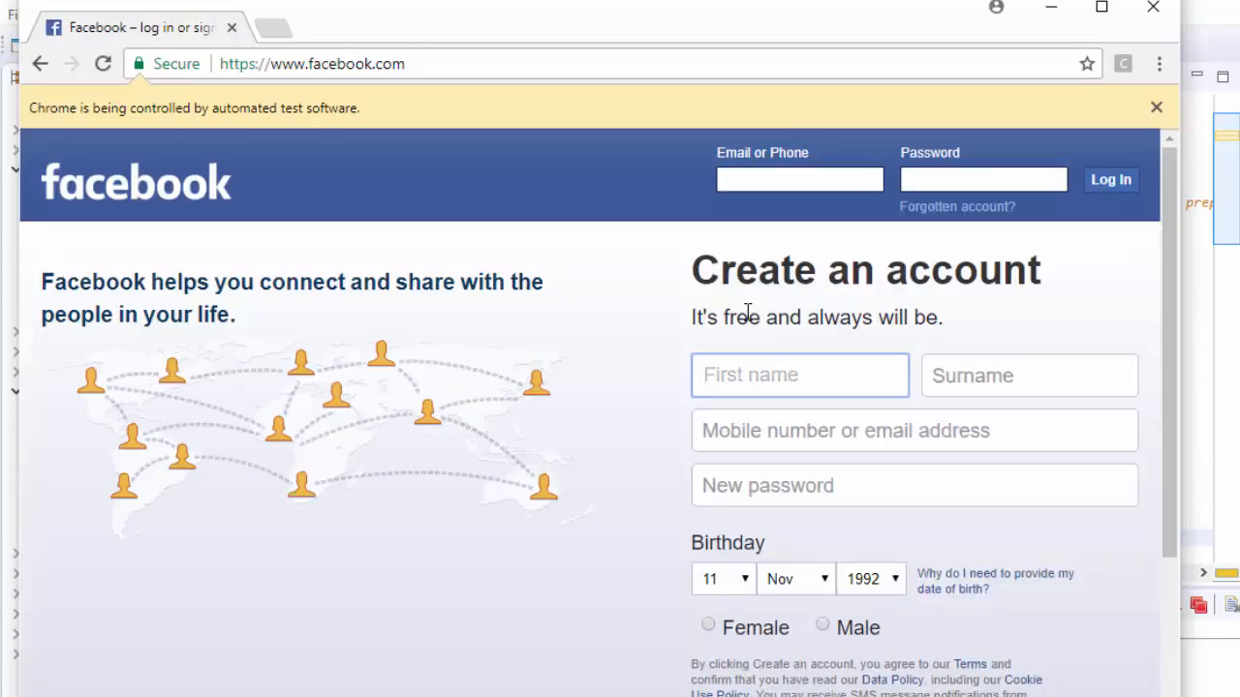
{"action": "mouse_move", "coordinate": [639, 206]}
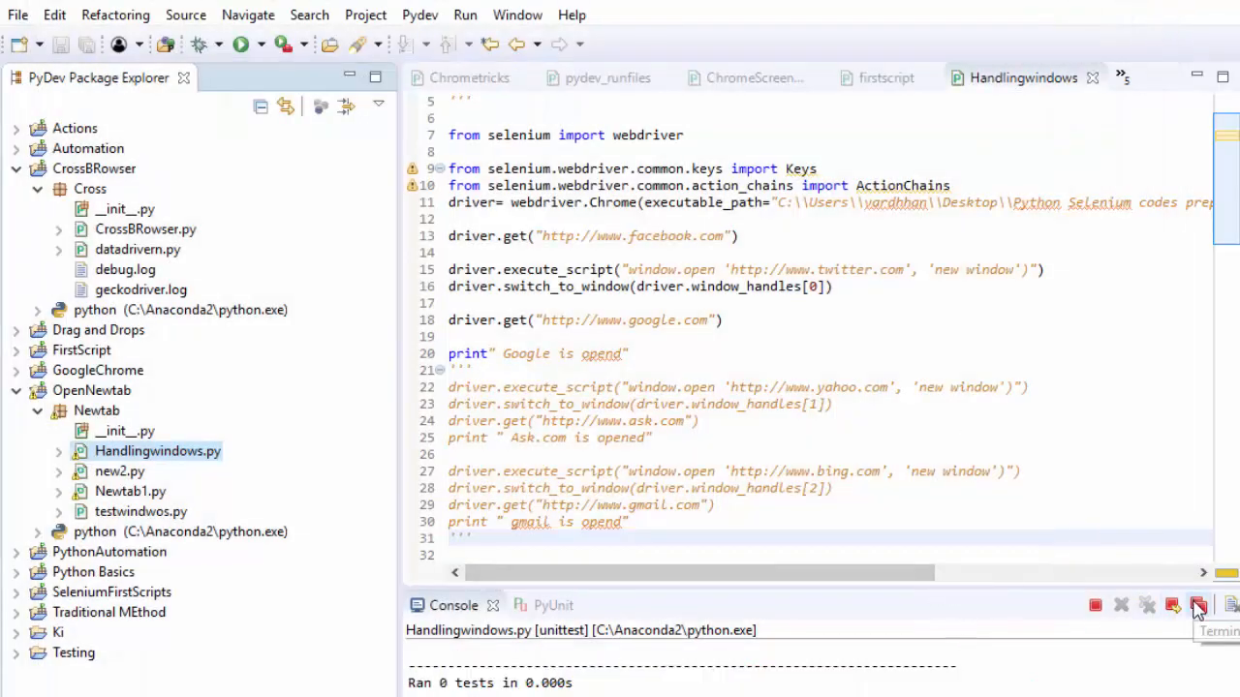
Step: Clear the finished run from the console
{"action": "left_click", "coordinate": [1197, 604]}
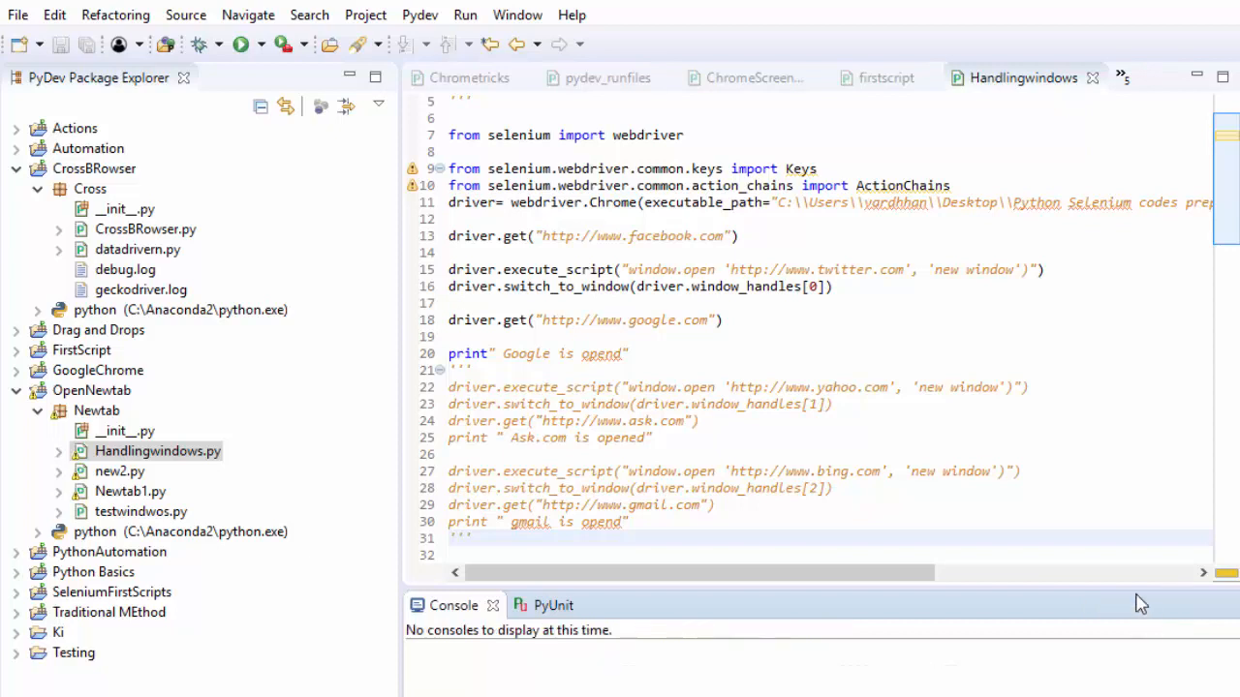
{"action": "mouse_move", "coordinate": [720, 271]}
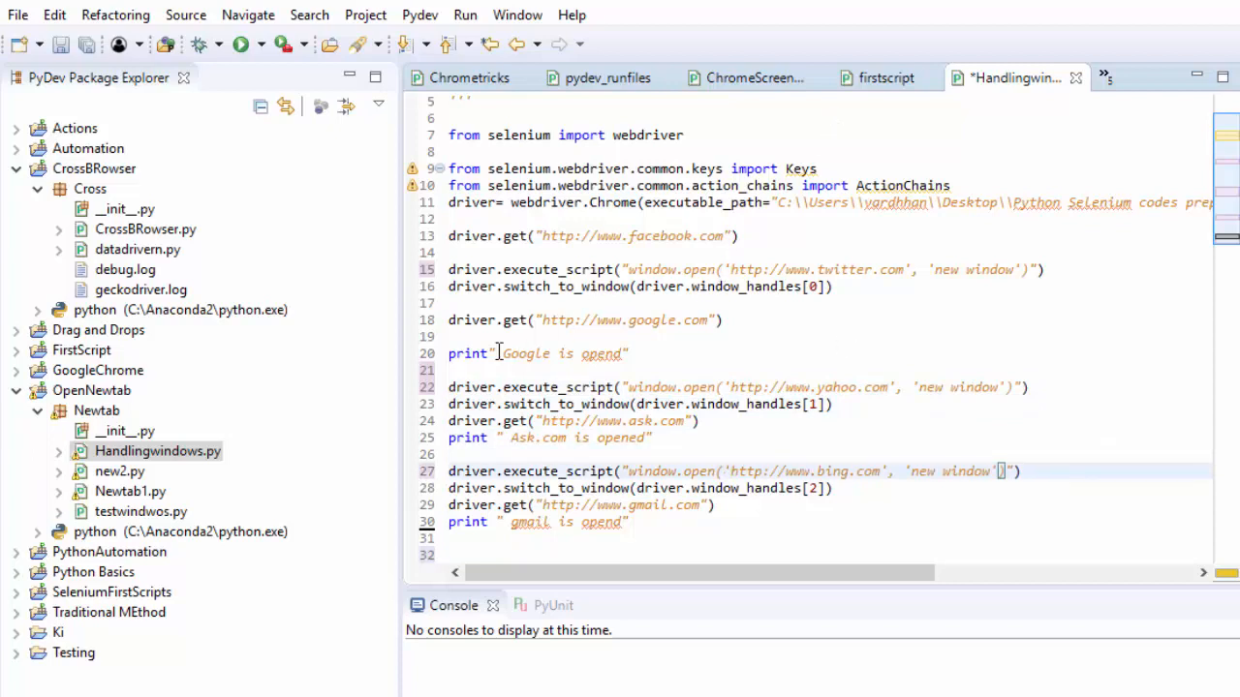
Step: Run Handlingwindows.py as Python Run, saving and launching it
{"action": "left_click", "coordinate": [157, 449]}
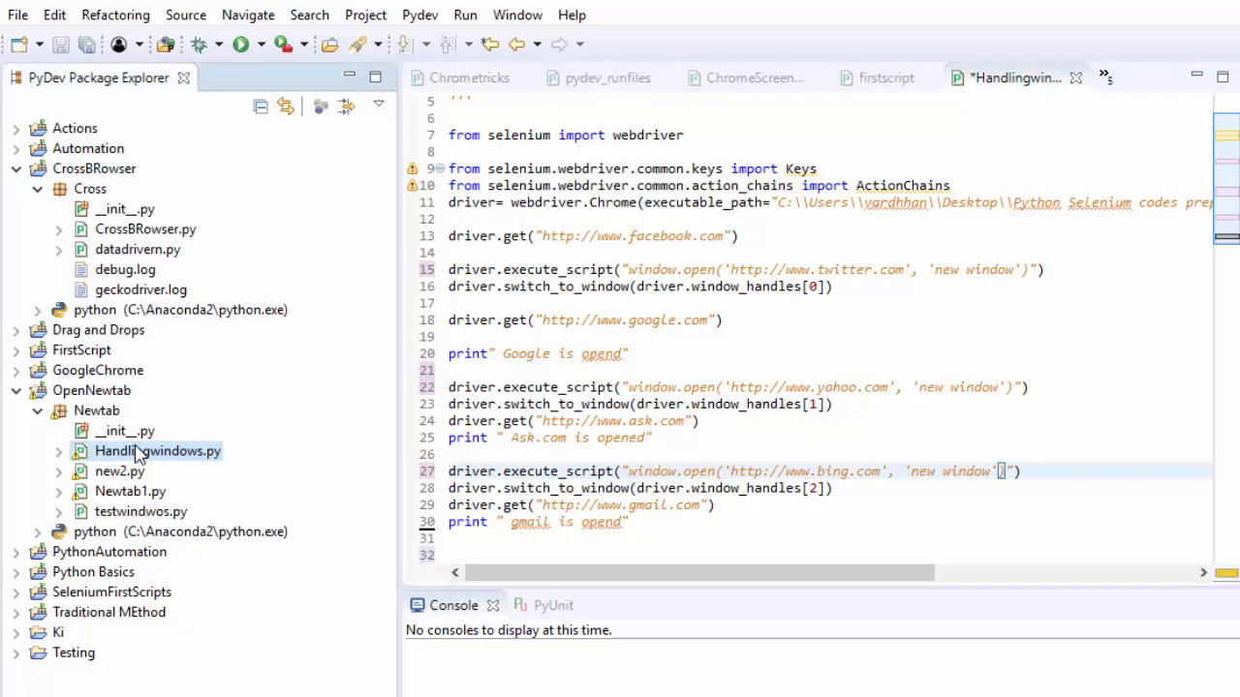
{"action": "right_click", "coordinate": [157, 450]}
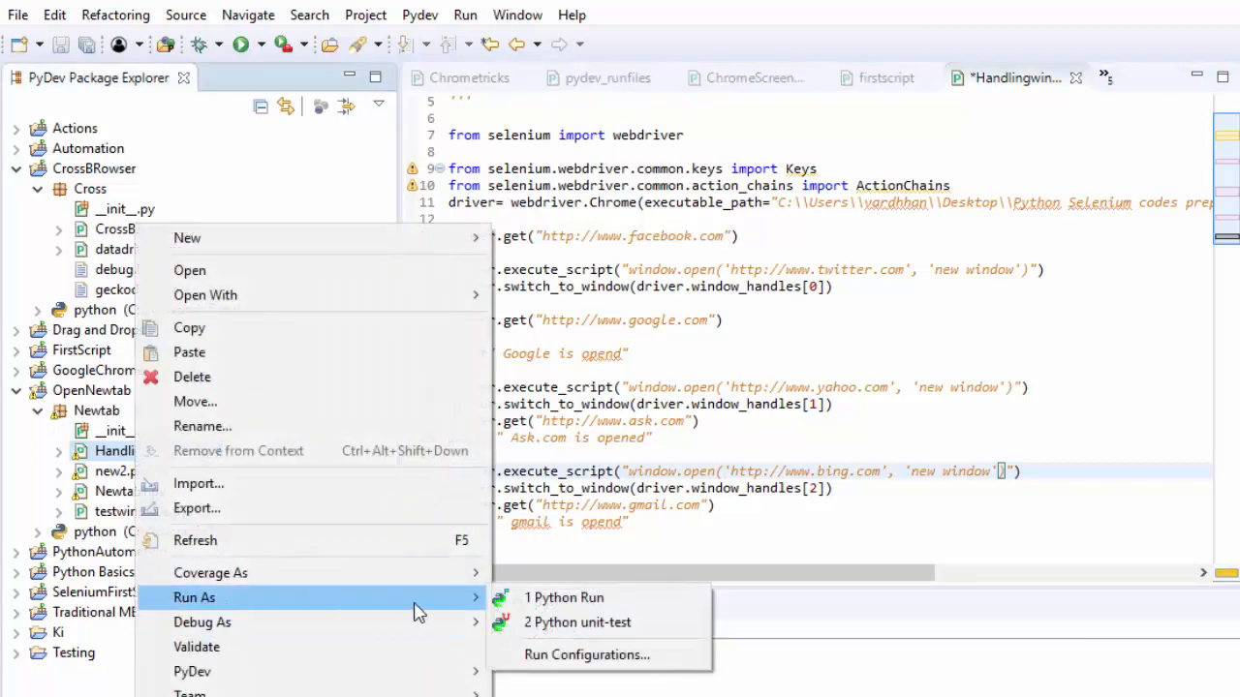
{"action": "left_click", "coordinate": [564, 597]}
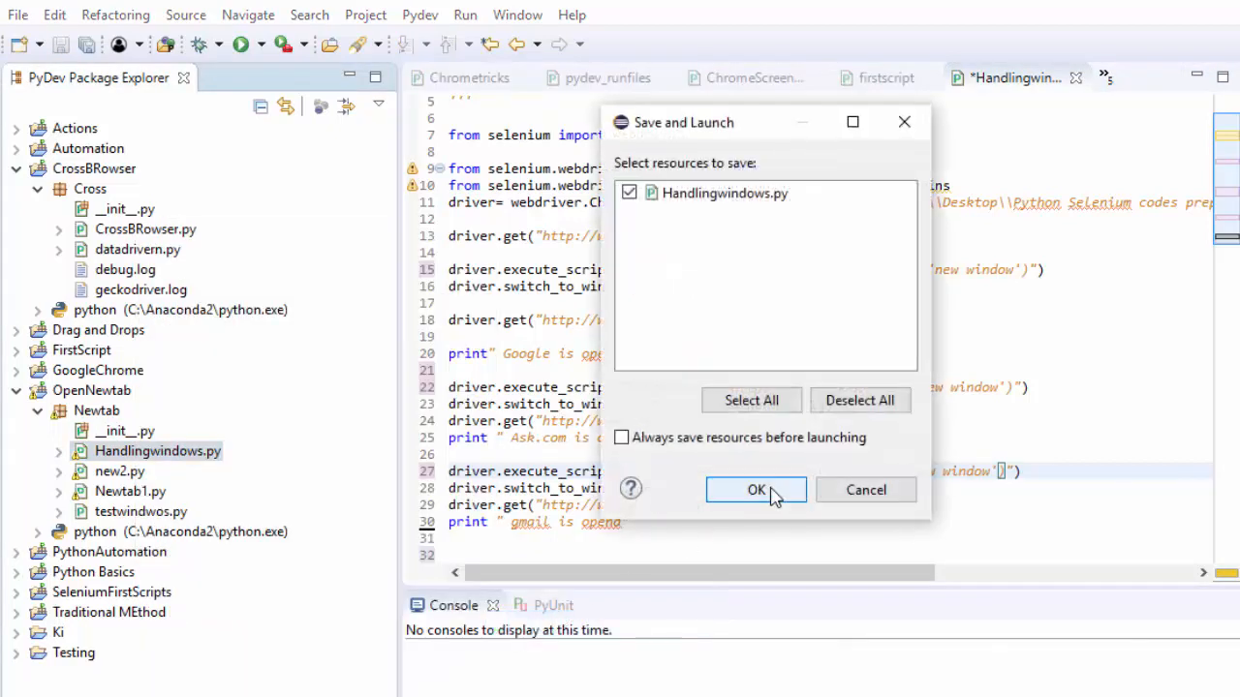
{"action": "left_click", "coordinate": [756, 488]}
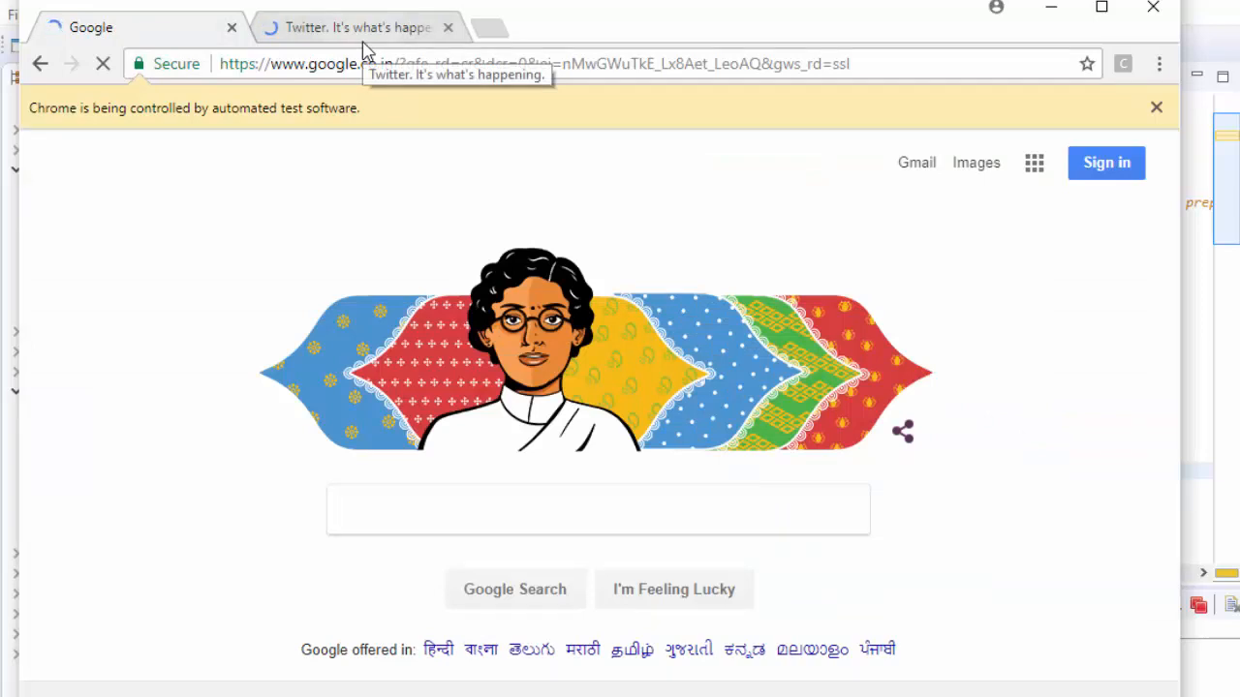
Step: Check the automated Chrome tabs as Ask, Bing and the Gmail sign-in page load in the second tab
{"action": "left_click", "coordinate": [597, 509]}
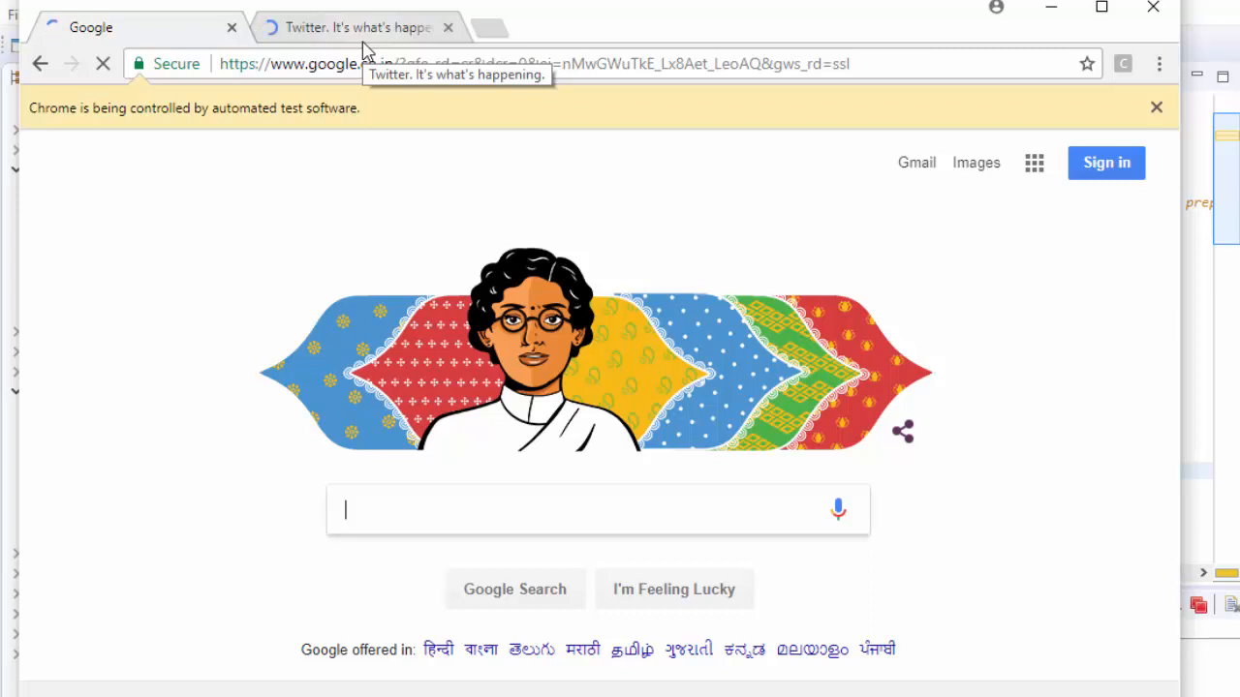
{"action": "left_click", "coordinate": [352, 27]}
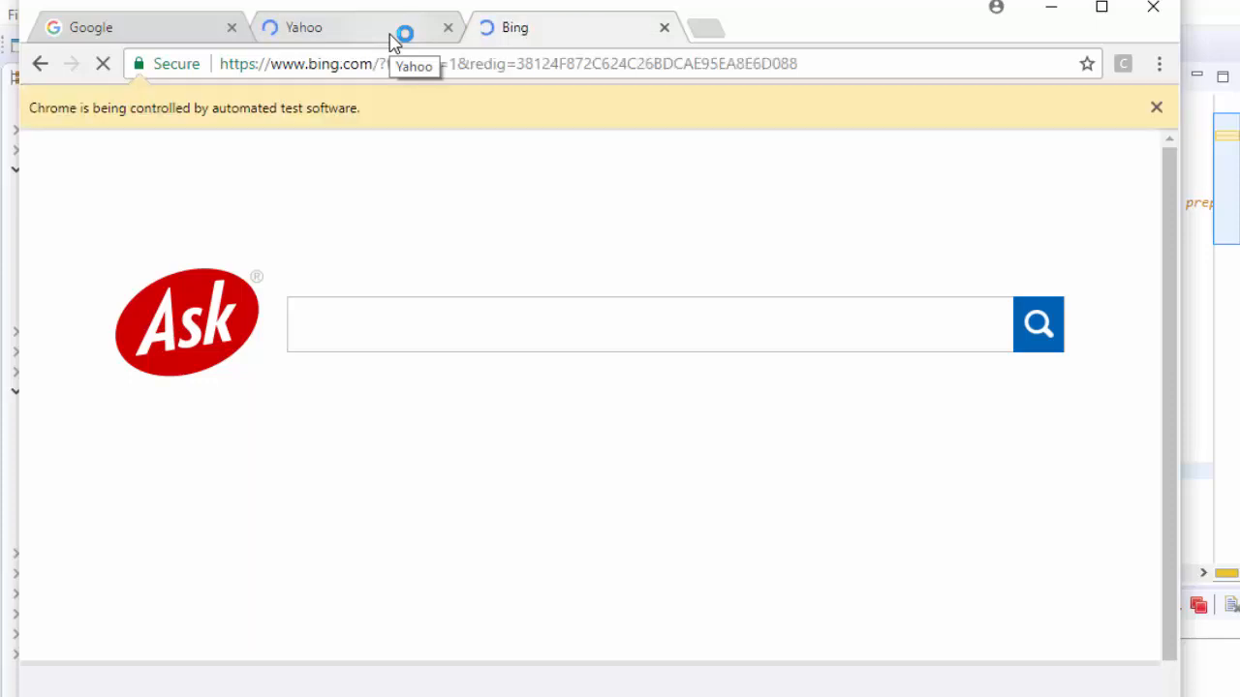
{"action": "left_click", "coordinate": [302, 27]}
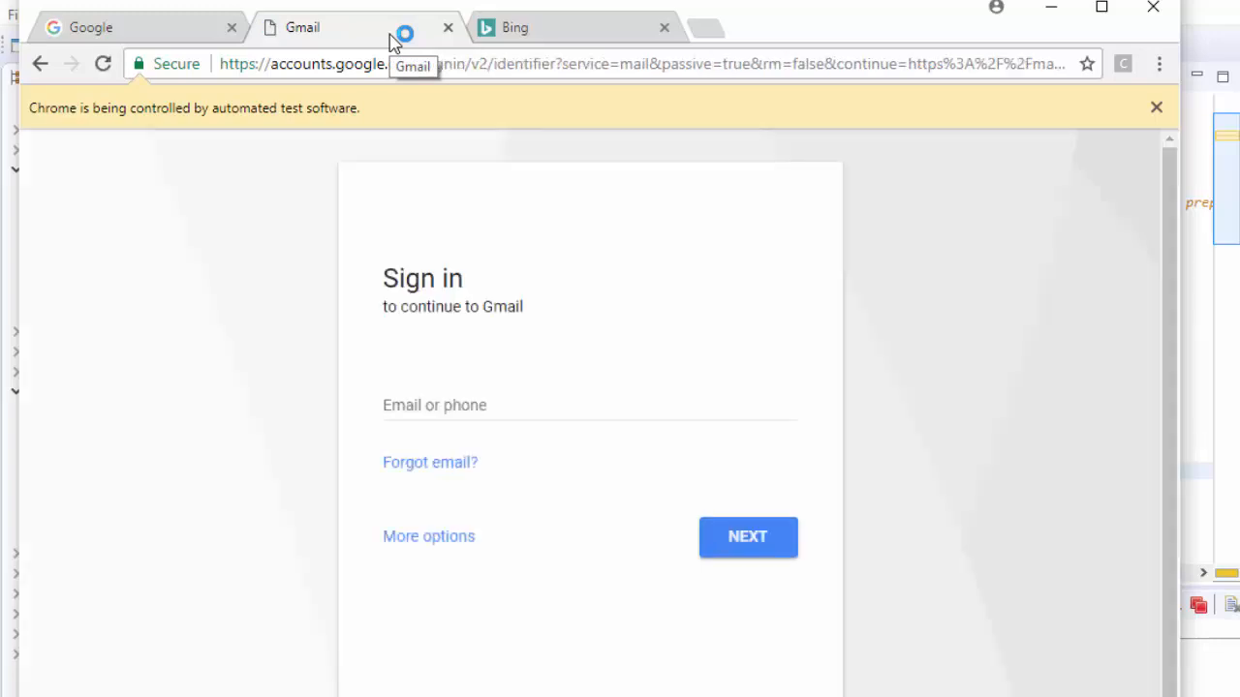
{"action": "left_click", "coordinate": [589, 405]}
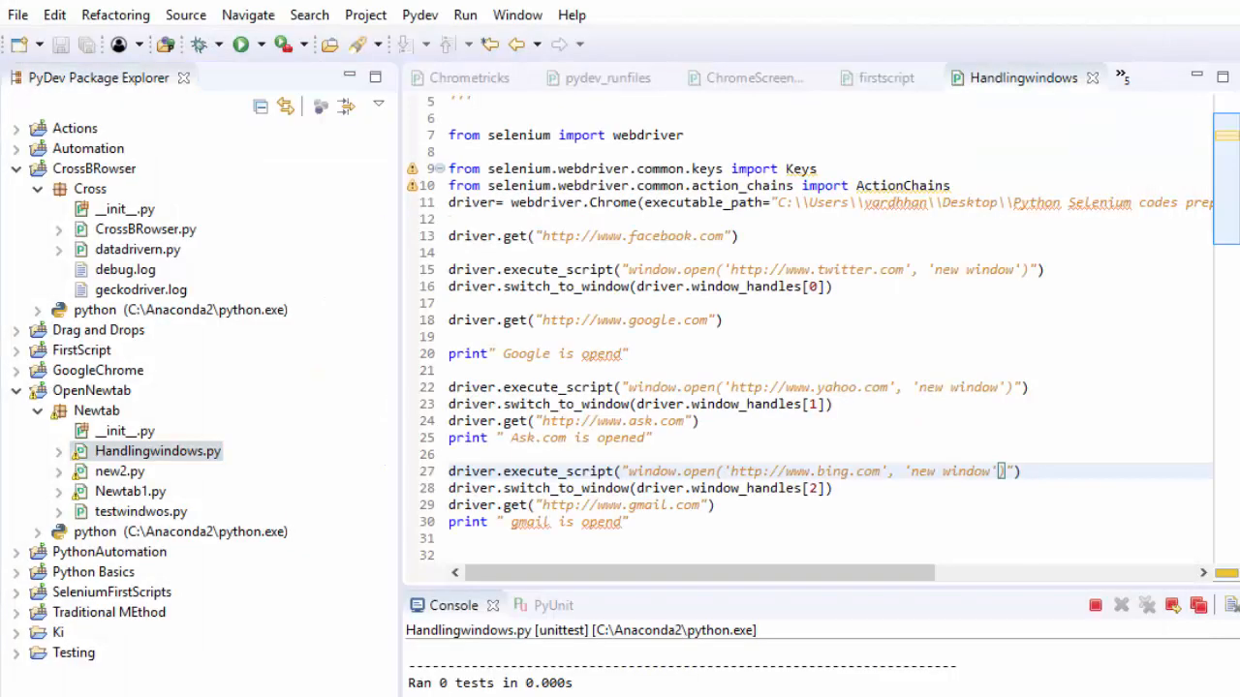
Step: View the Eclipse console output showing 'Google is opend' and 'Ask.com is opened'
{"action": "left_click", "coordinate": [244, 44]}
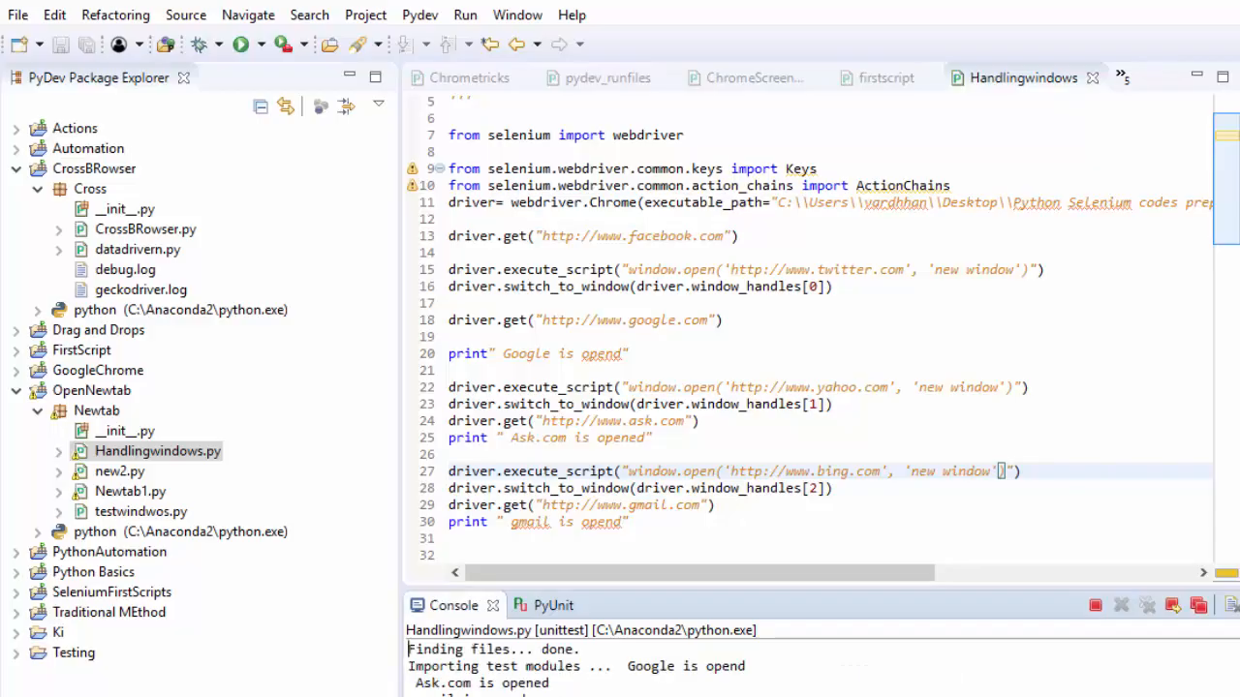